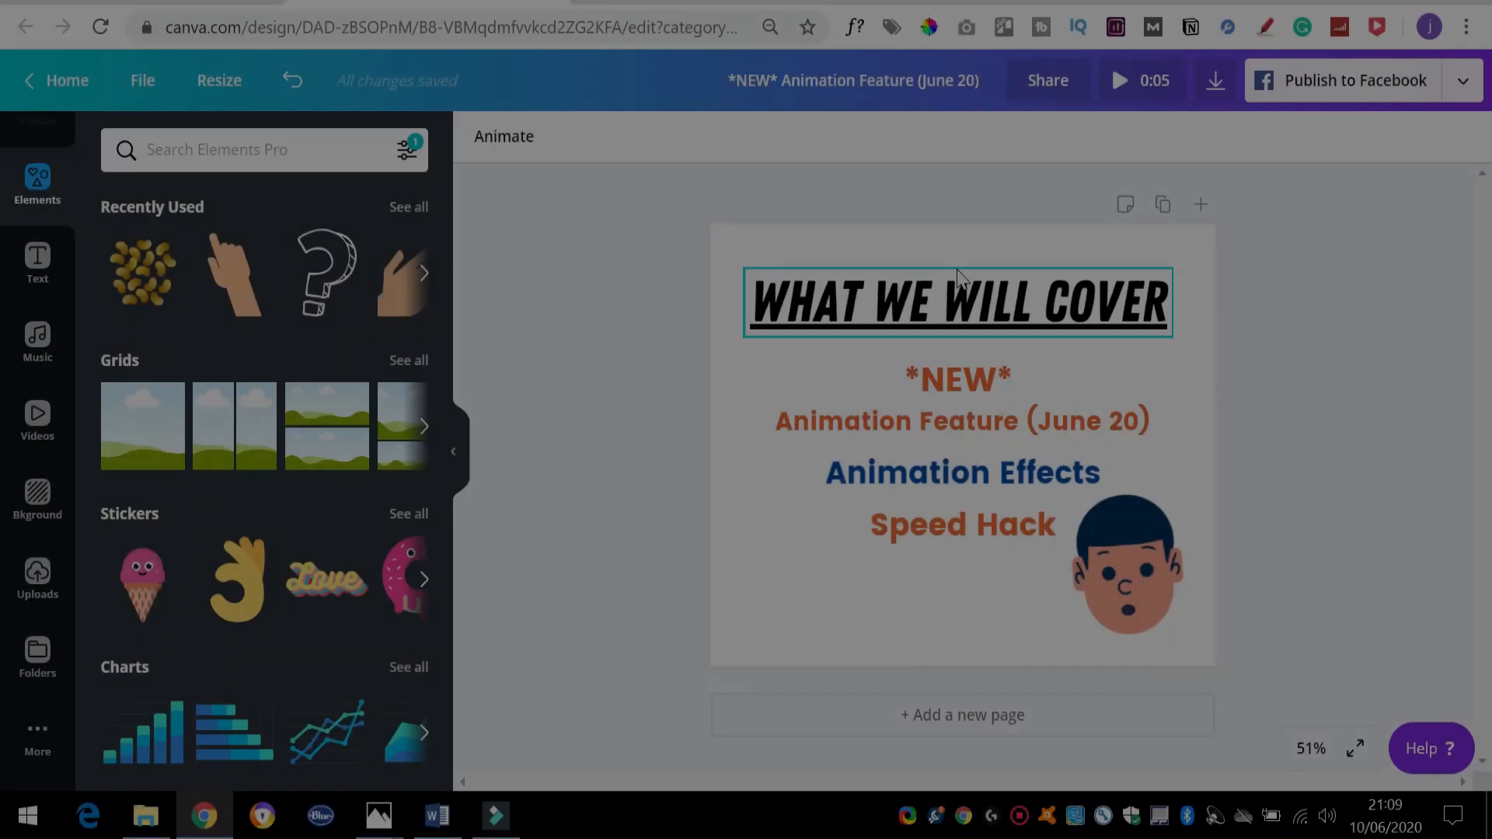
Start a new Facebook Post design and scroll templates to the Spring Flash Sale template
left_click(1340, 327)
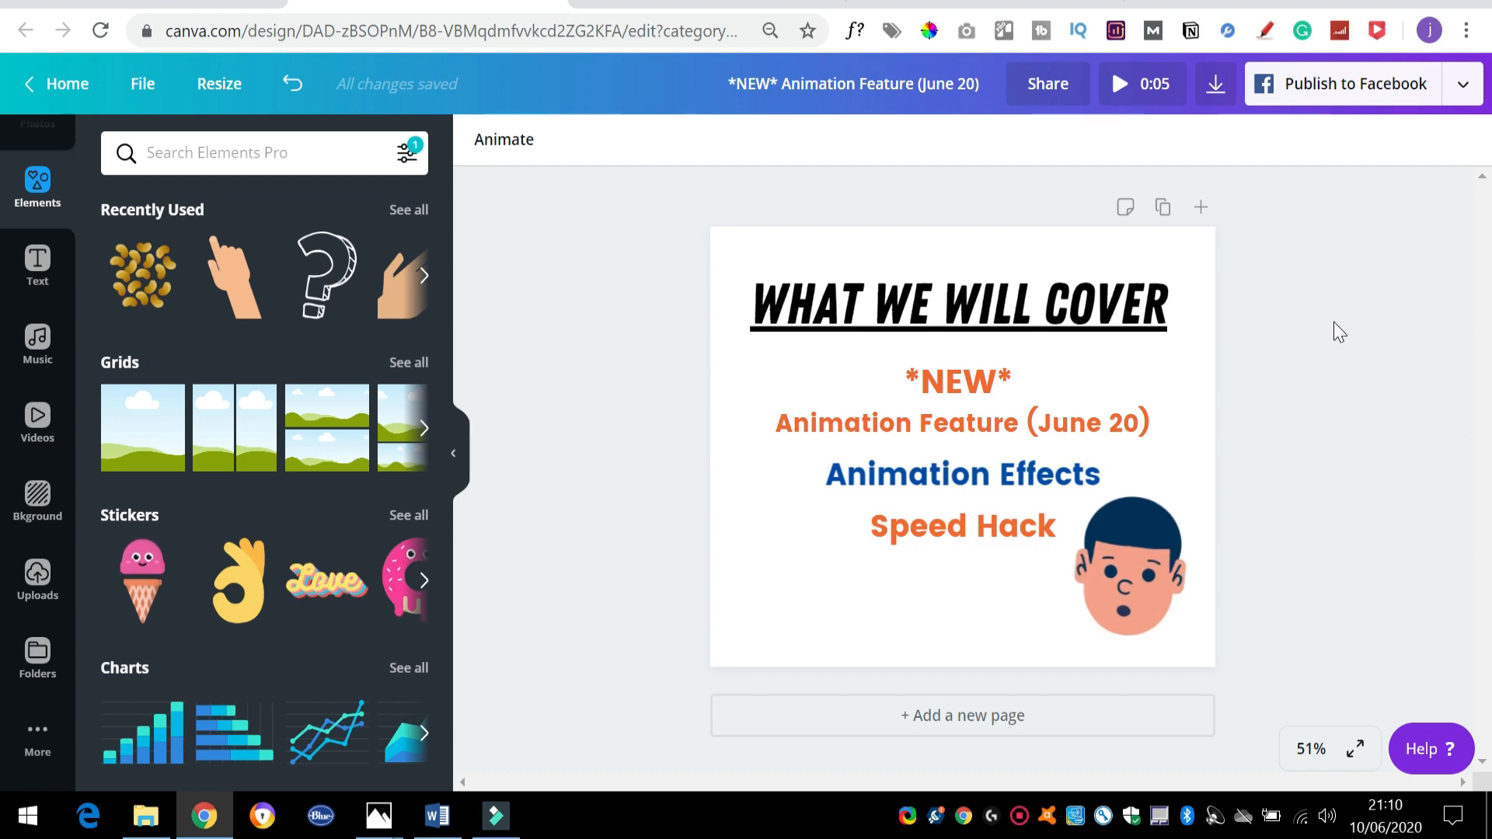
left_click(55, 84)
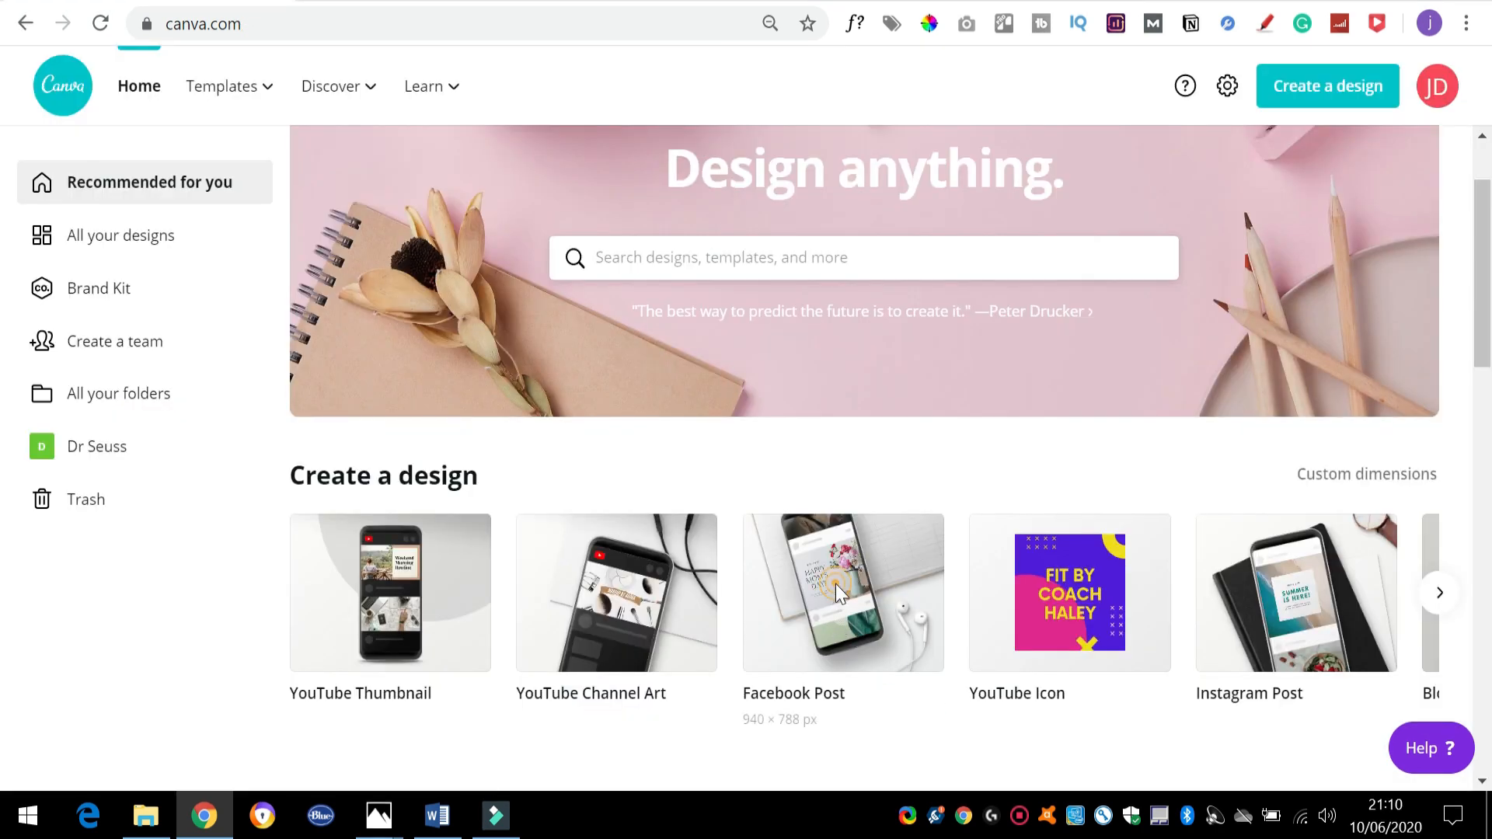
left_click(840, 592)
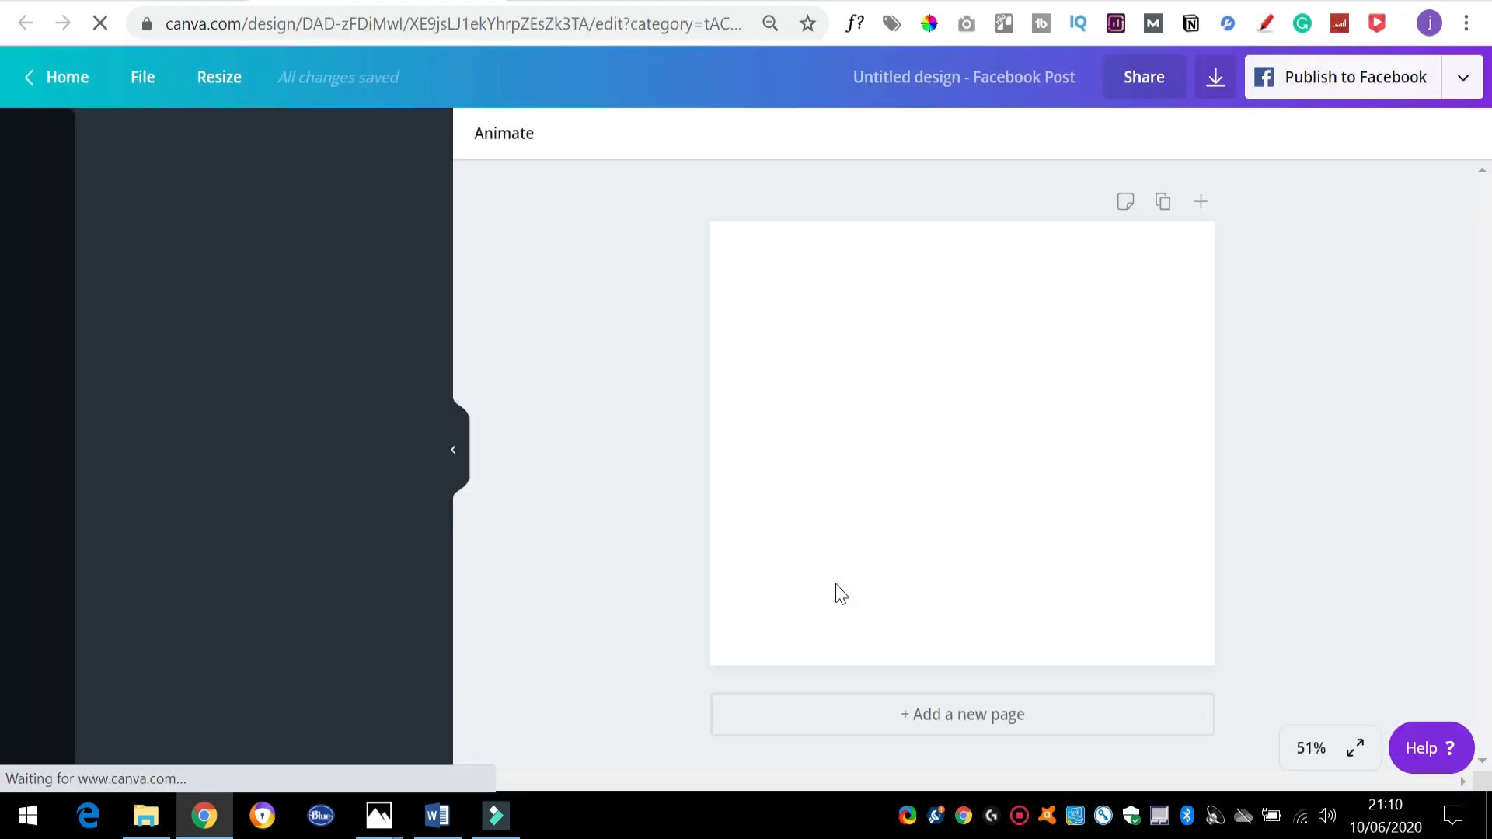
left_click(453, 449)
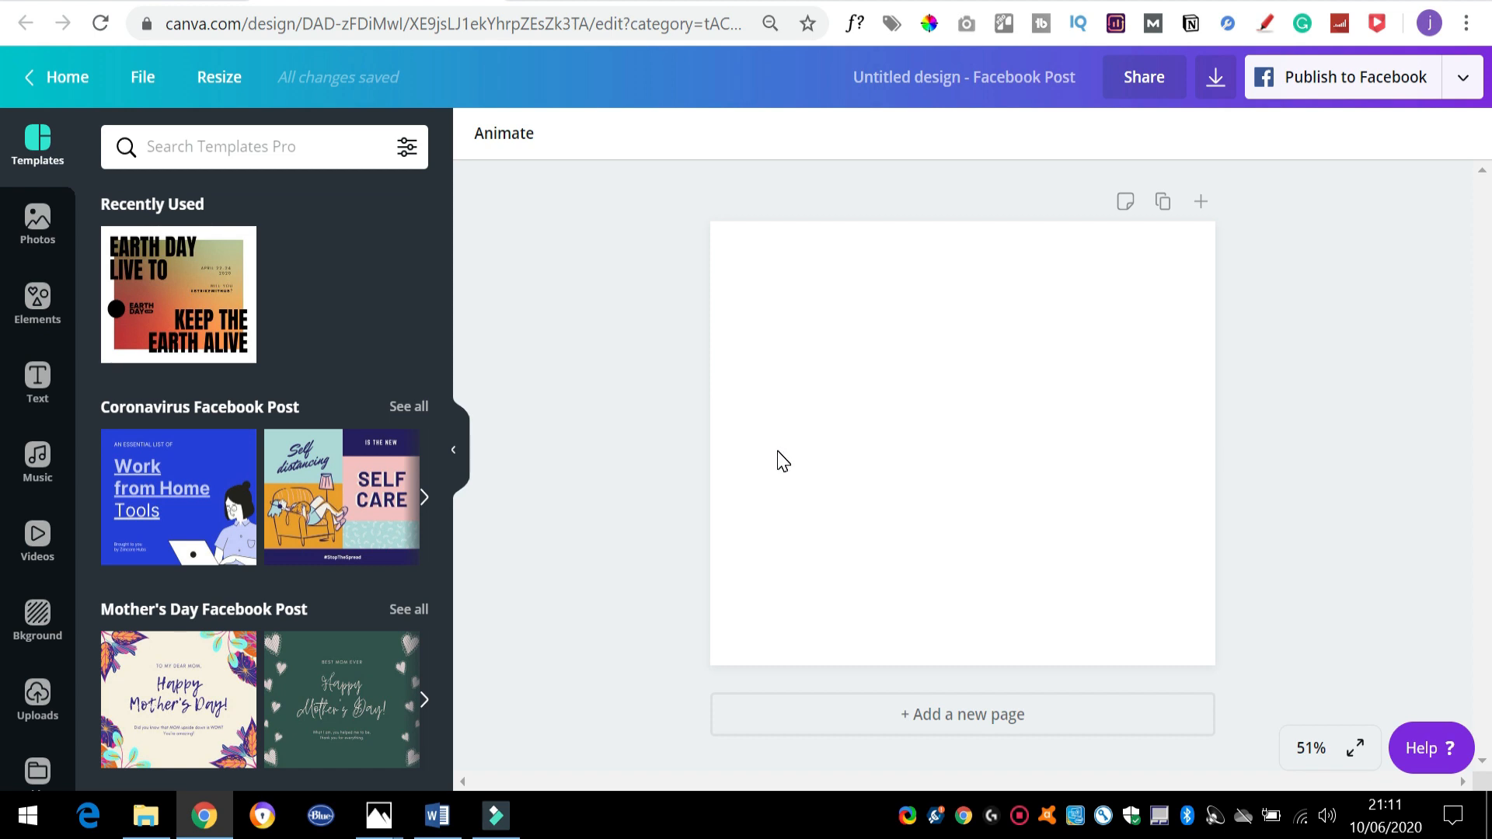
mouse_move(505, 462)
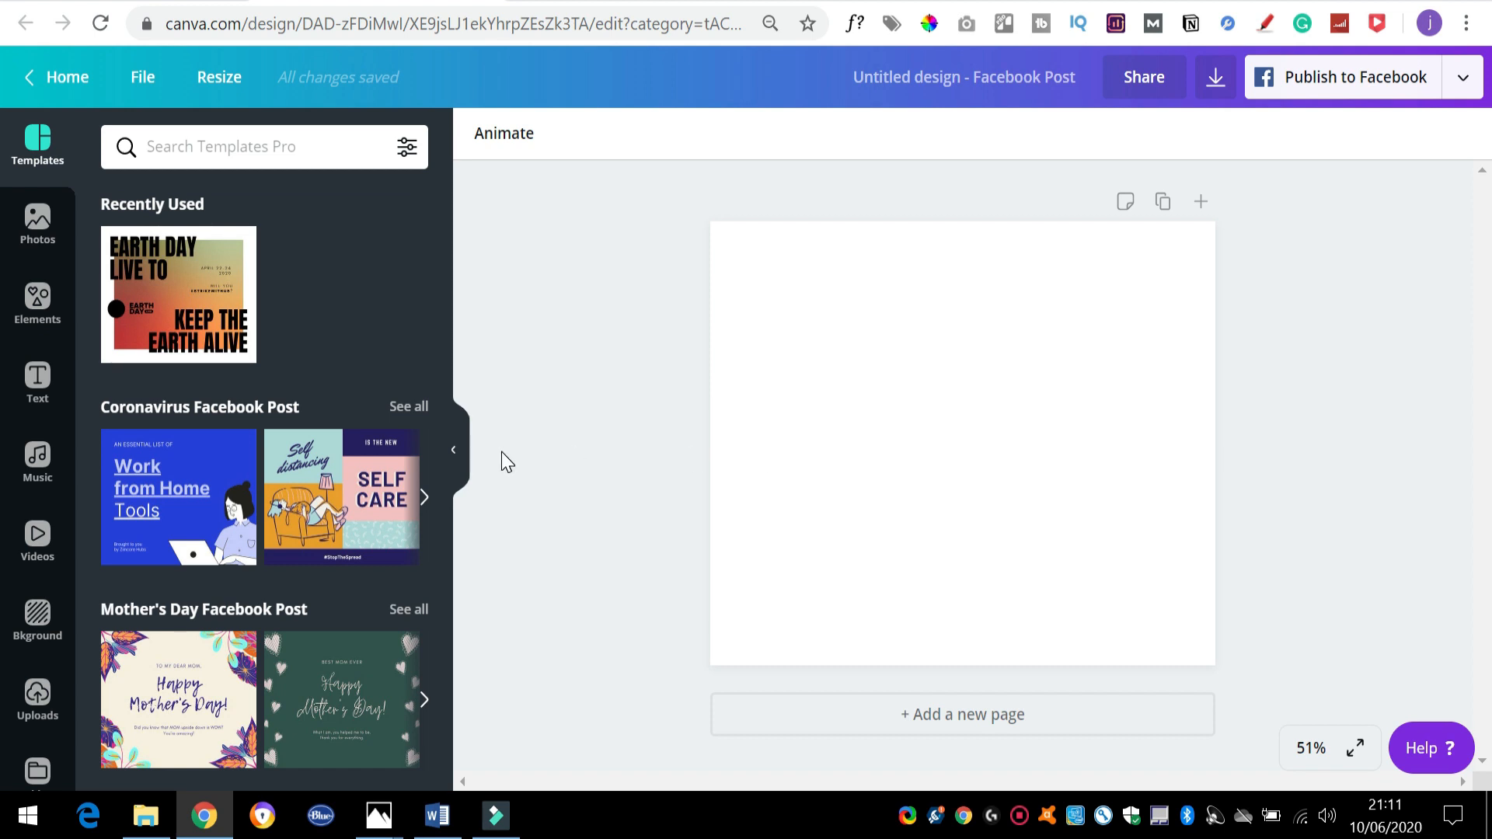
scroll("down", 3)
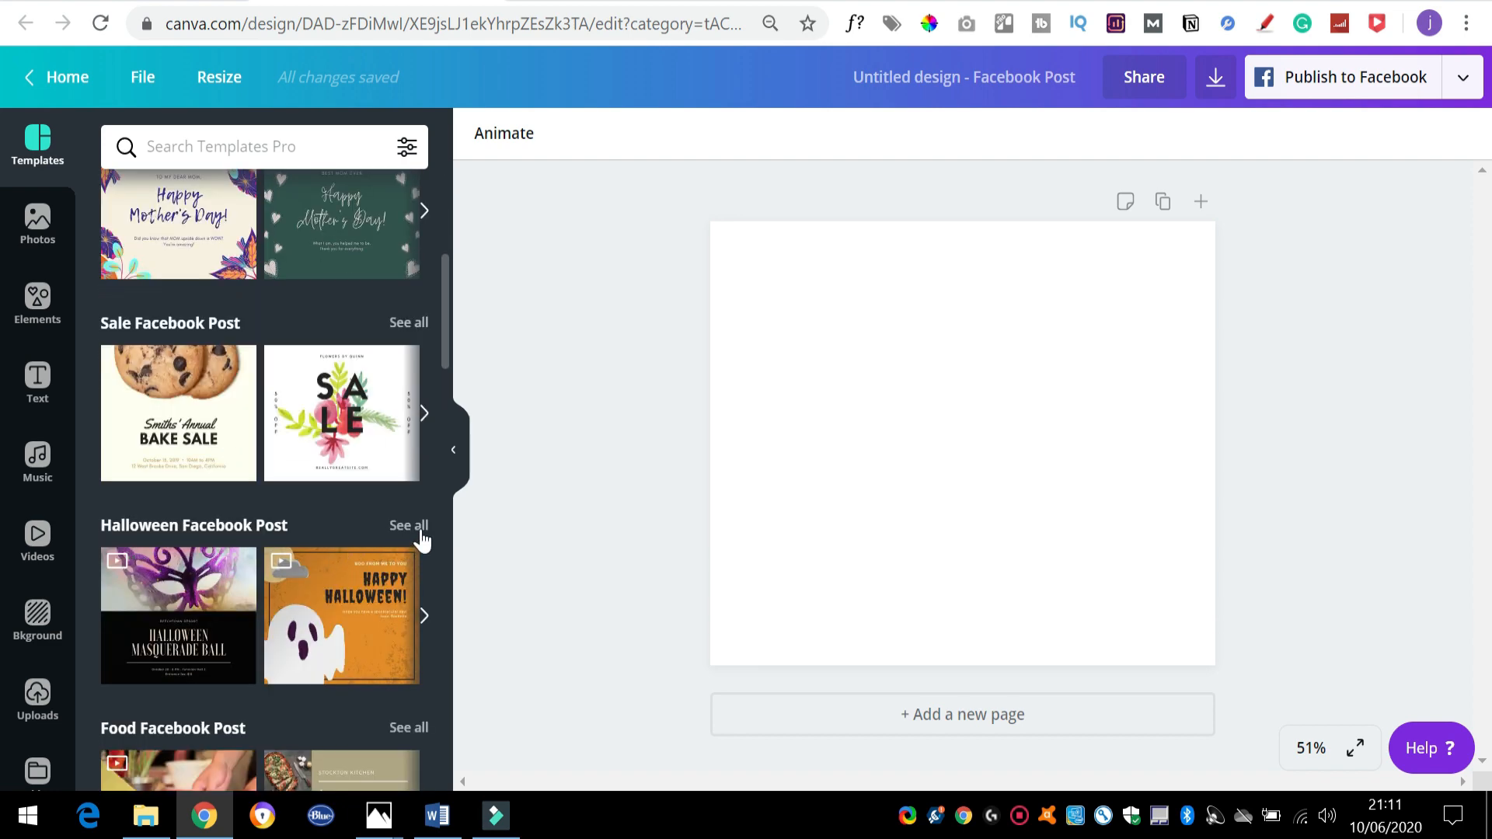
scroll("down", 3)
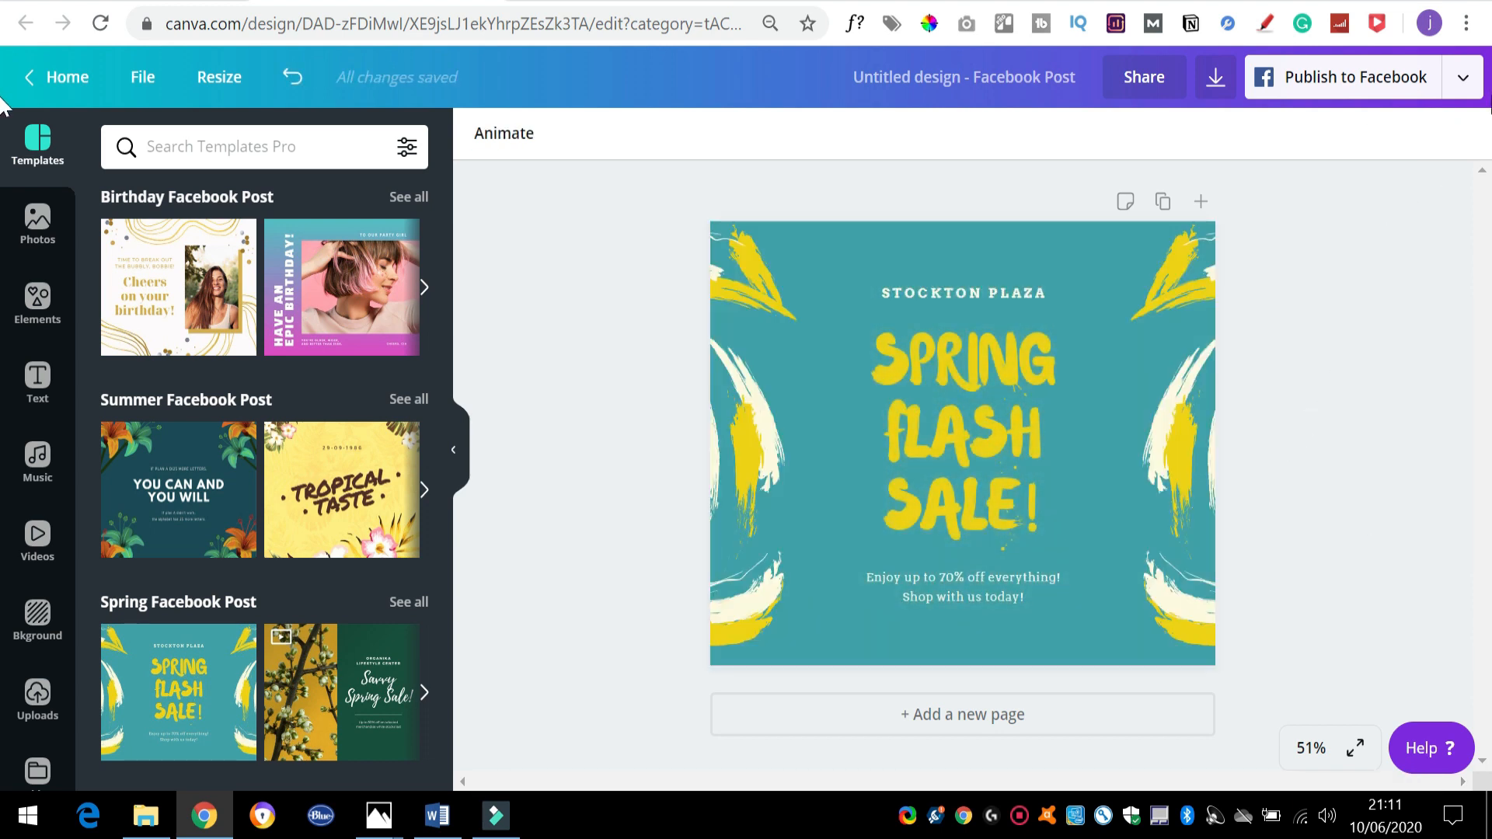
Try the Pan, Rise and Tumble page animations, then settle on Pan
left_click(1463, 77)
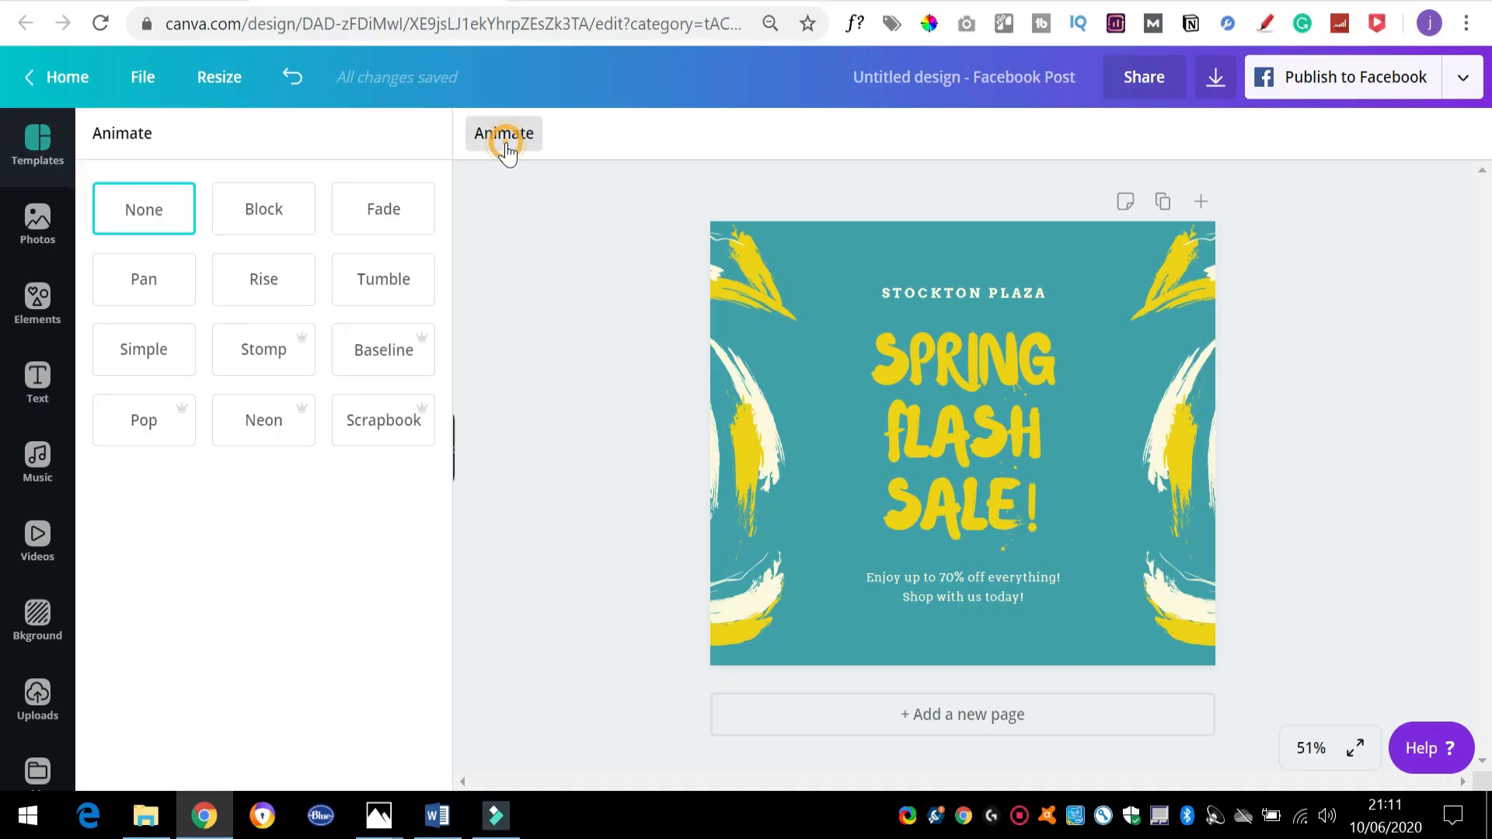
left_click(143, 279)
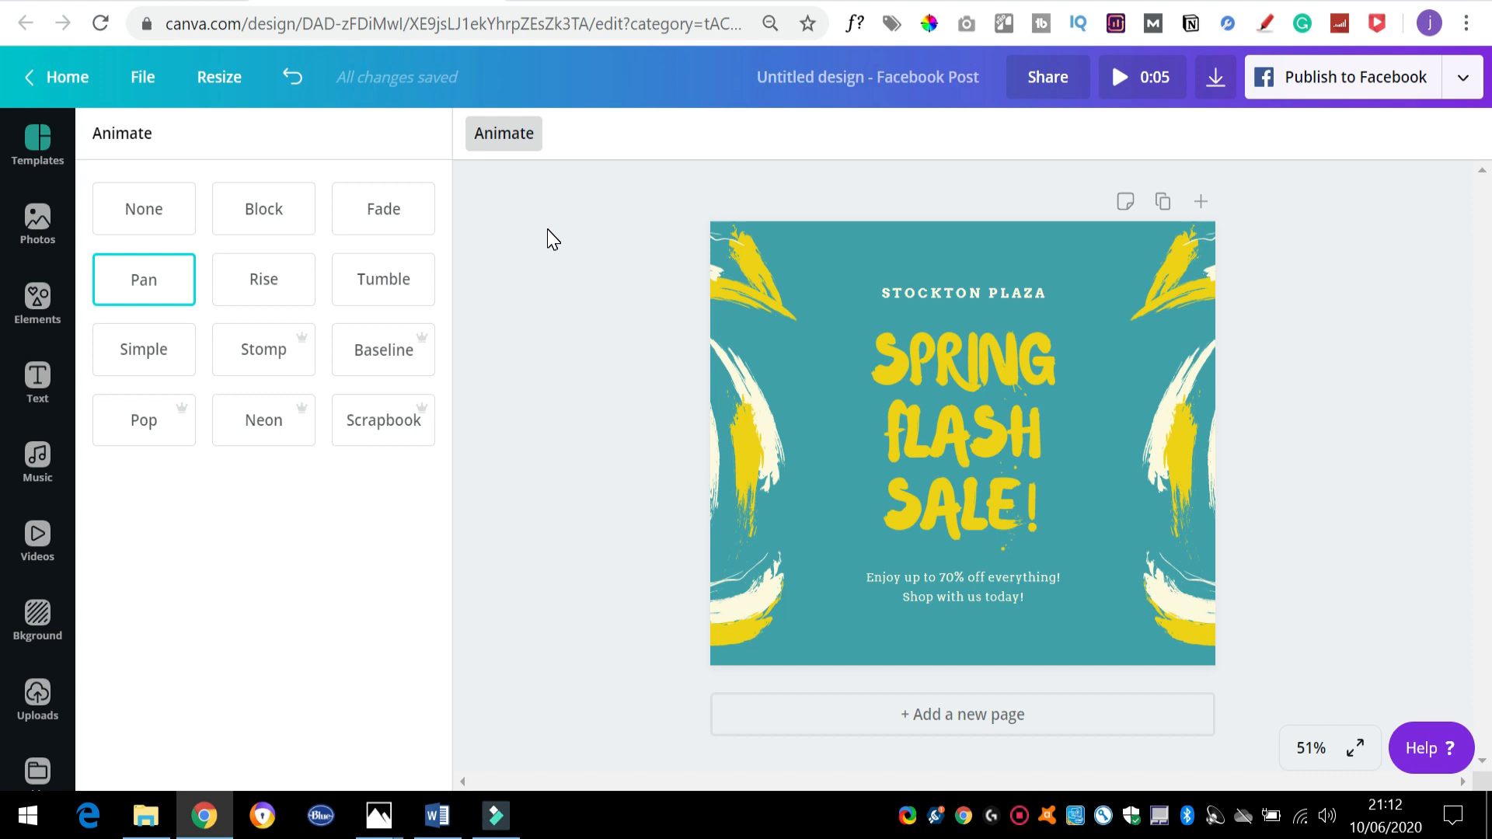
mouse_move(263, 286)
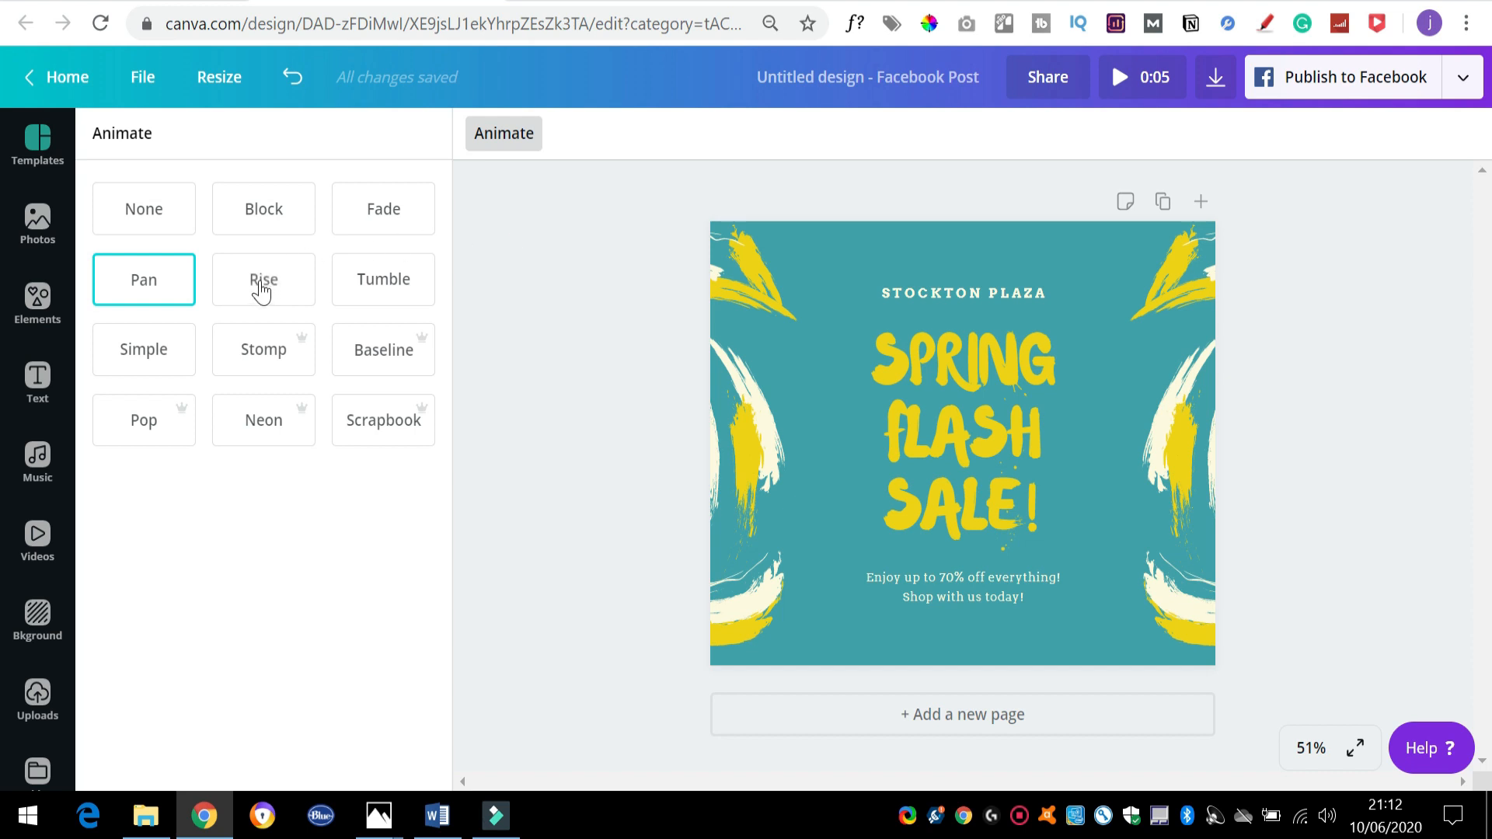
left_click(263, 279)
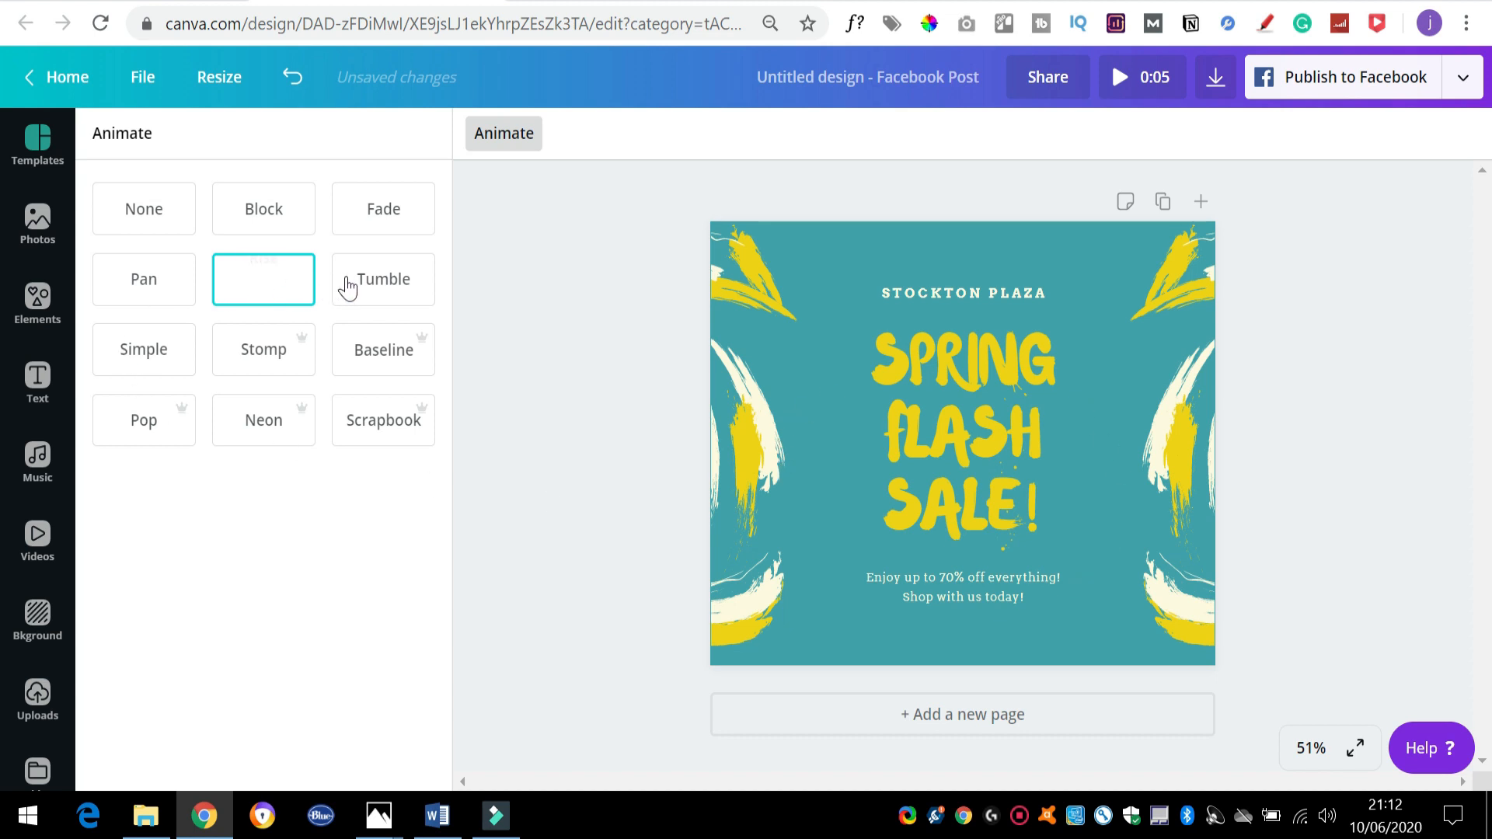
left_click(382, 279)
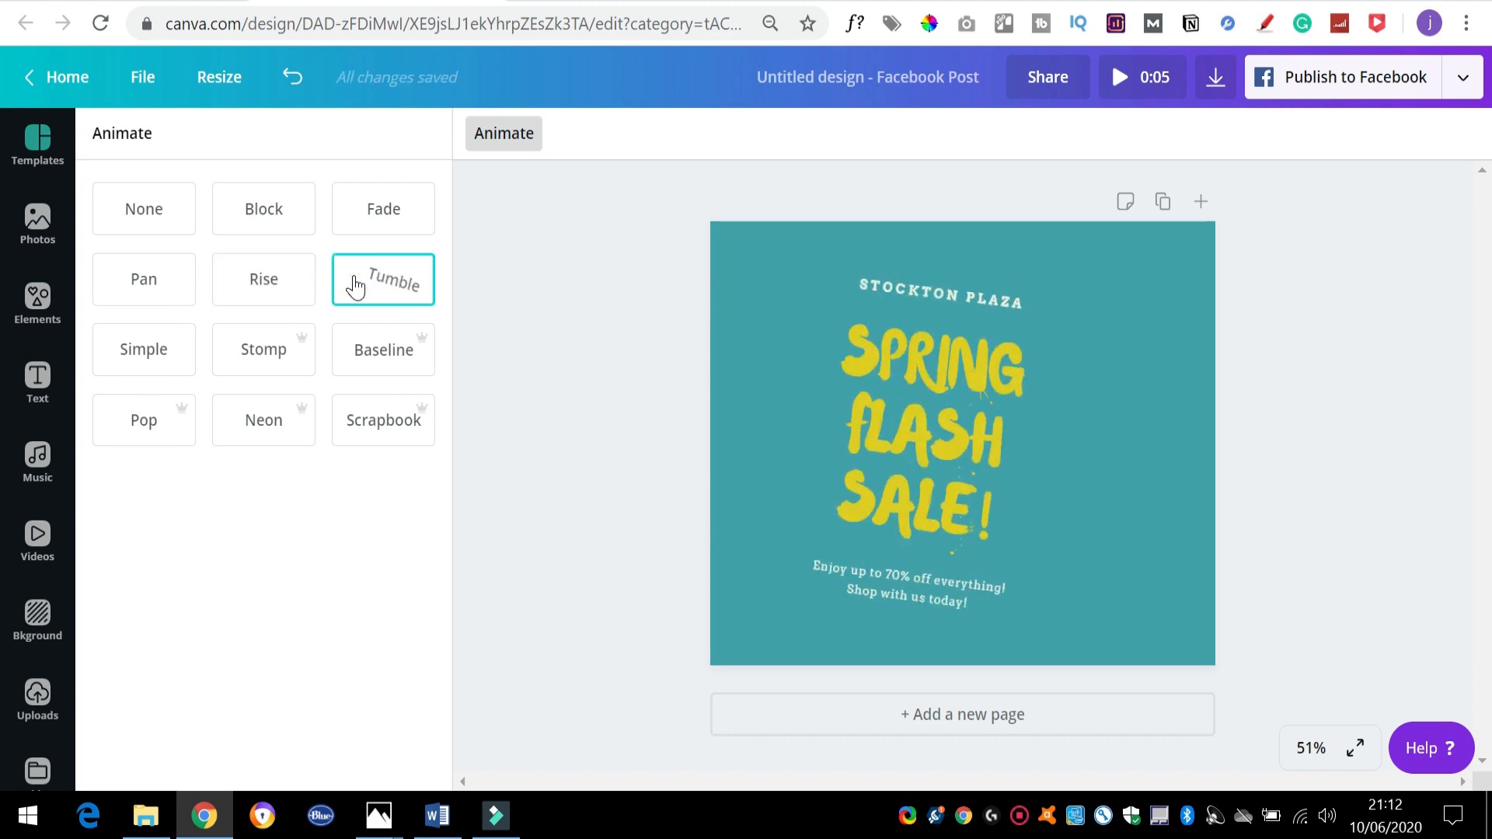
left_click(382, 279)
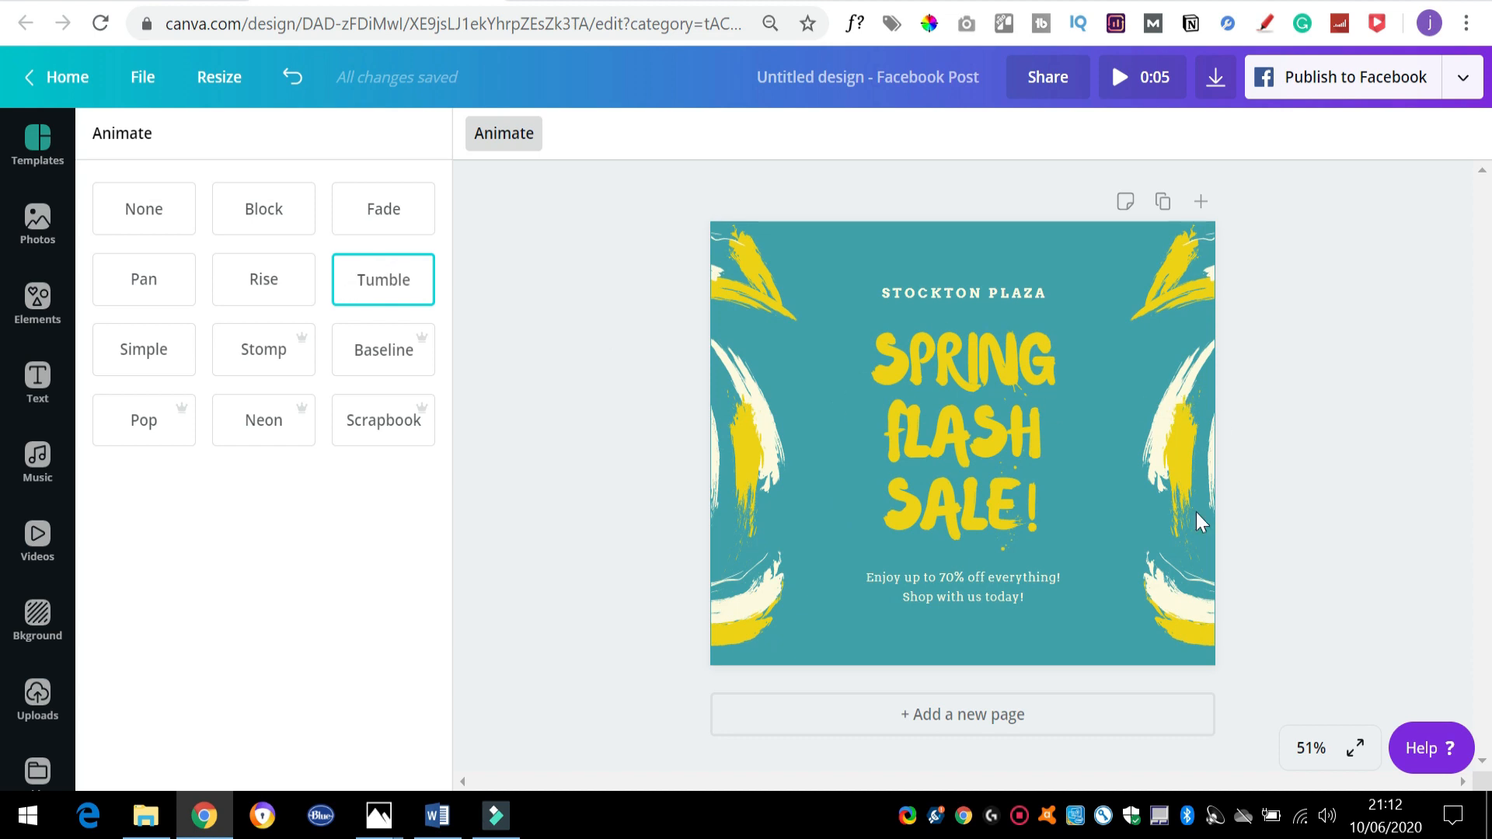
mouse_move(547, 369)
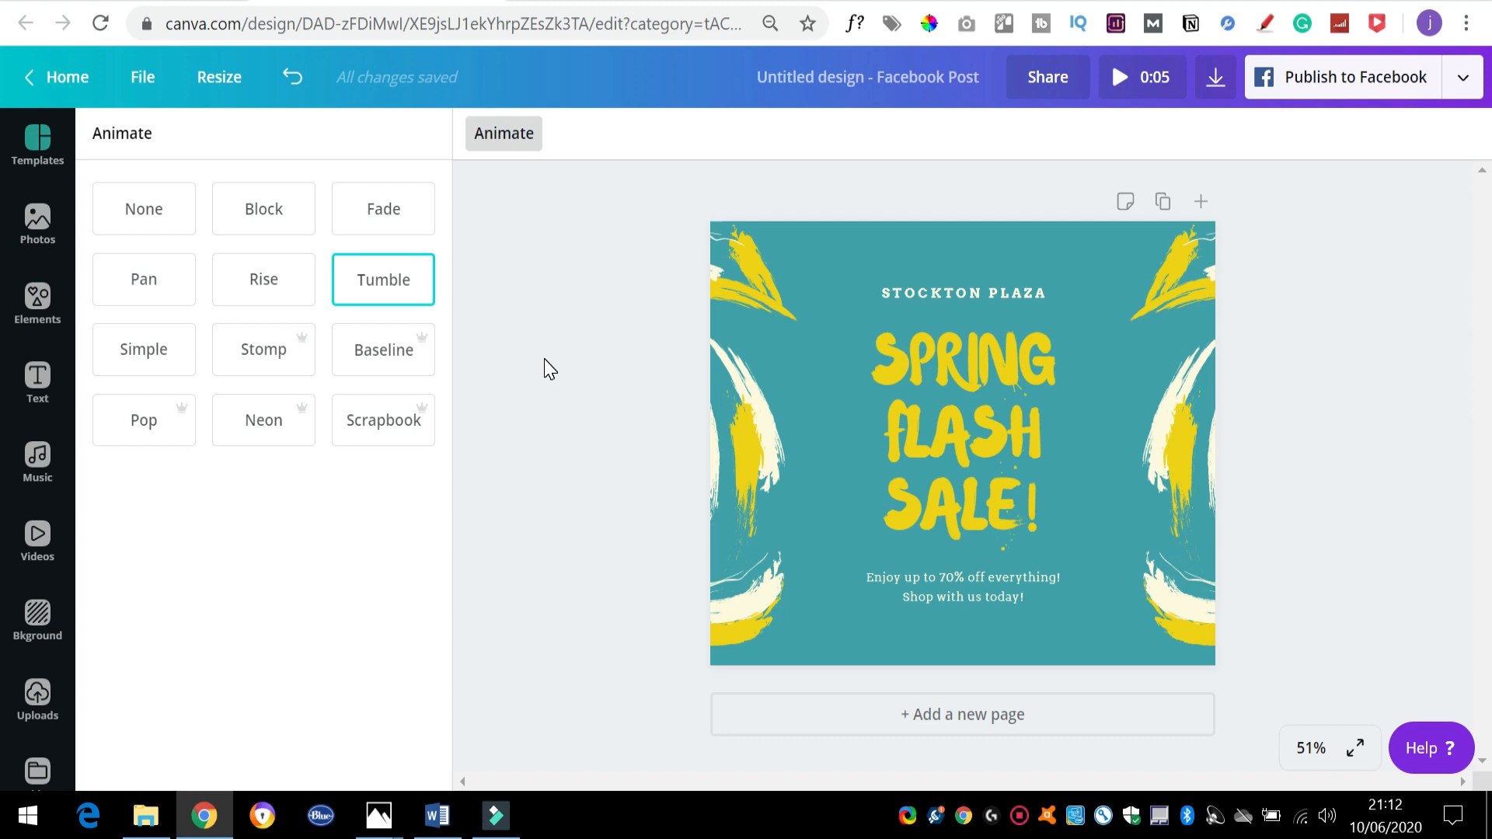
mouse_move(143, 279)
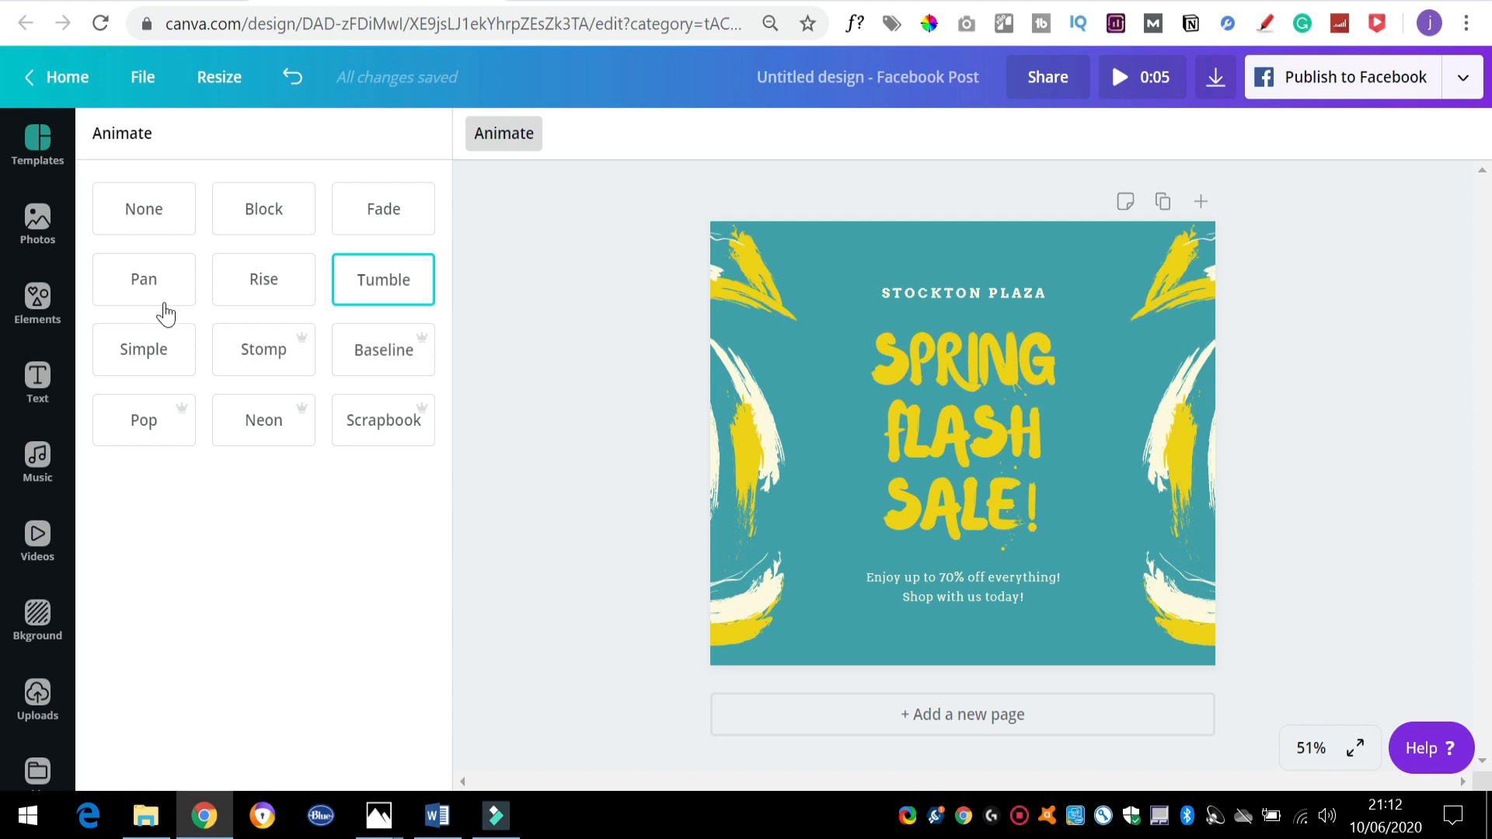
left_click(144, 279)
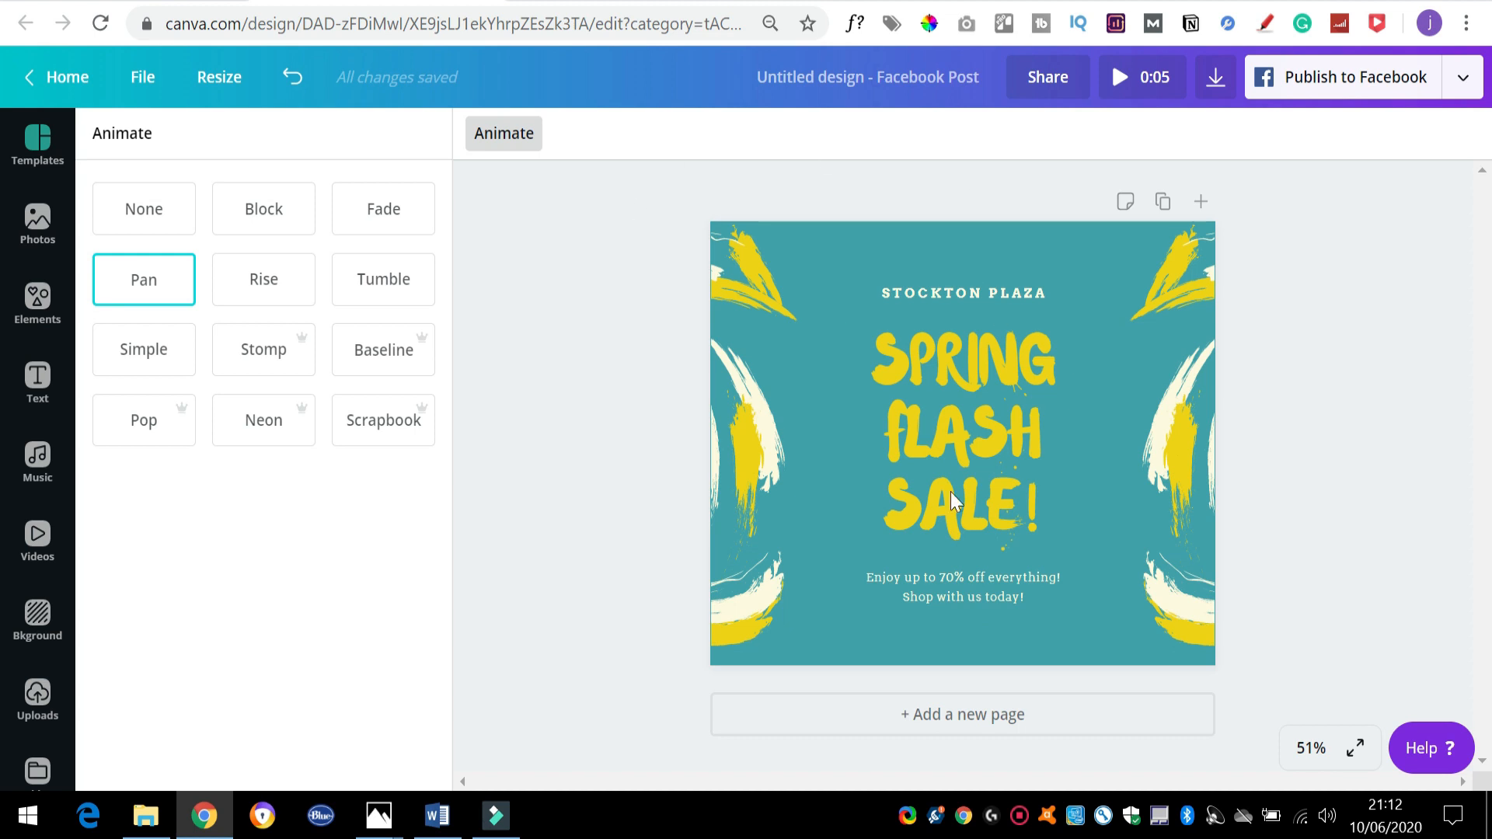
mouse_move(537, 321)
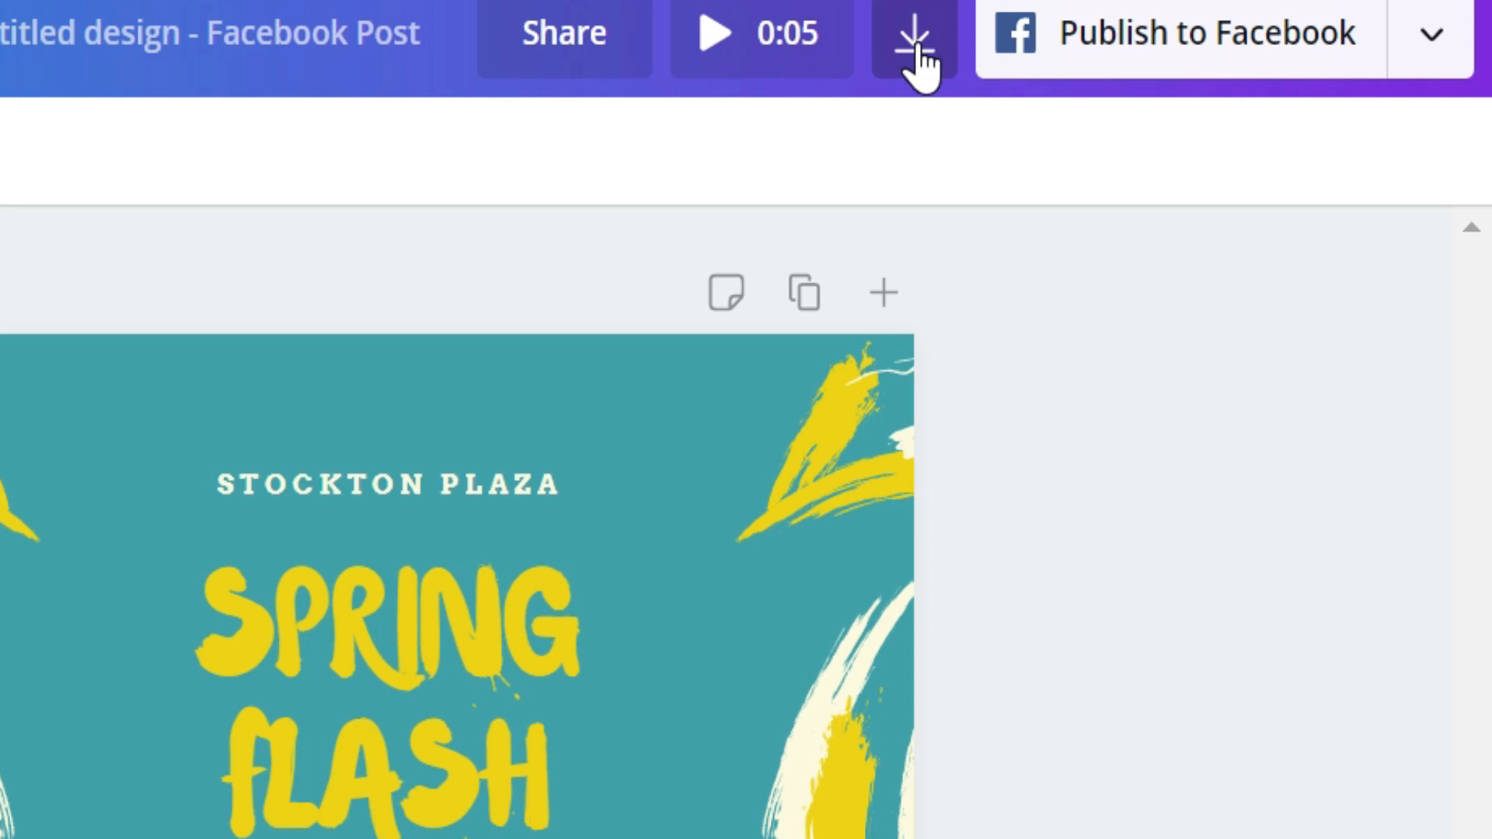
Download the design as a GIF, preview it in Photos, and close the preview
left_click(914, 35)
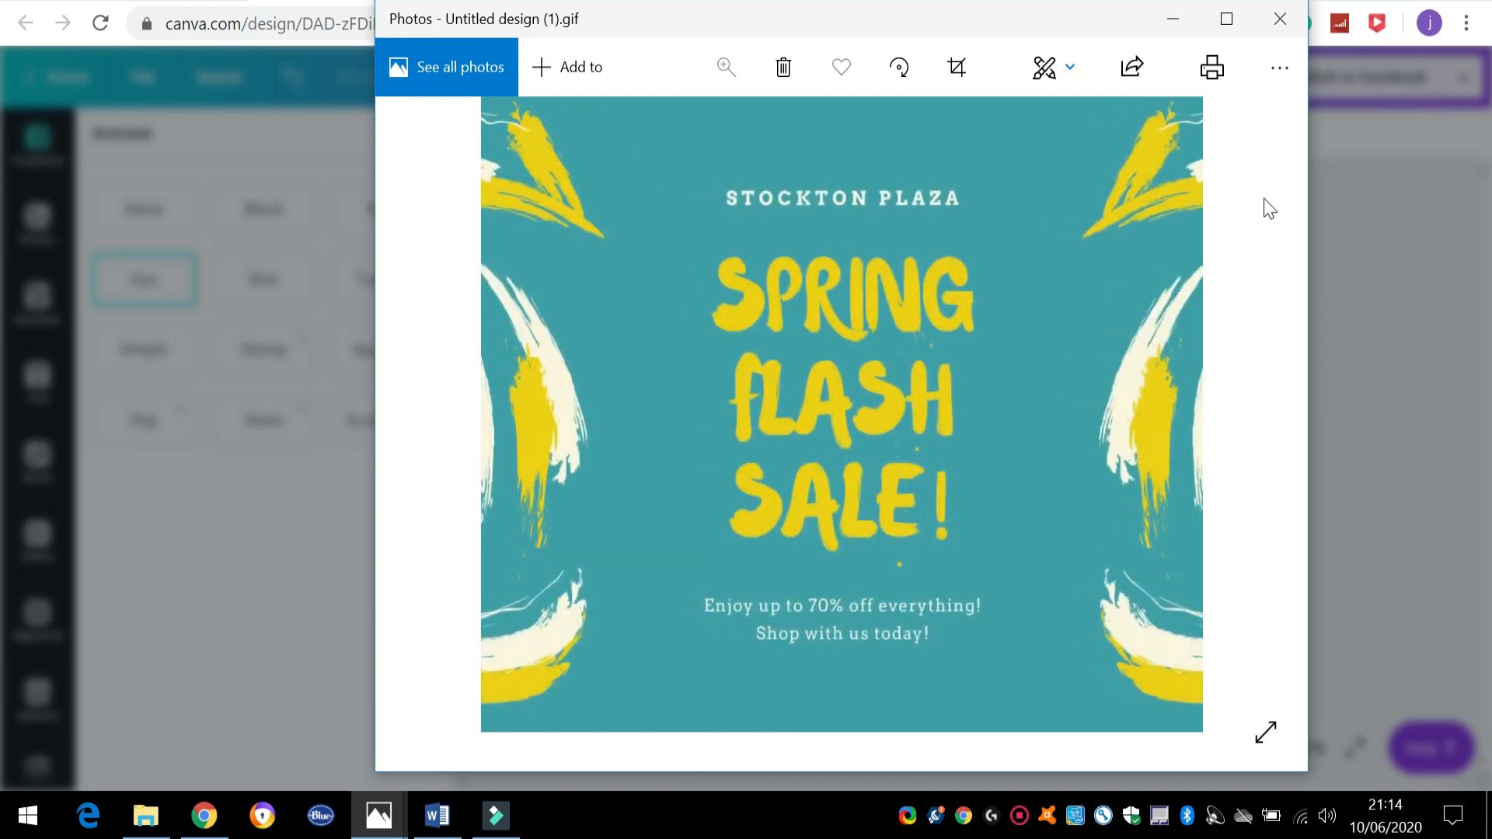
mouse_move(1280, 18)
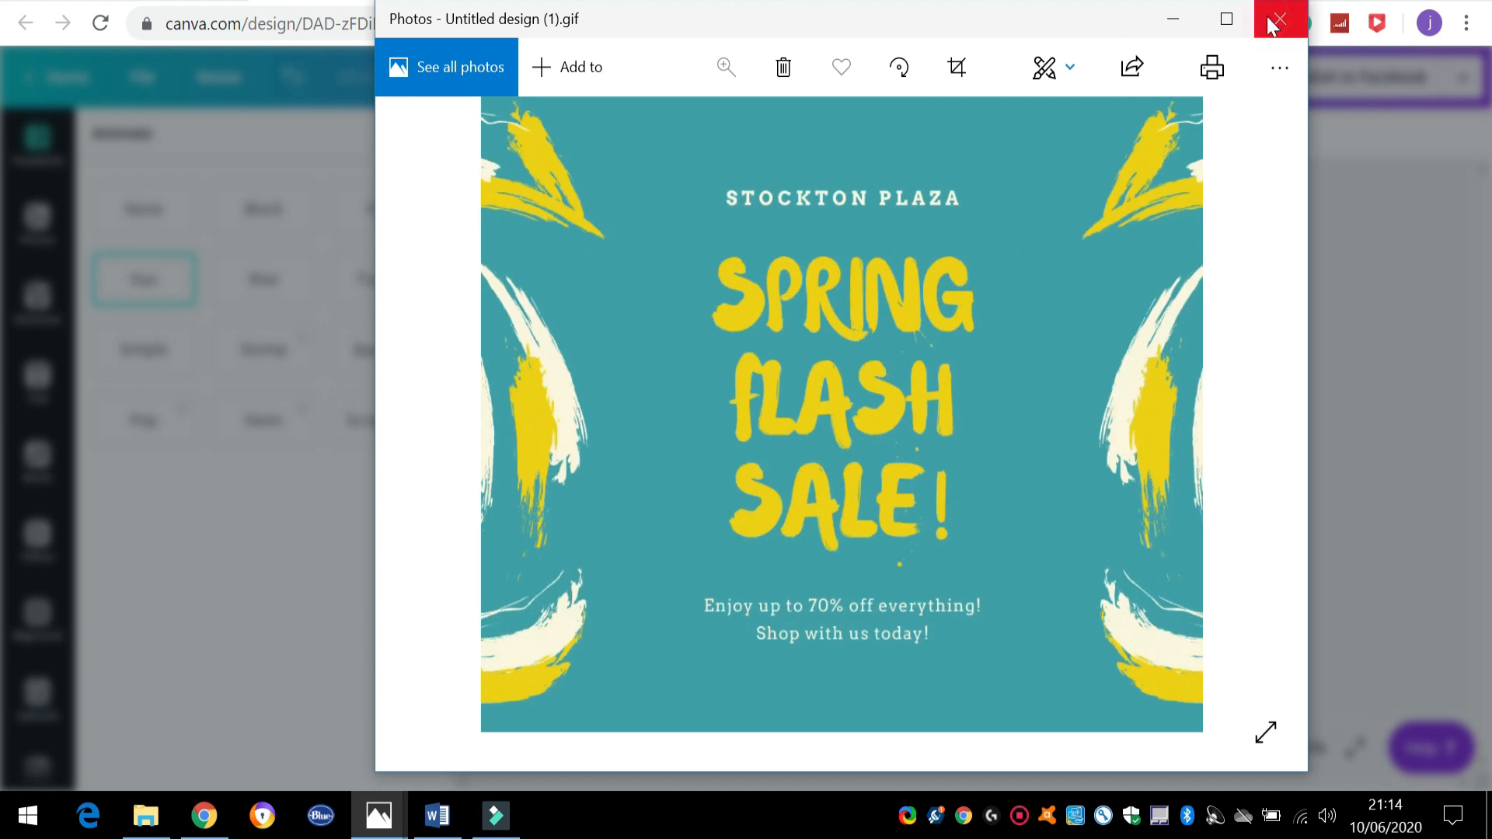
left_click(1279, 19)
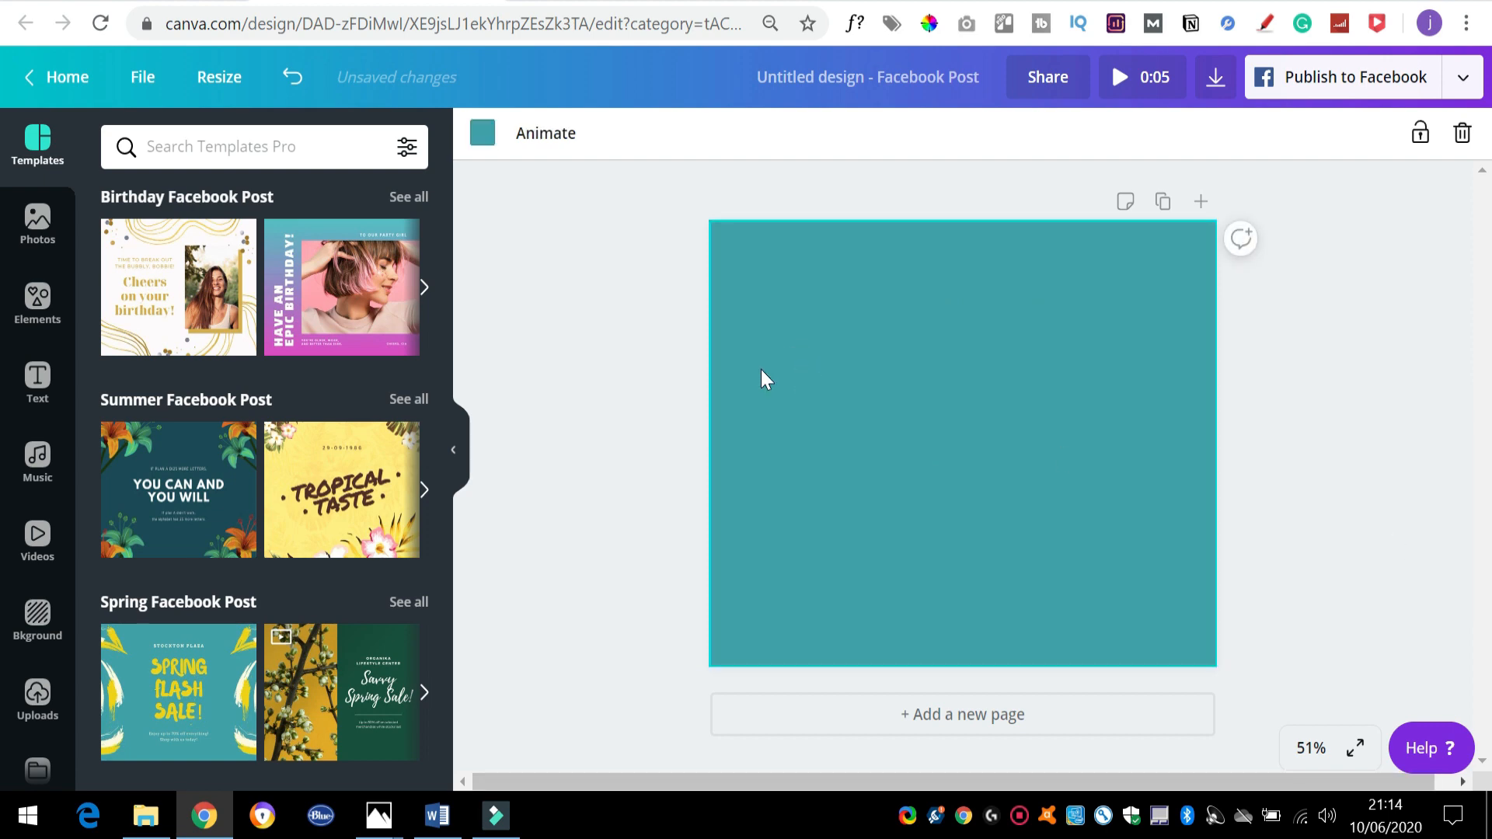
Switch the page background from teal to solid yellow
left_click(37, 616)
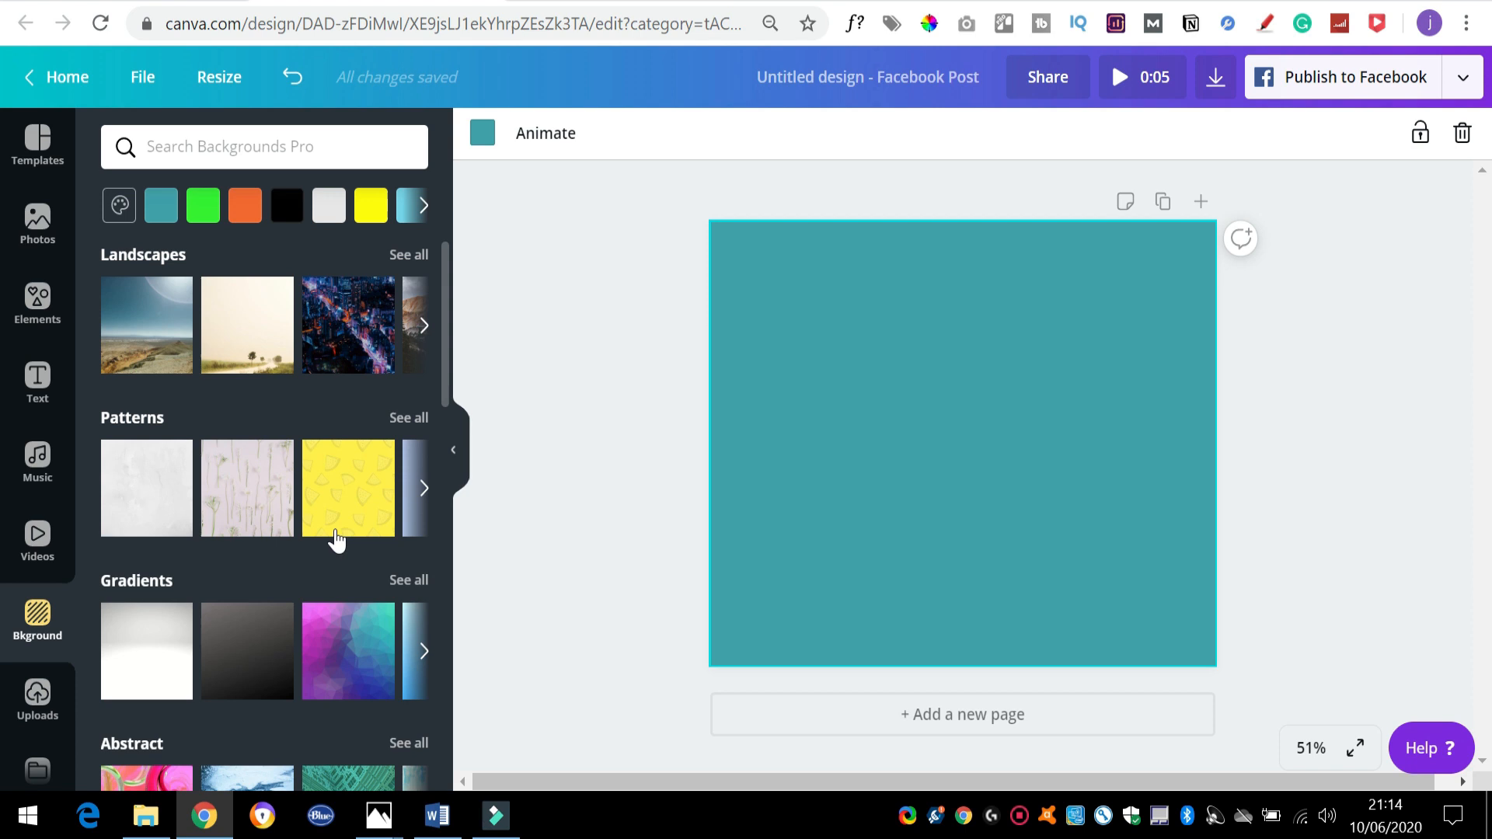
left_click(203, 205)
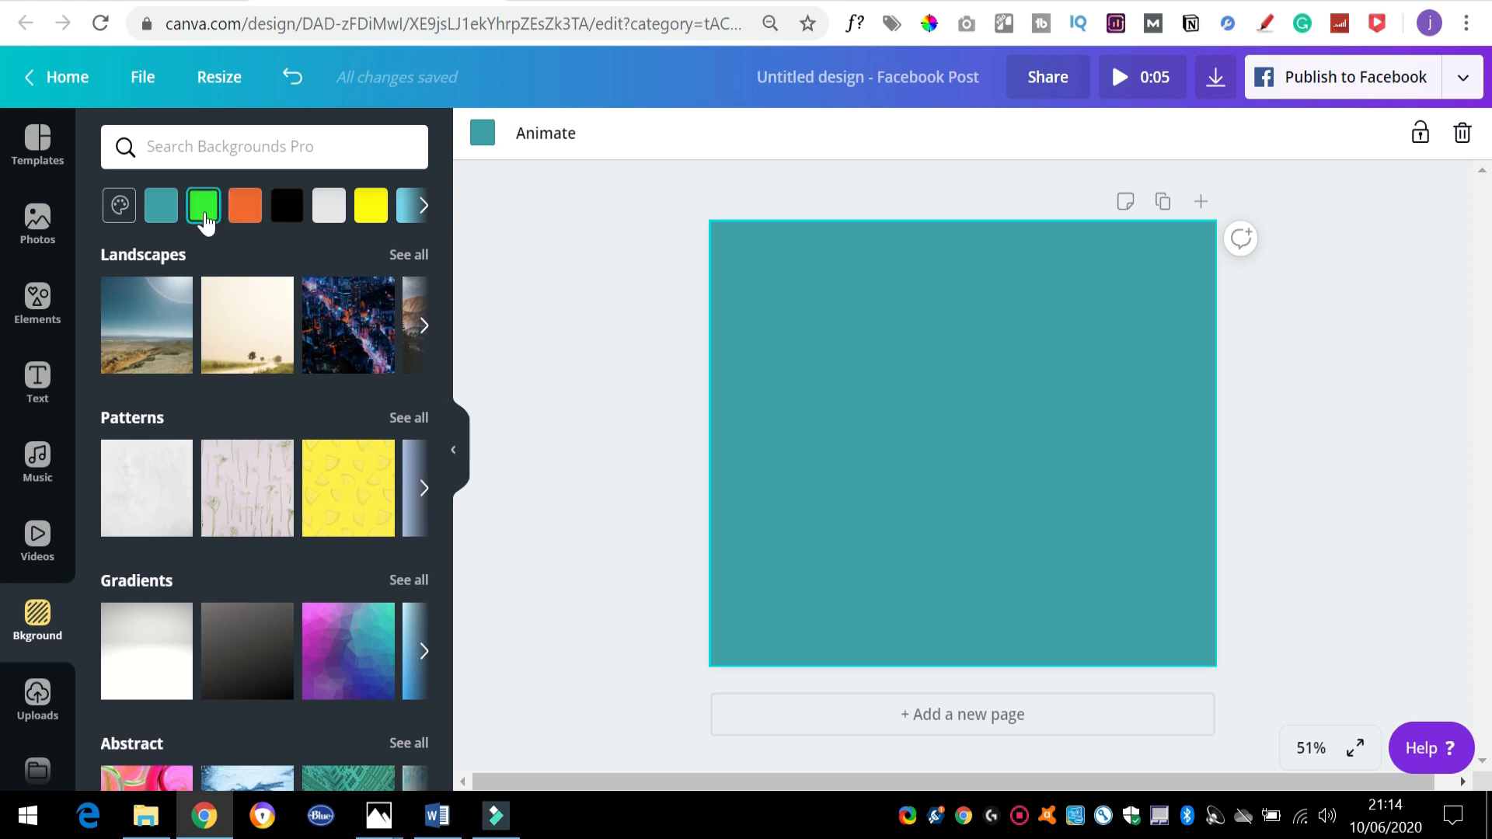
mouse_move(370, 205)
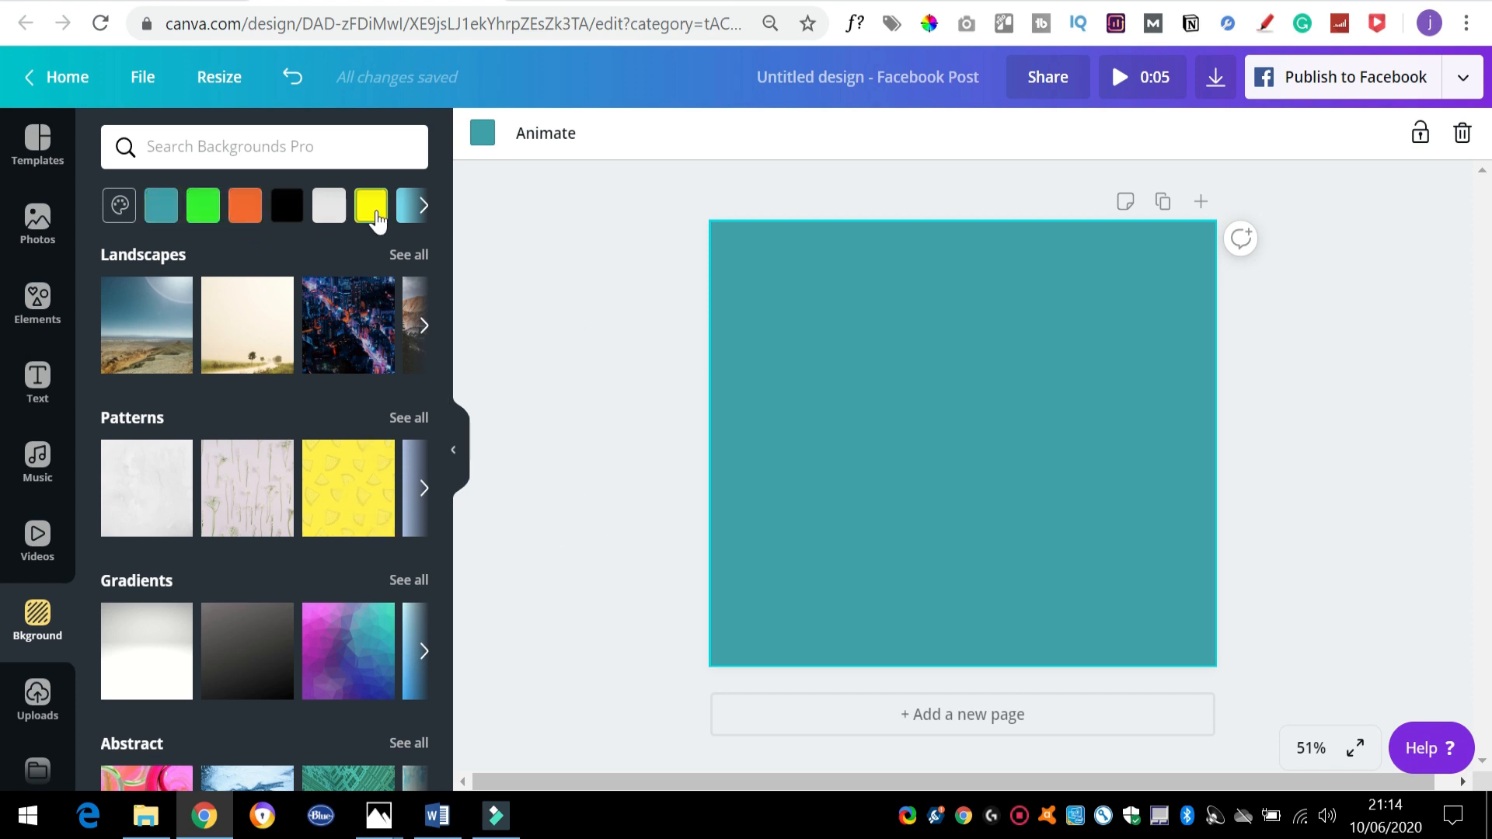
left_click(372, 204)
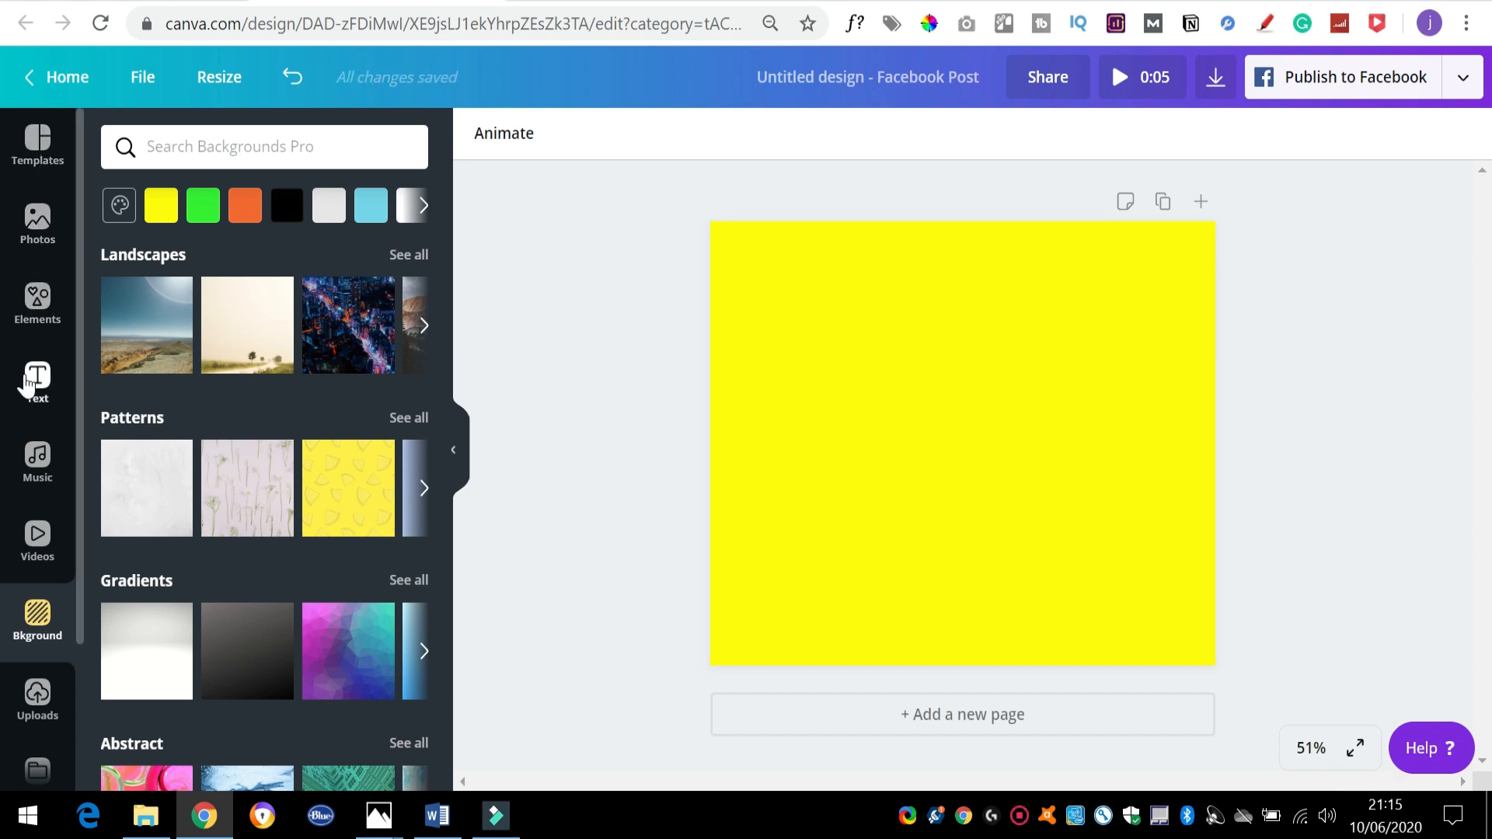
mouse_move(59, 592)
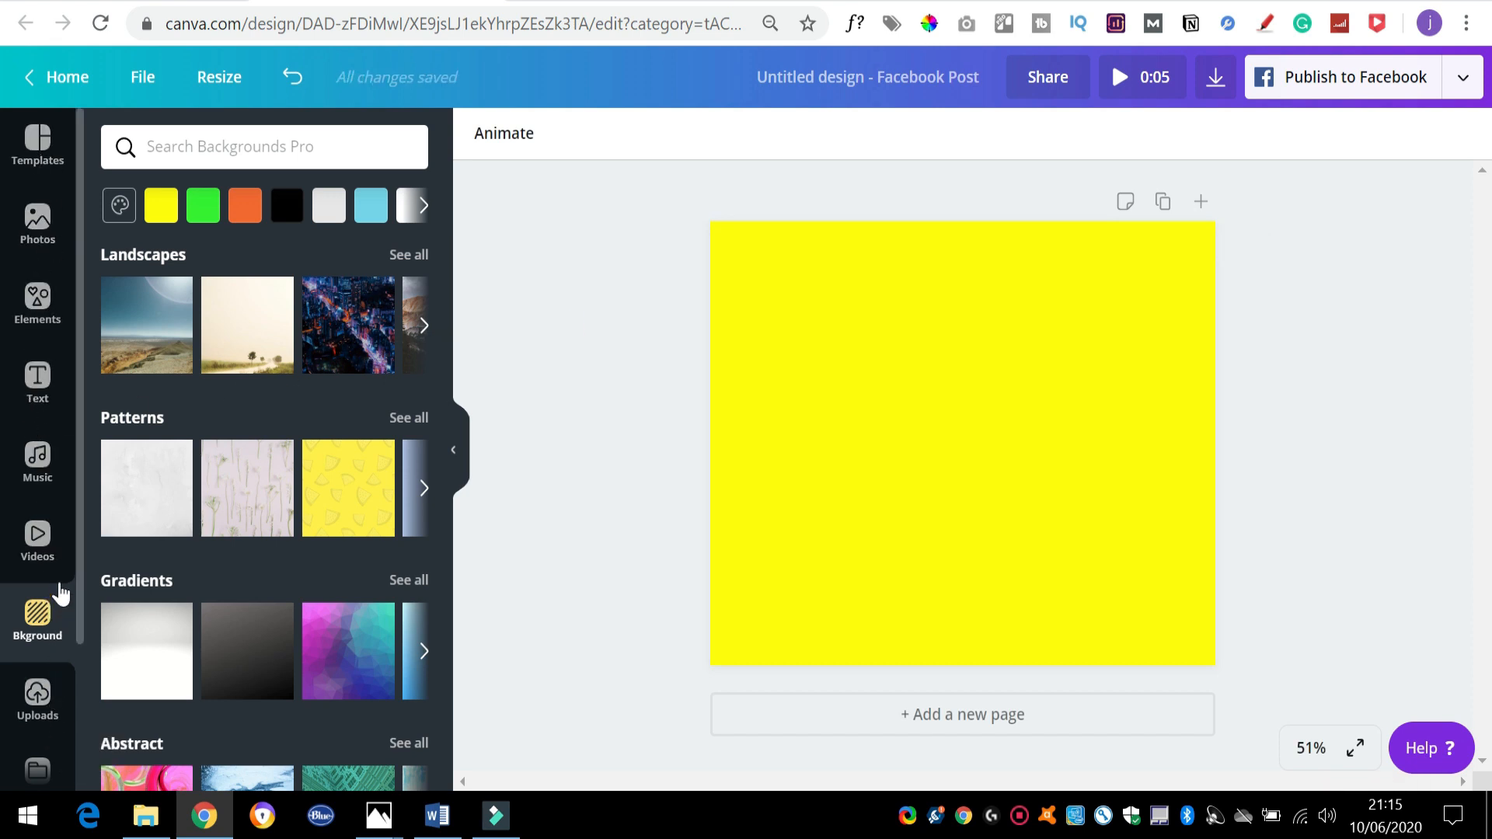
mouse_move(38, 220)
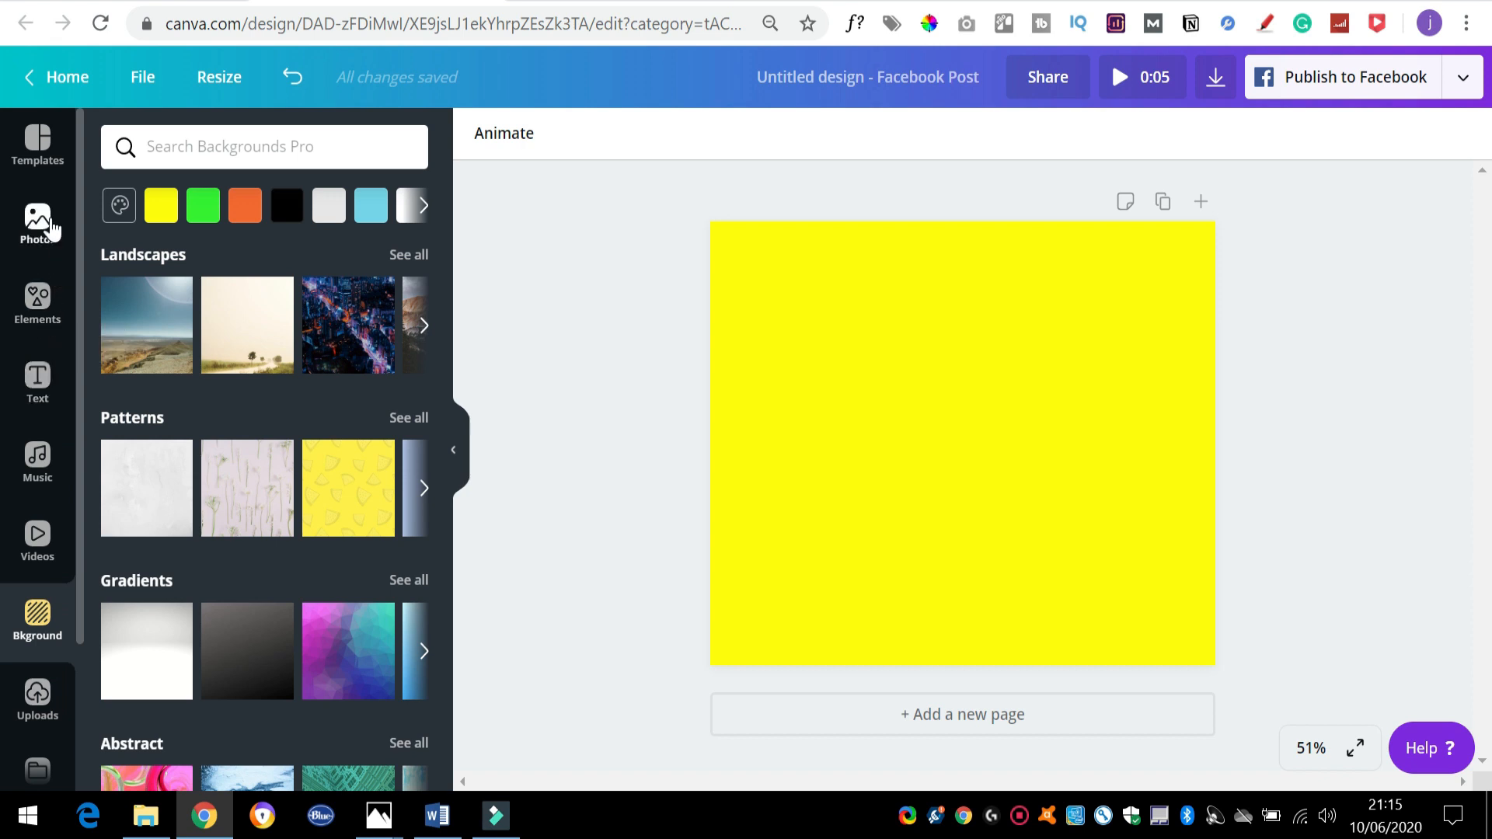
Search all stickers for 'pop' filtered to animated graphics, then bring up text styles
left_click(36, 302)
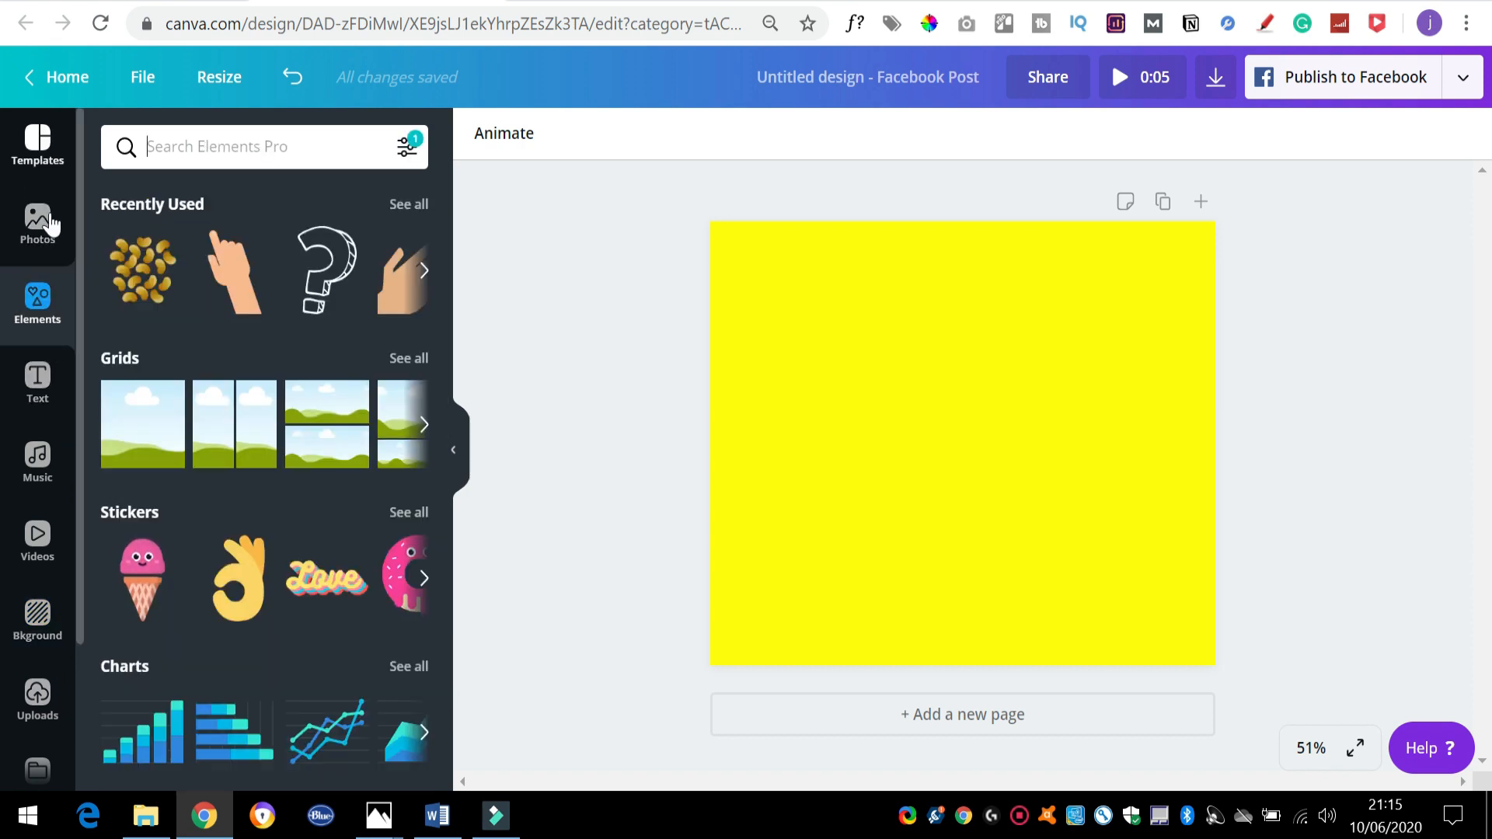
mouse_move(170, 502)
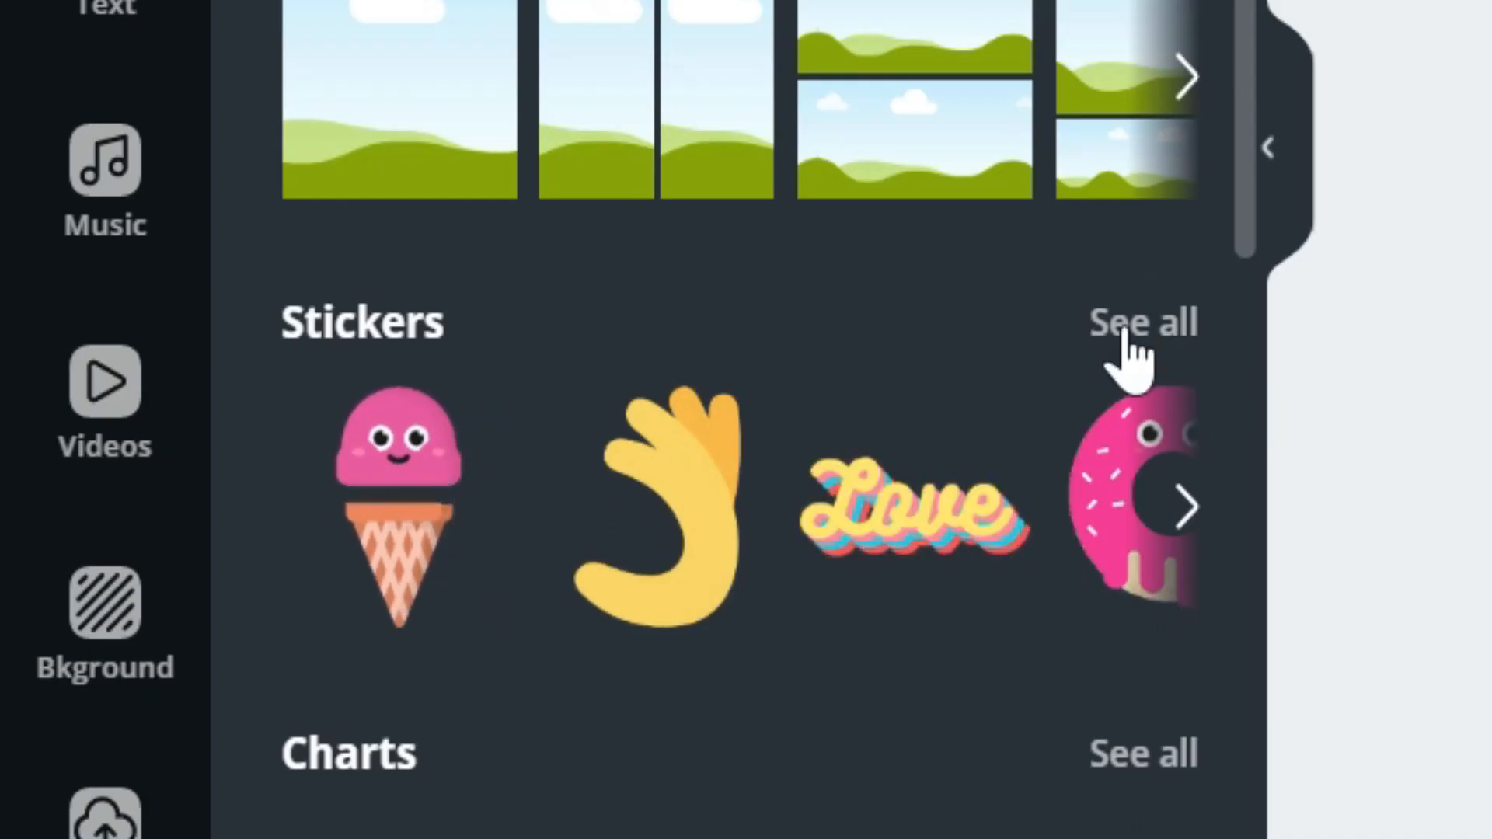
left_click(1141, 321)
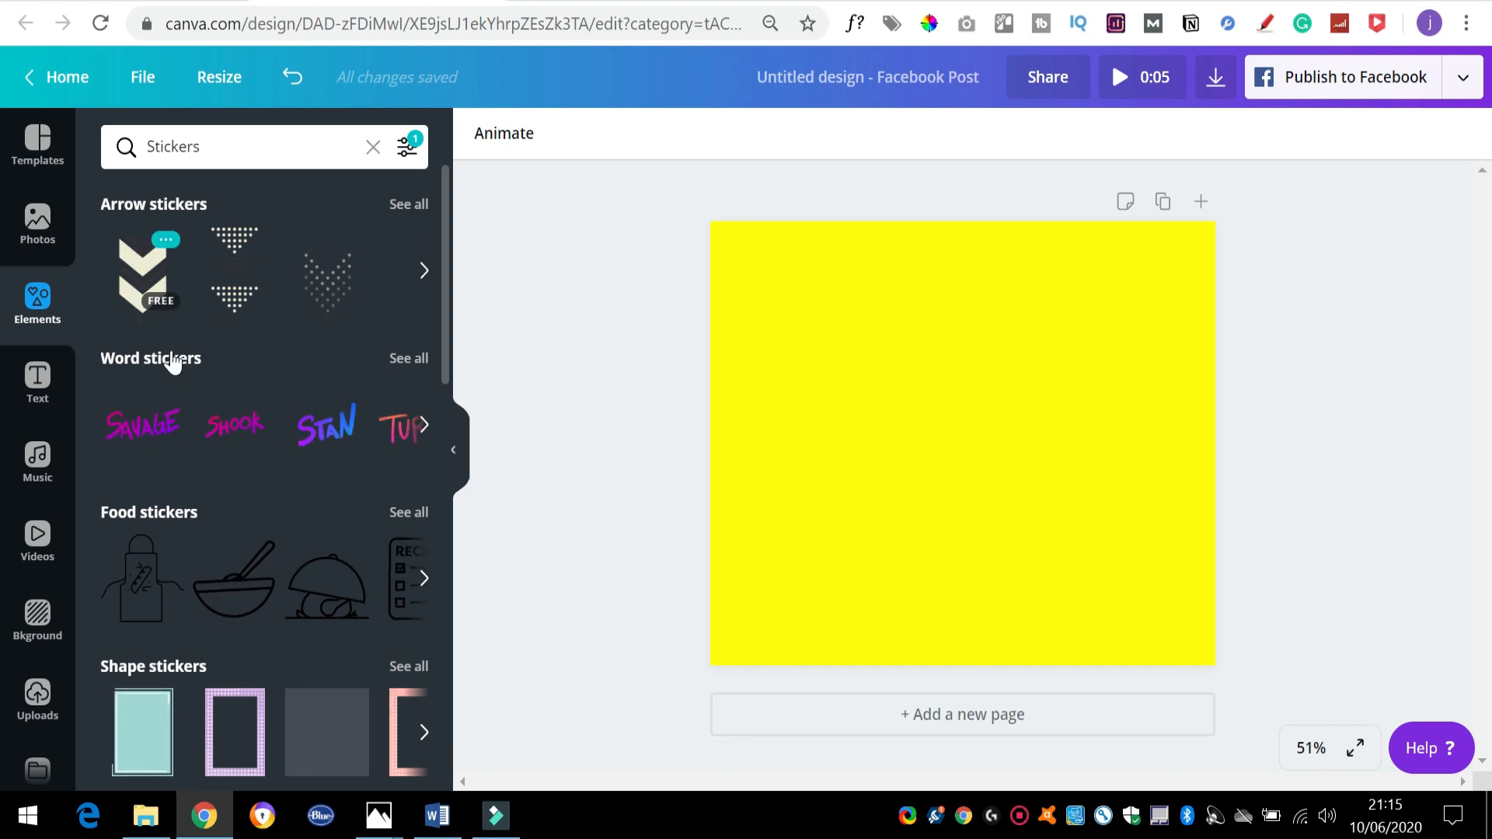
scroll("down", 3)
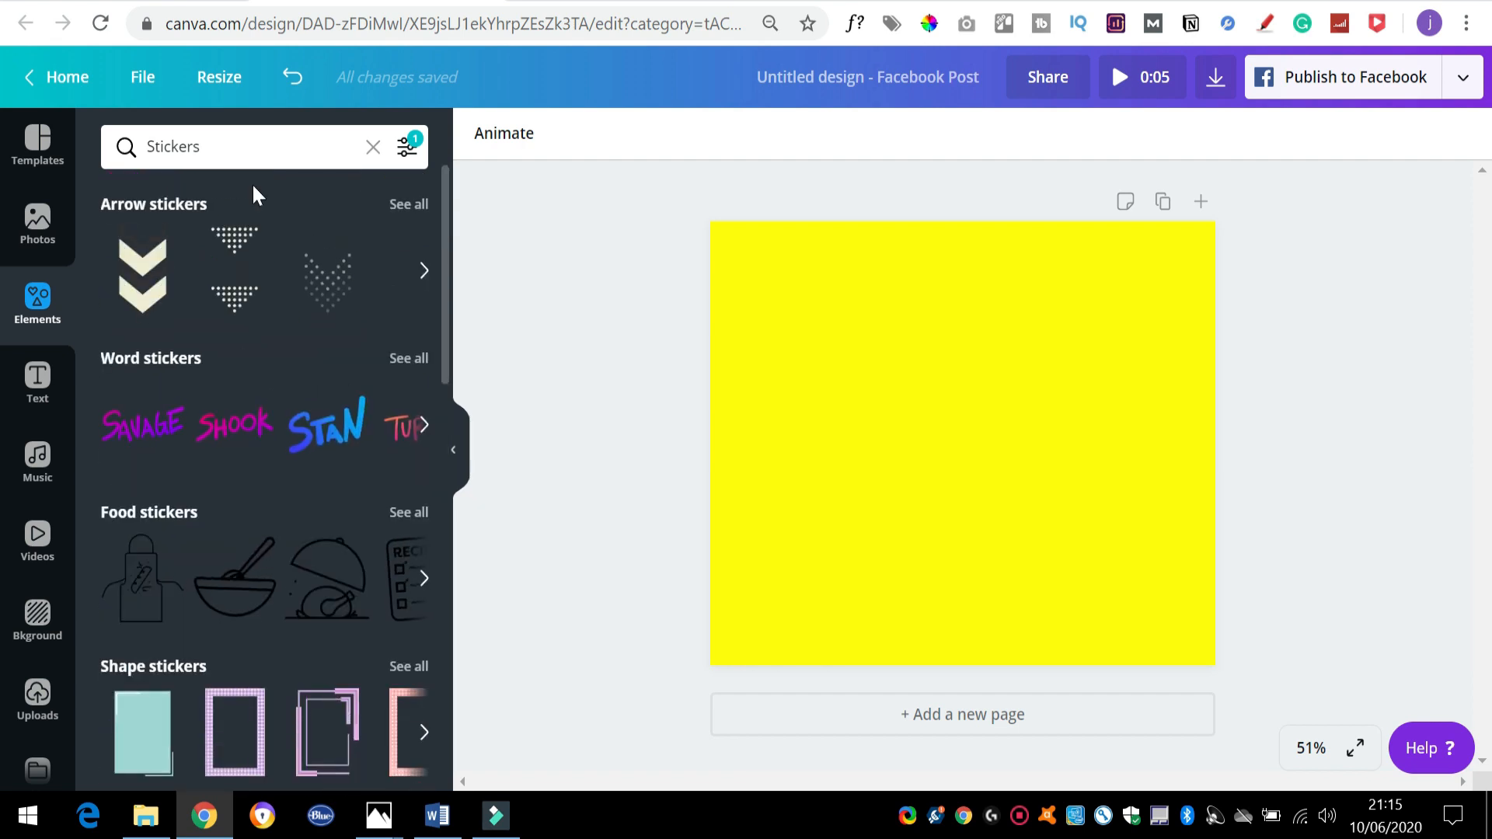
left_click(247, 147)
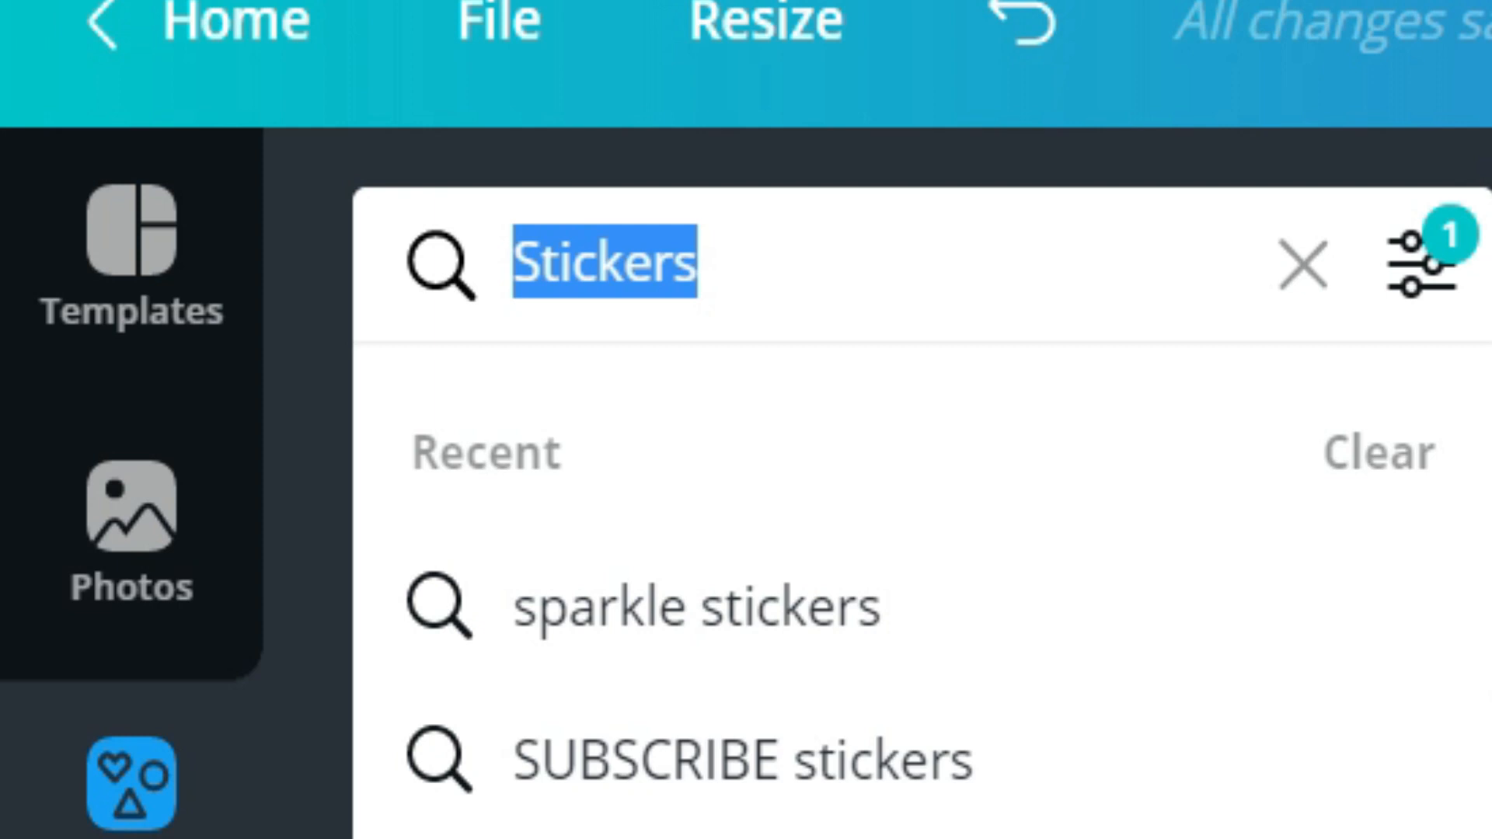
type("pop")
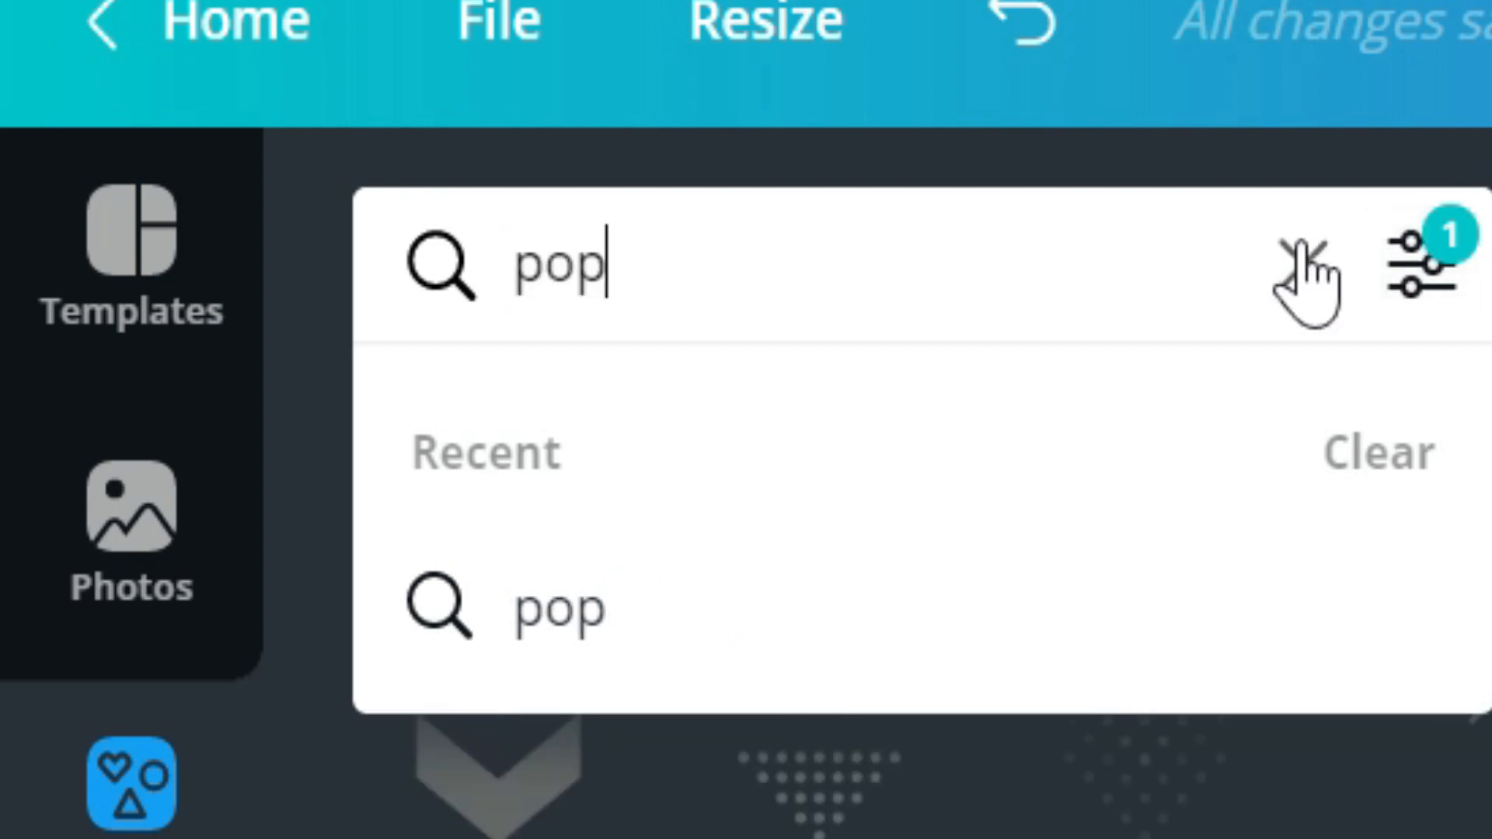
left_click(1416, 262)
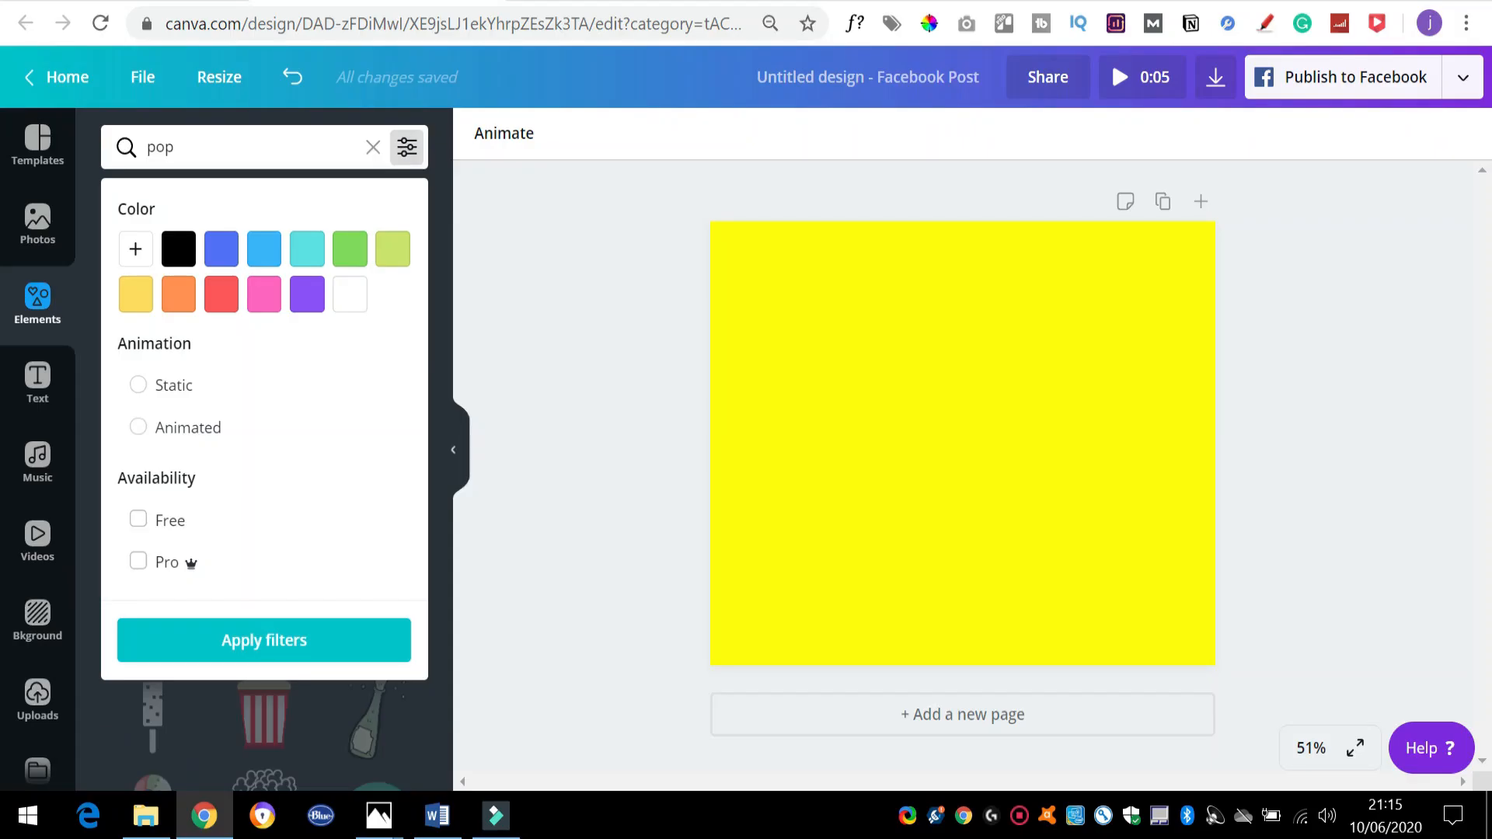
left_click(139, 427)
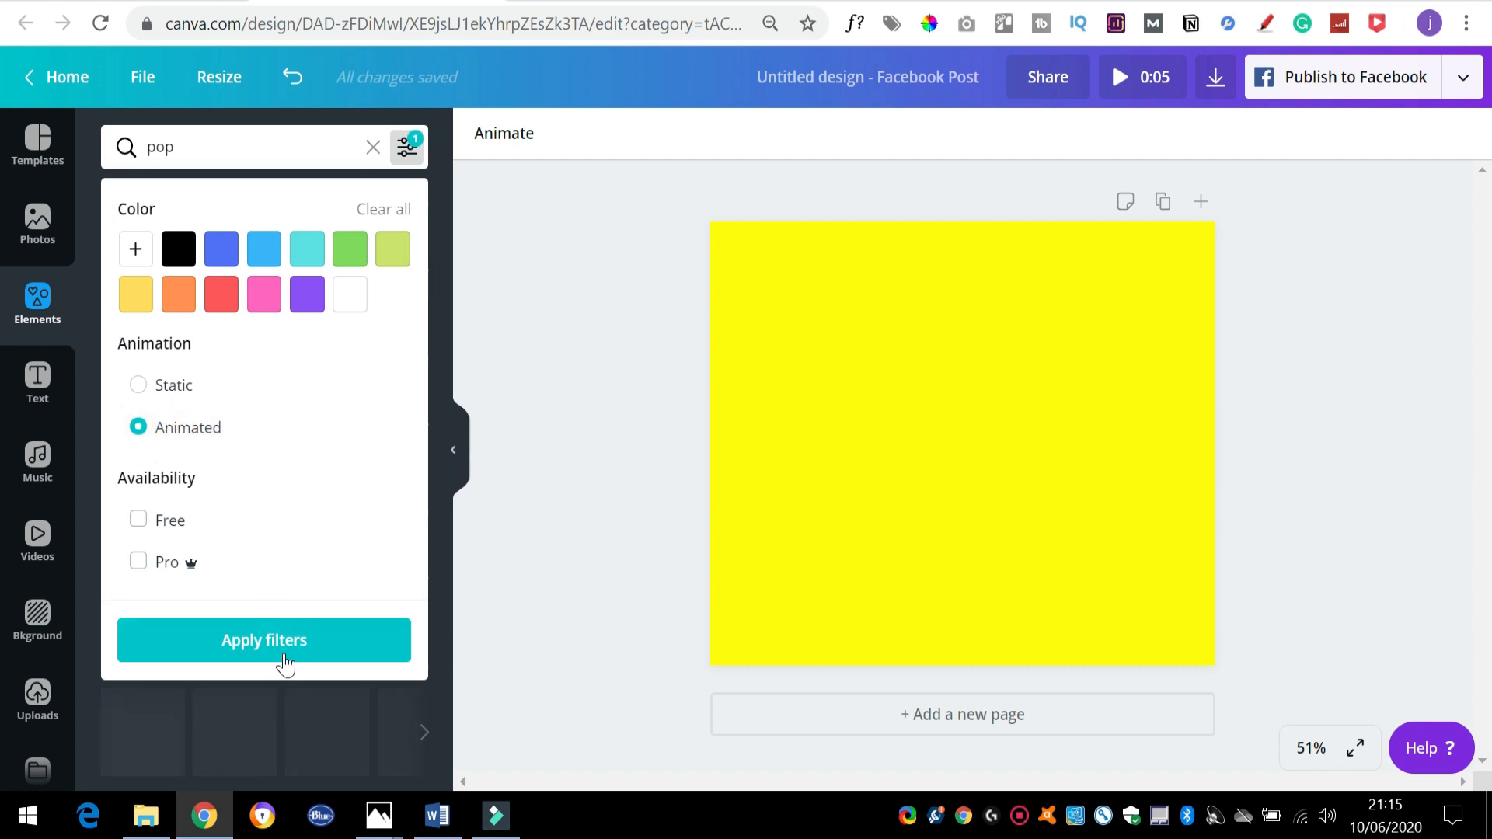
left_click(264, 639)
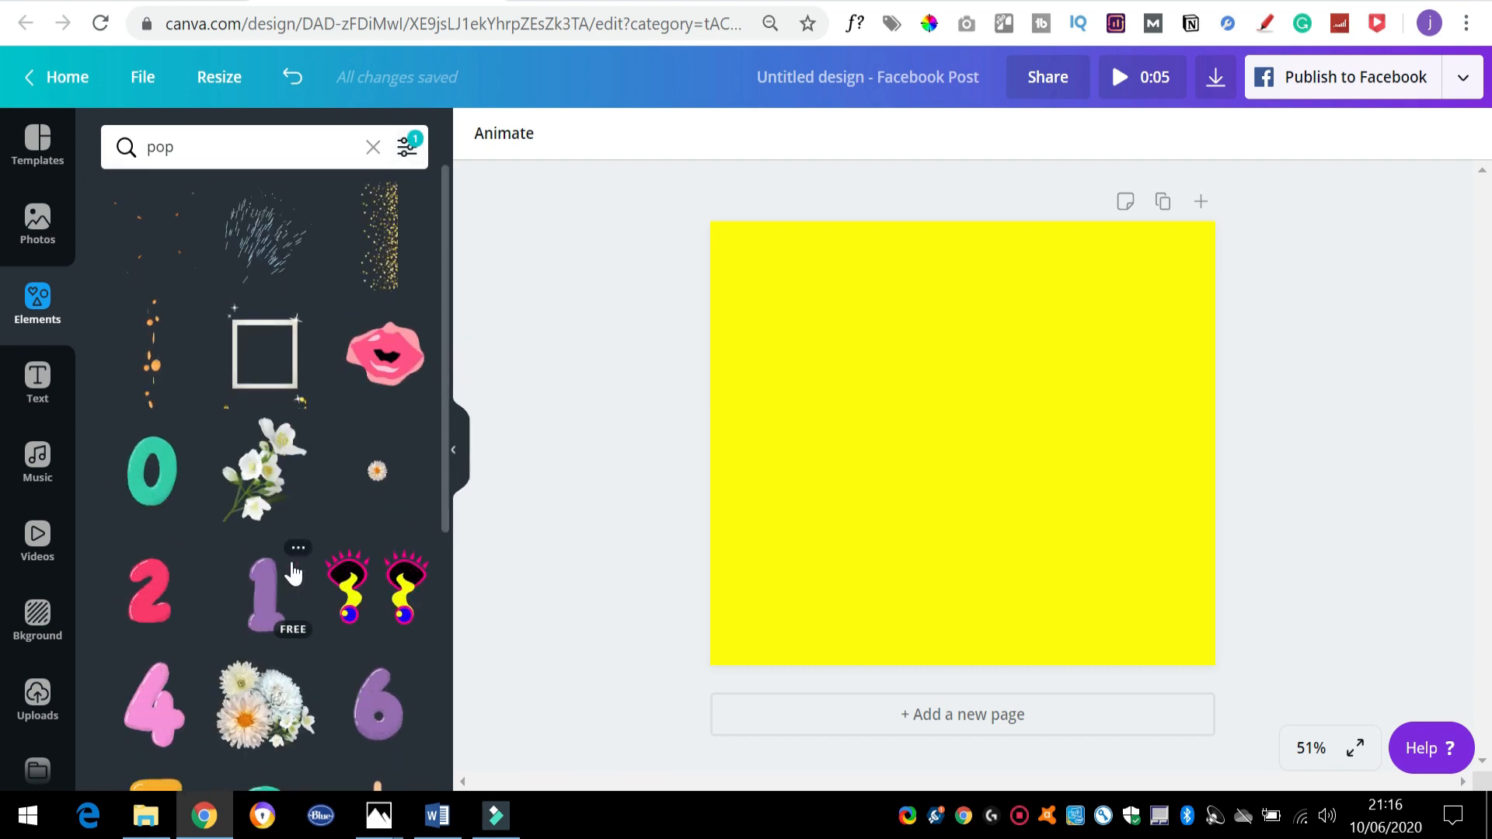
left_click(384, 354)
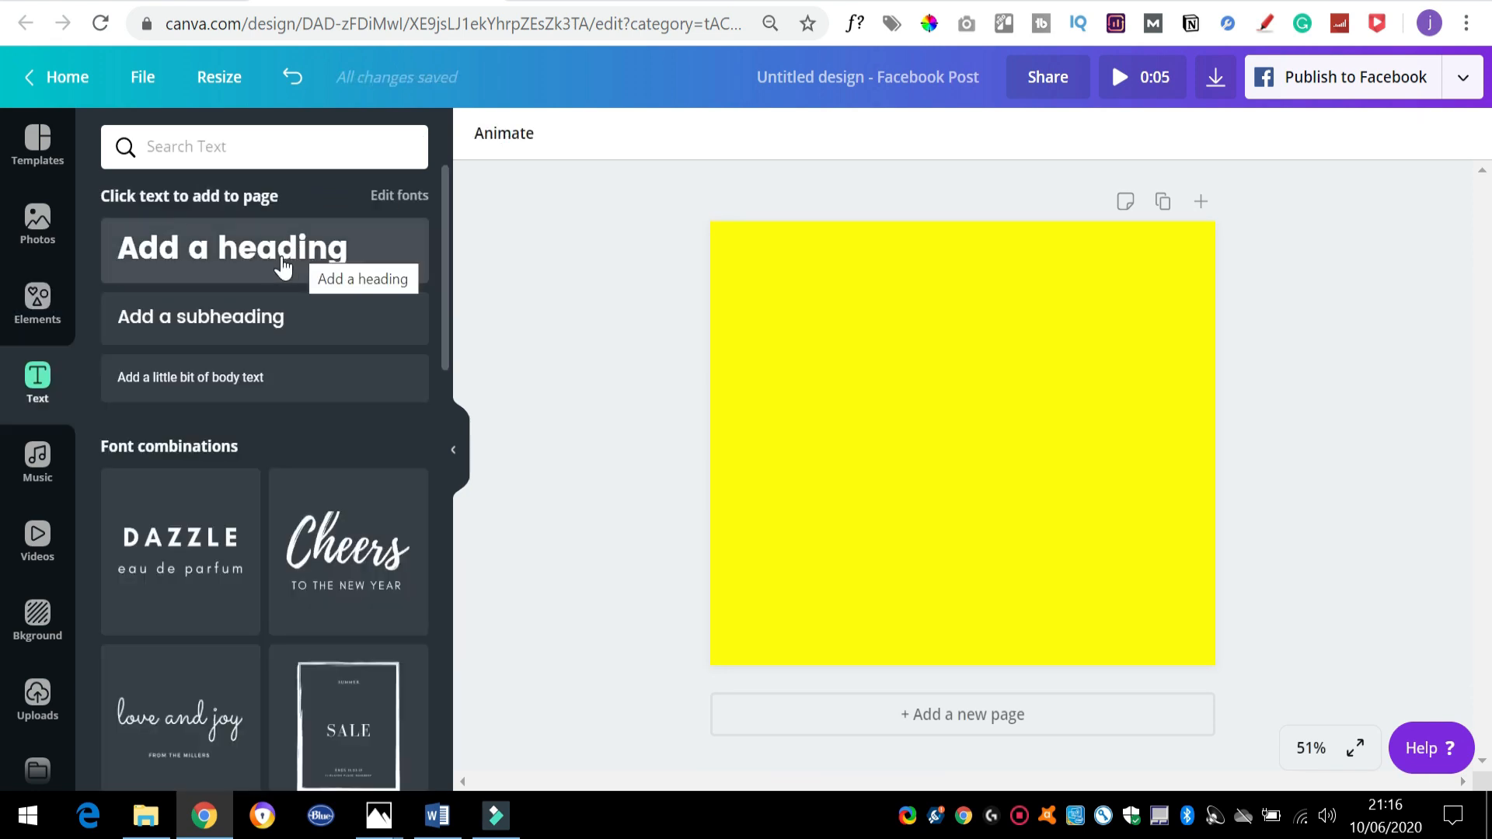
Add a large bold PIZZA heading across the top of the yellow page
left_click(232, 247)
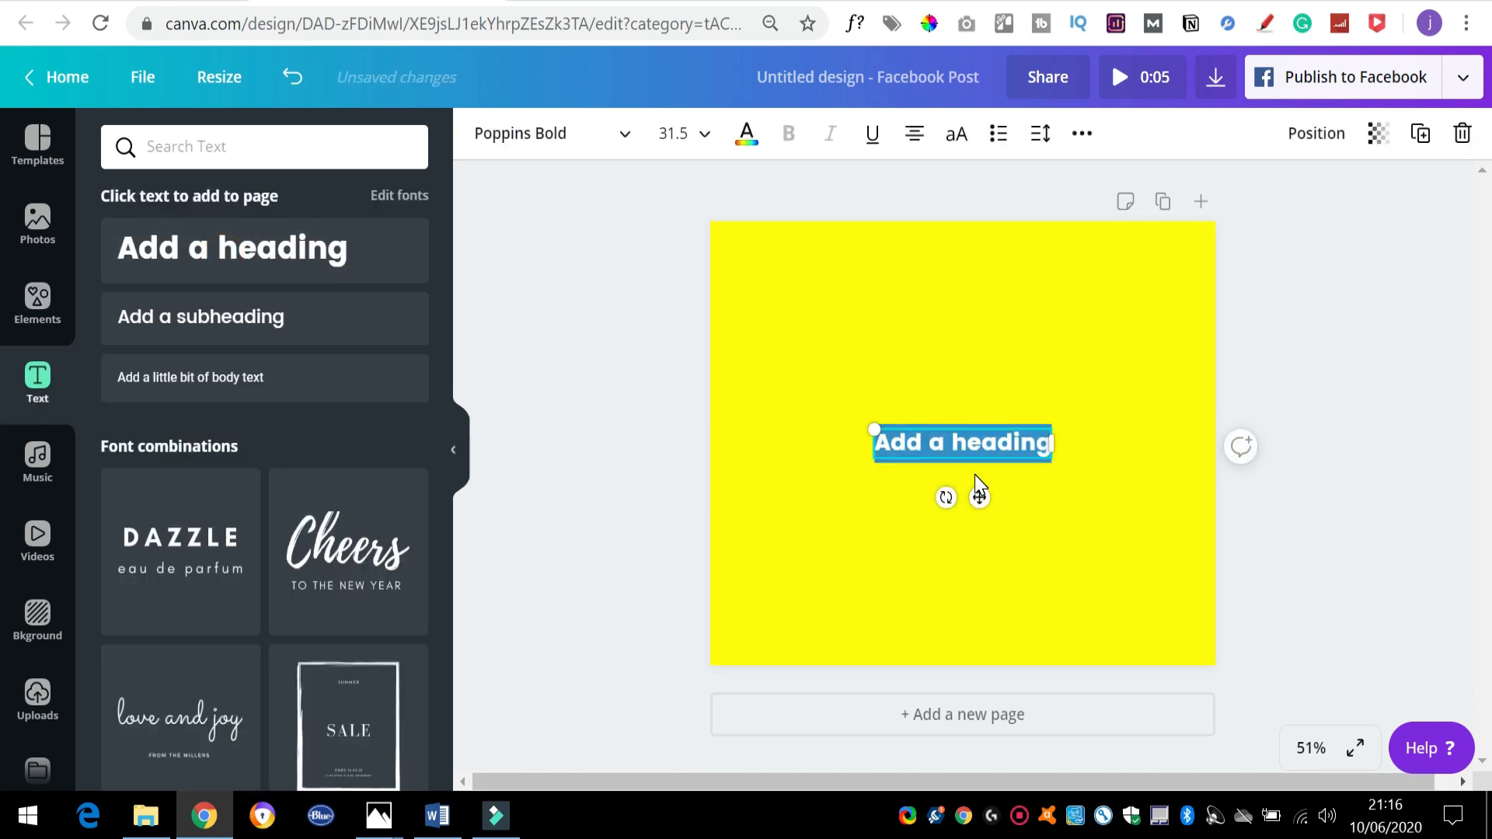
type("PIZZ")
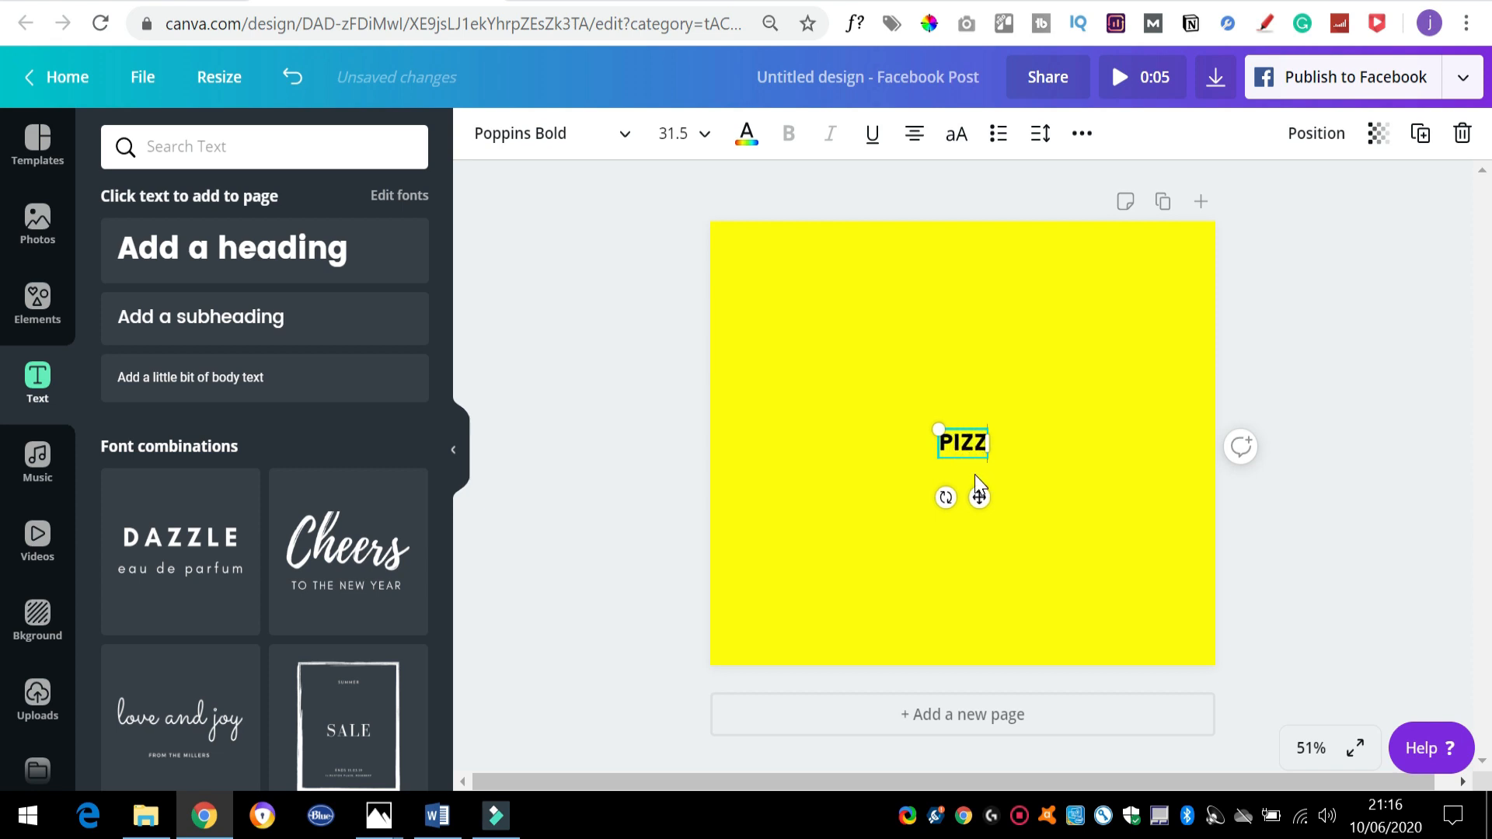
type("A")
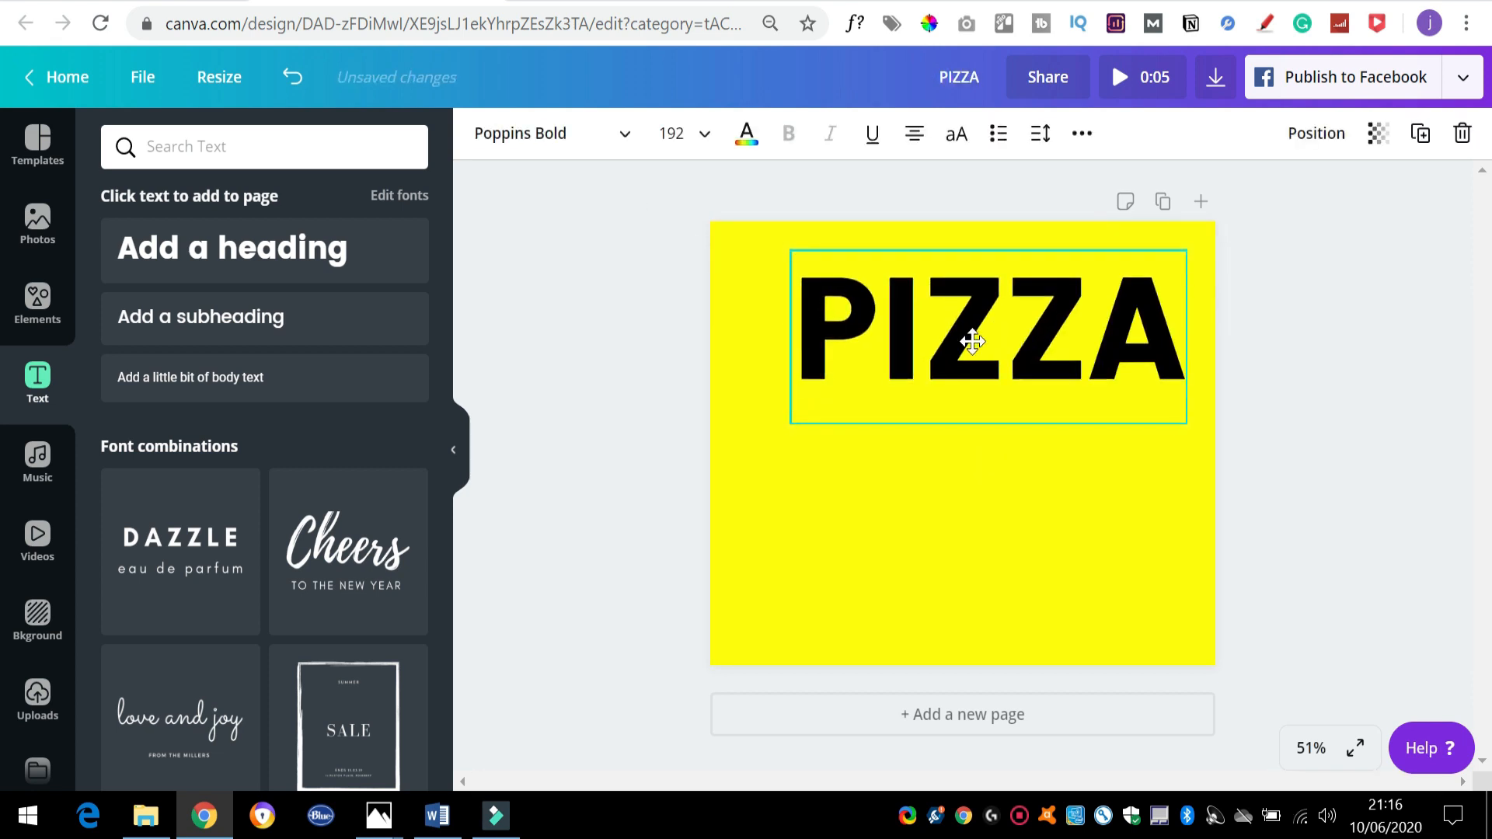
left_click(37, 304)
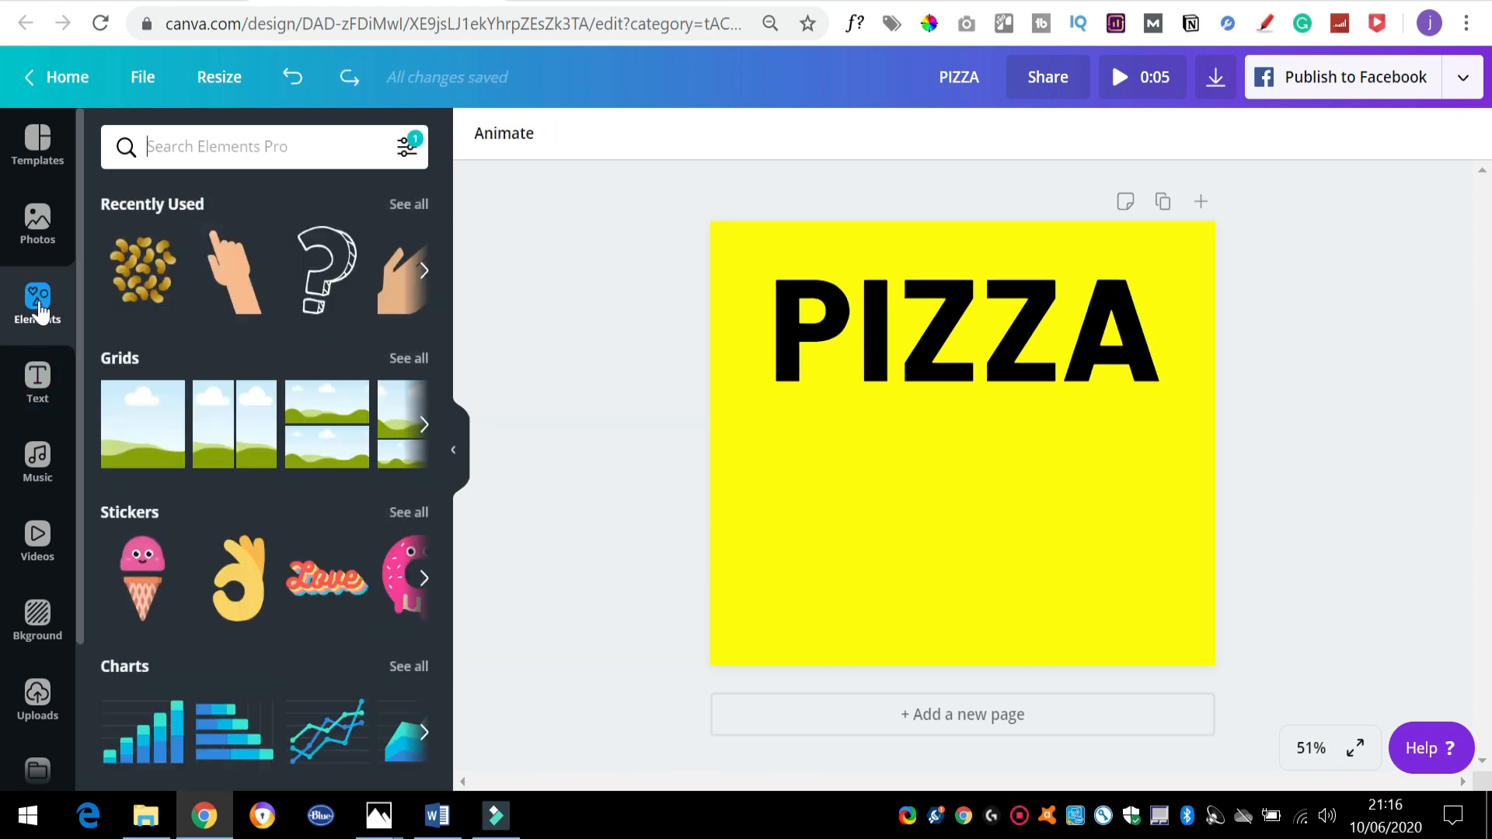
Search Elements for 'pizza' and add the cartoon pizza slice
type("p")
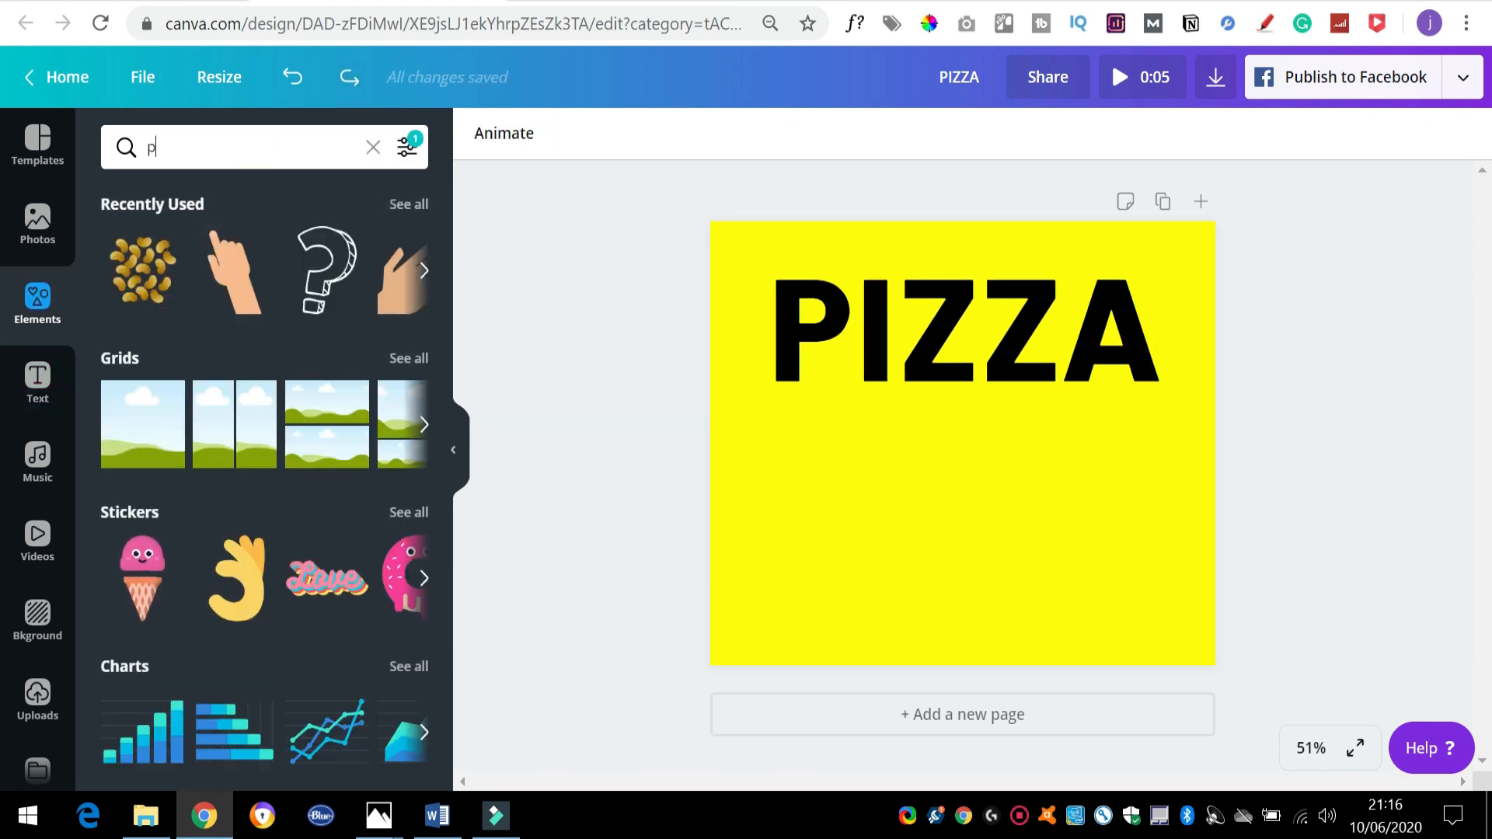
type("izza")
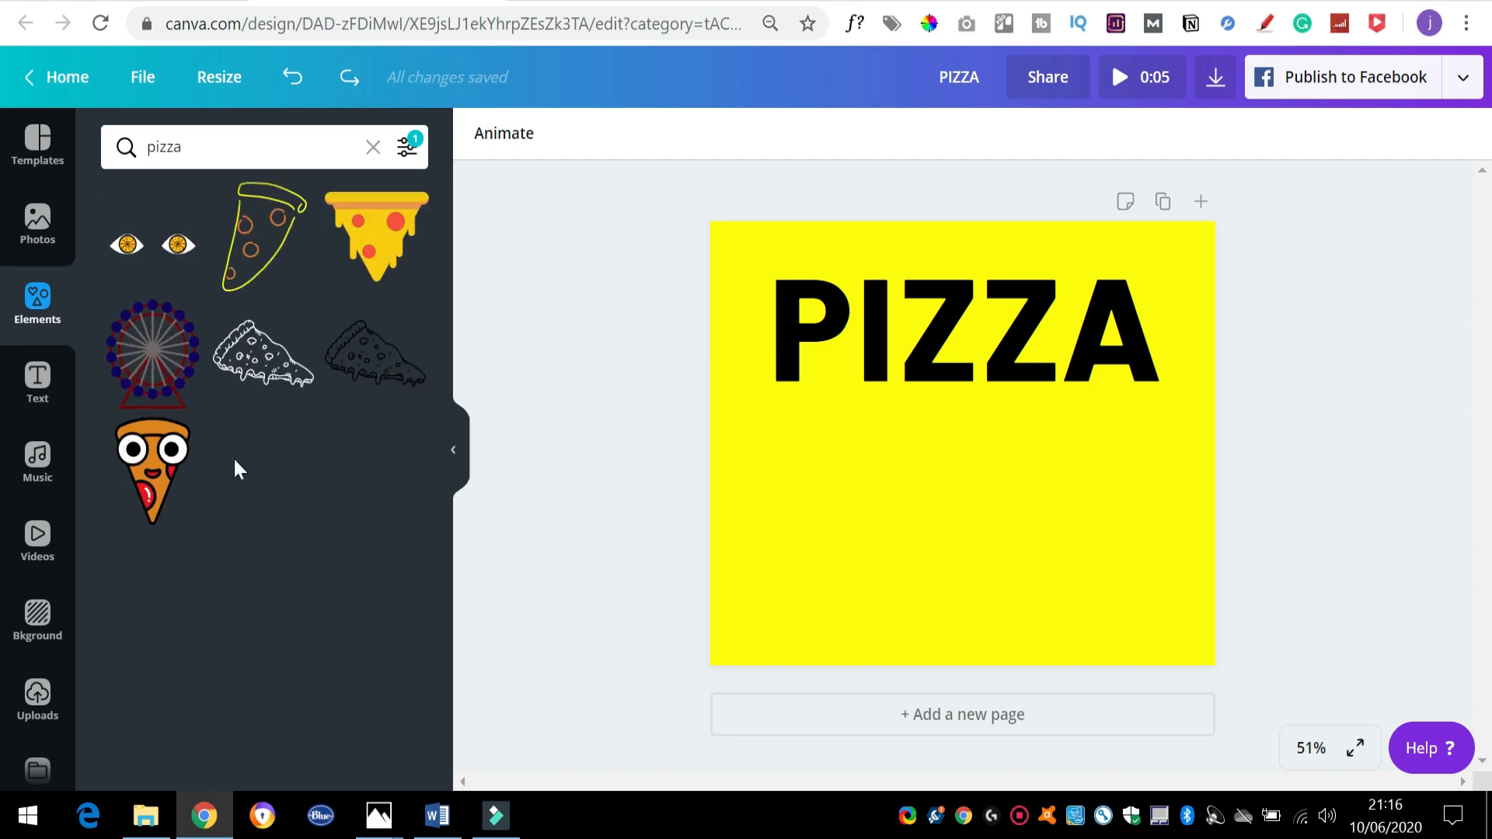
left_click(152, 471)
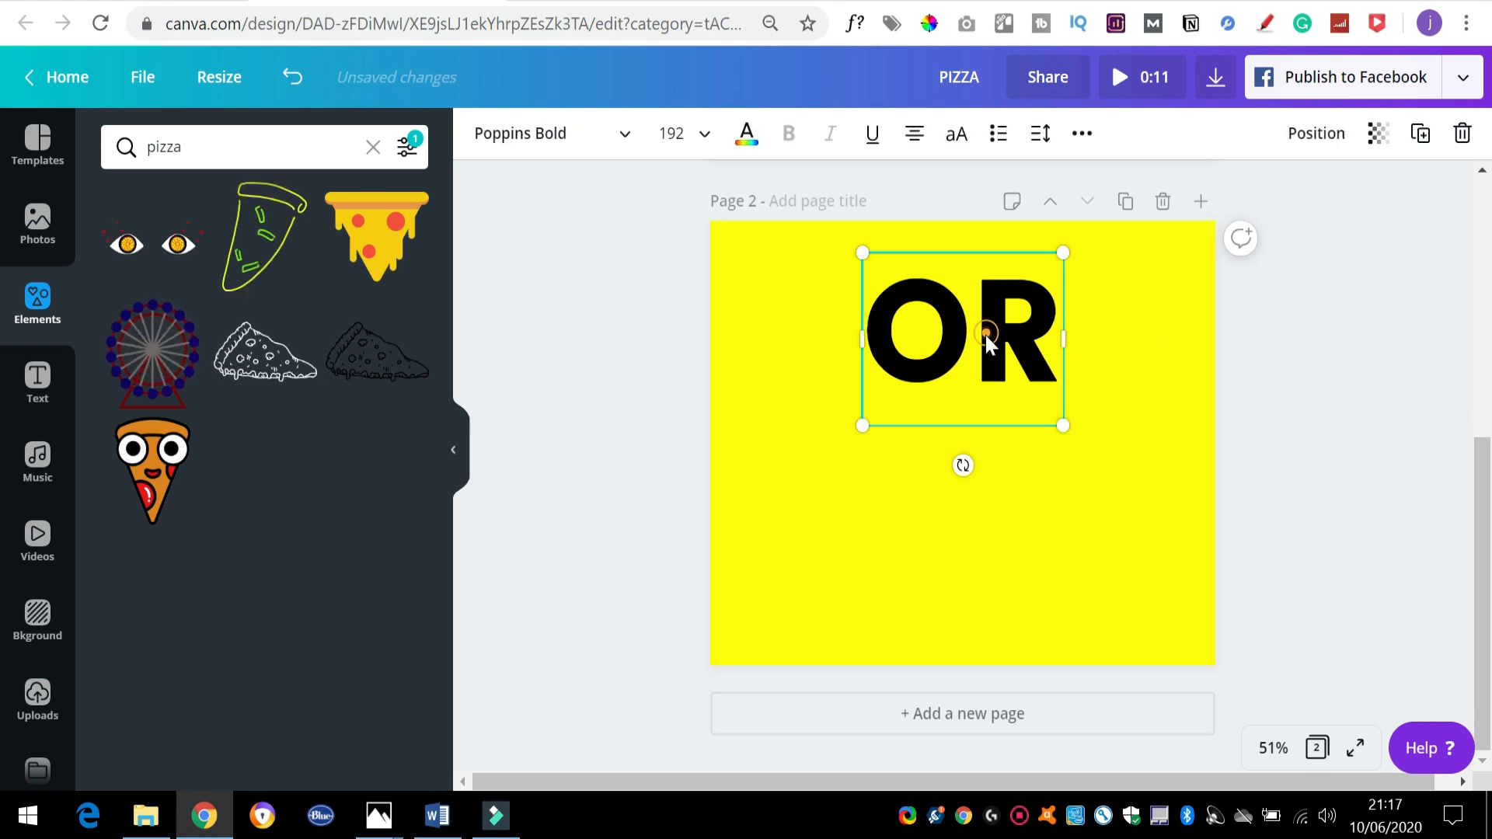
Centre OR on page 2 and add a third page headed BURGER
left_click_drag(963, 339, 962, 440)
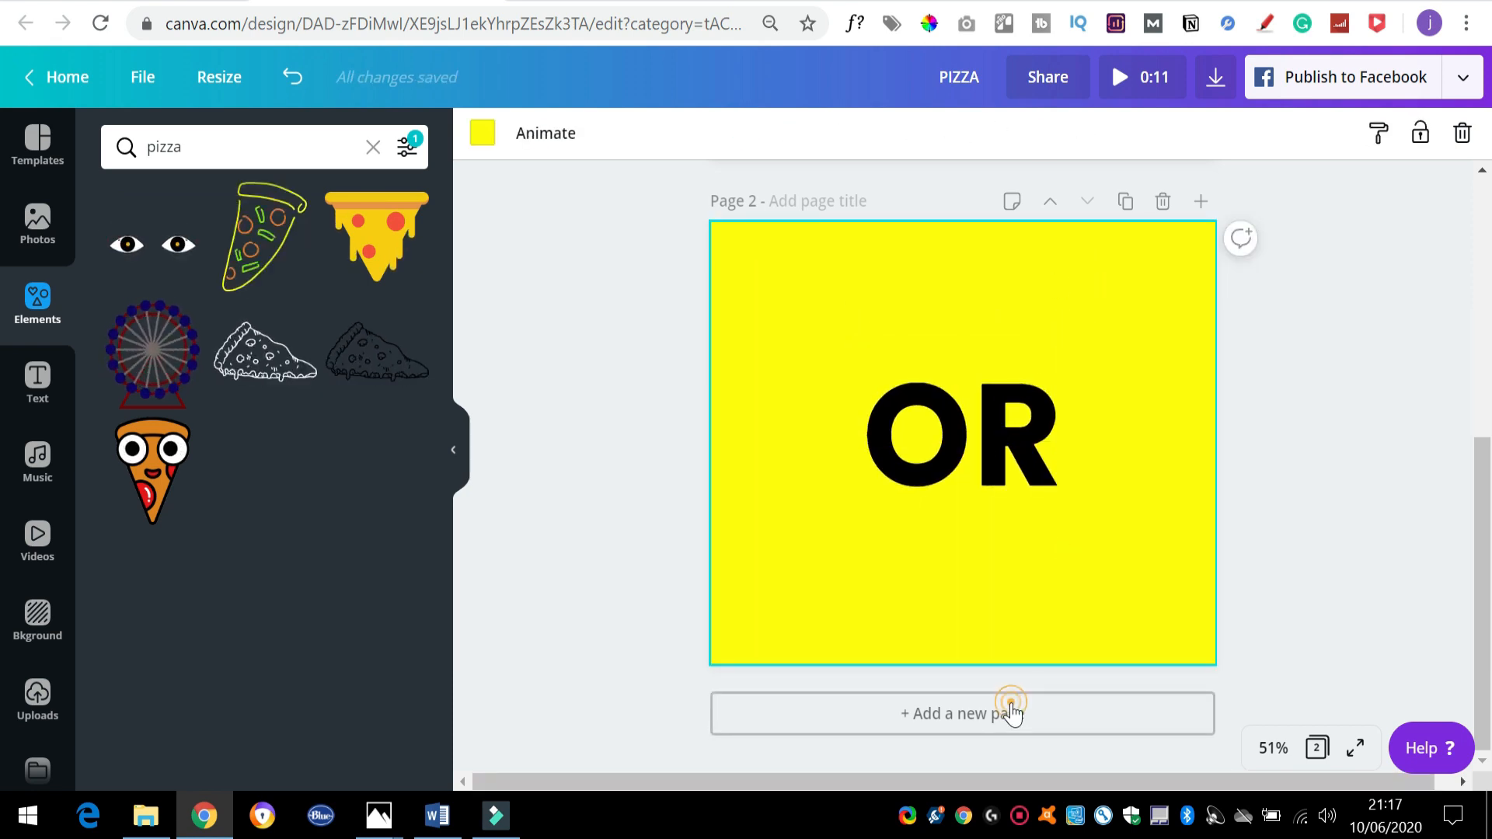
left_click(961, 713)
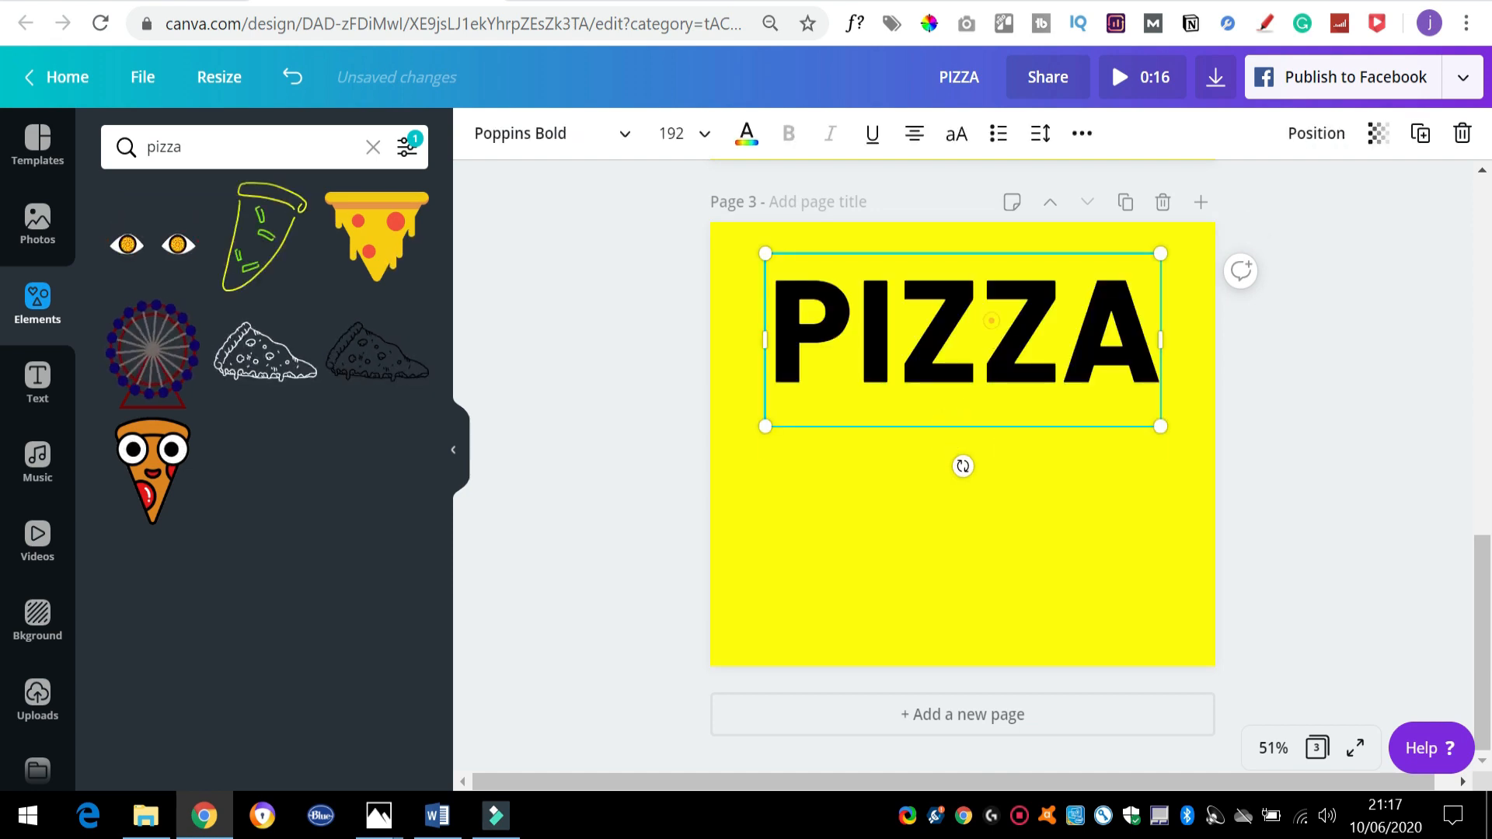
type("BURGER")
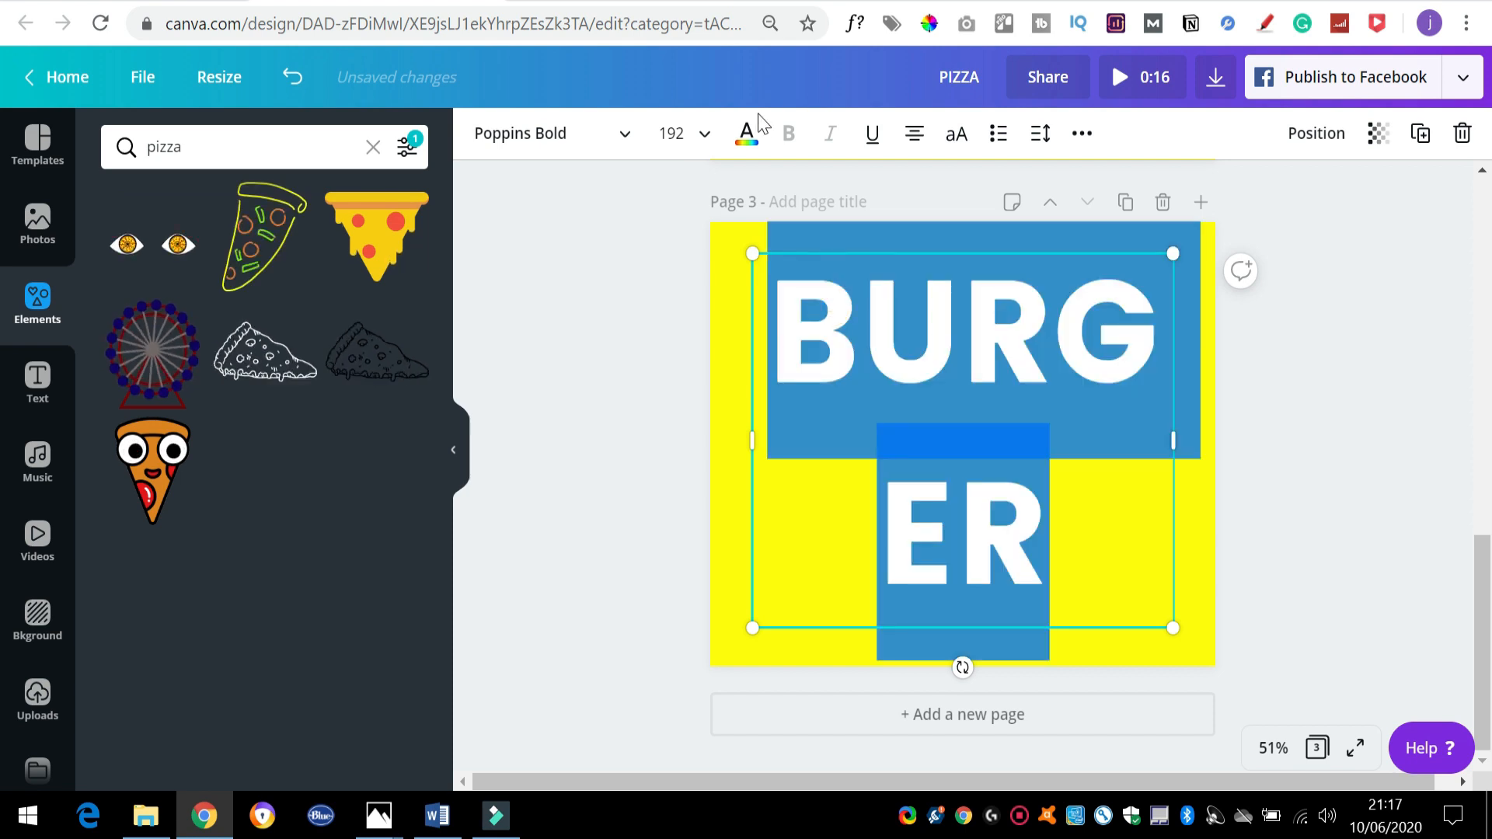
left_click(683, 132)
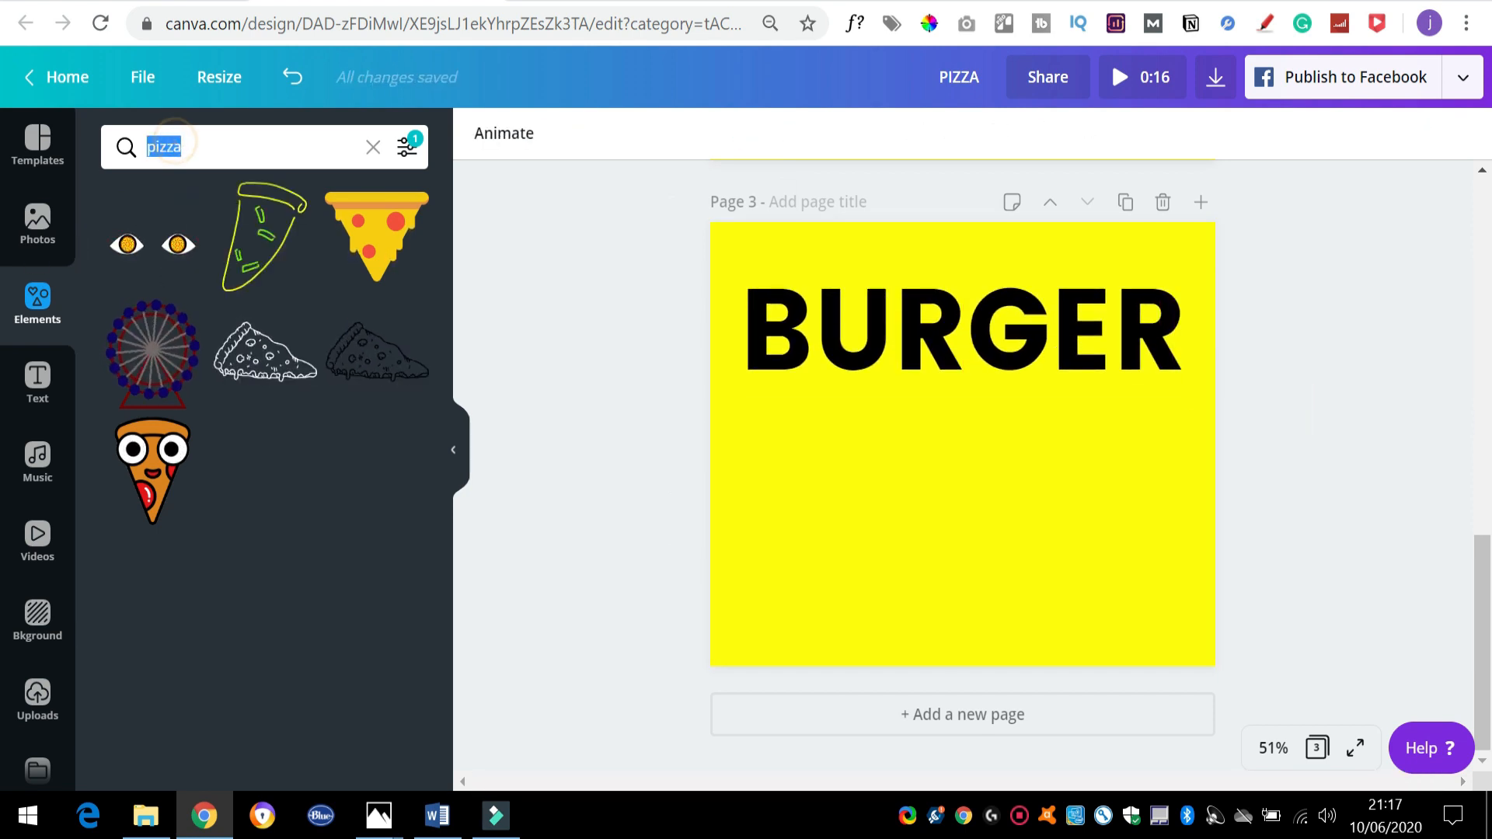
Search Elements for 'burger' and place the smiling cartoon burger under BURGER
type("b")
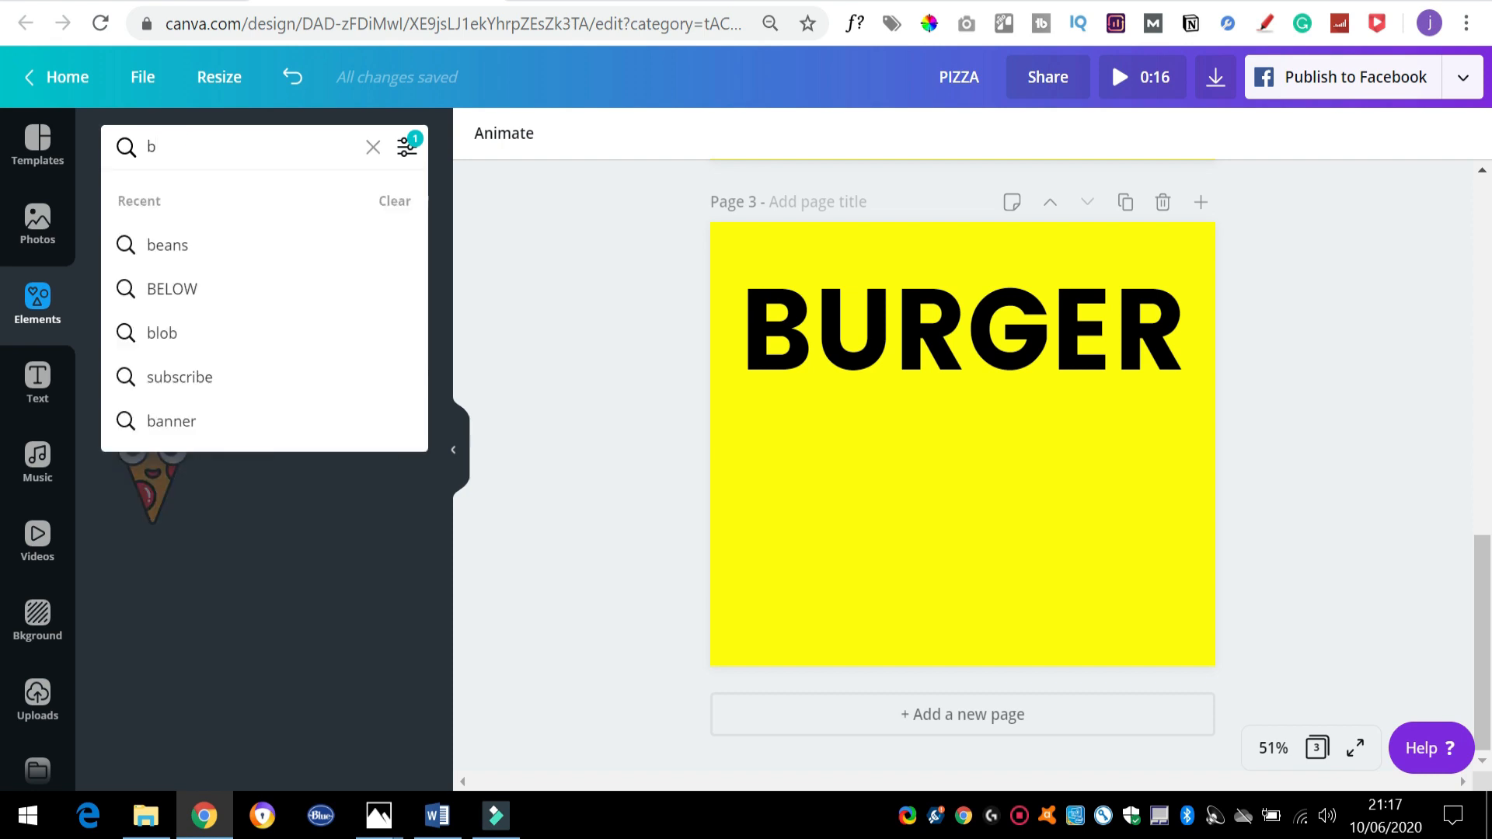
type("urger")
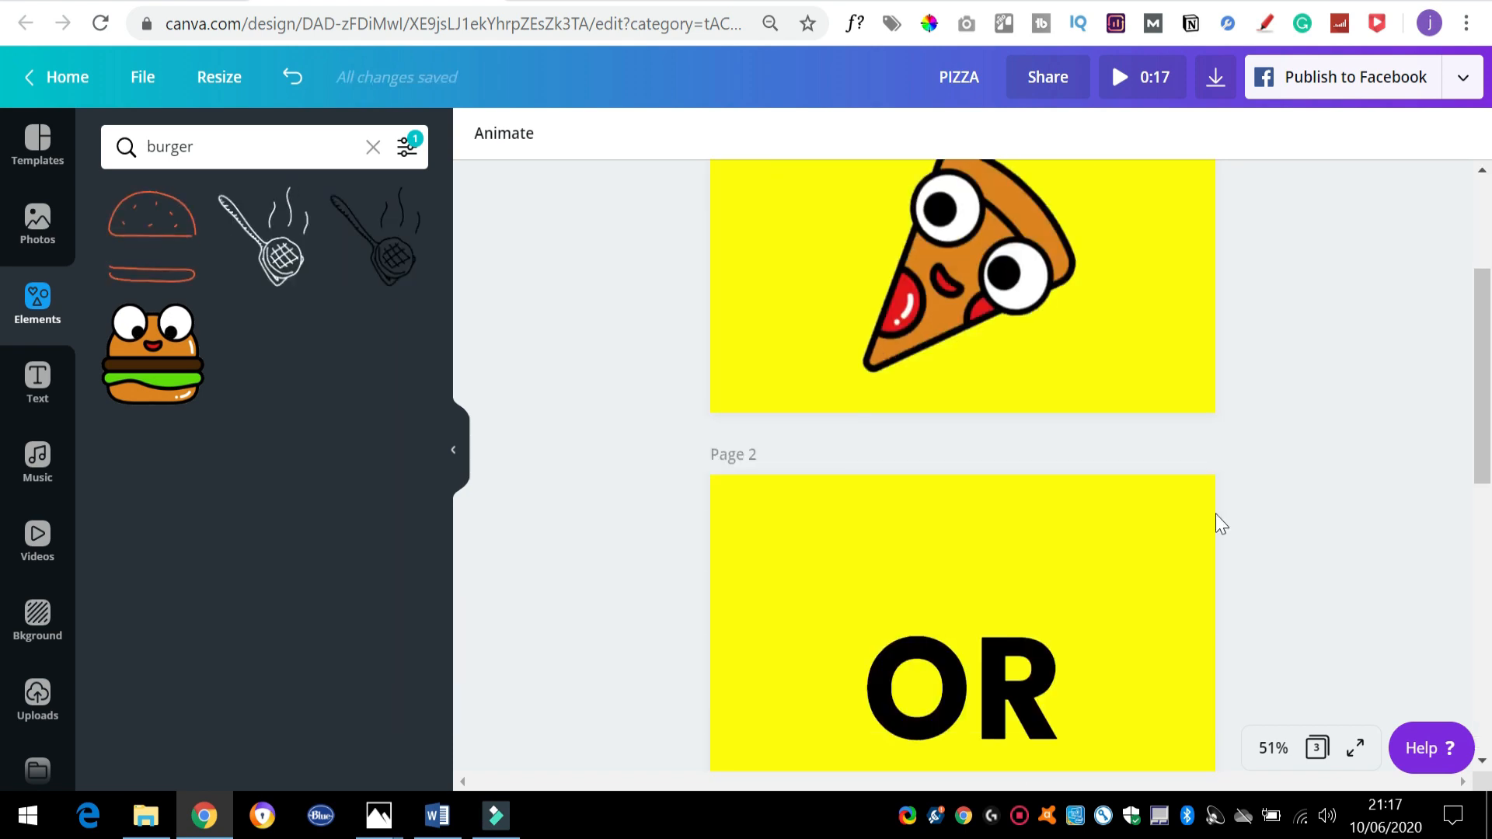
scroll("down", 3)
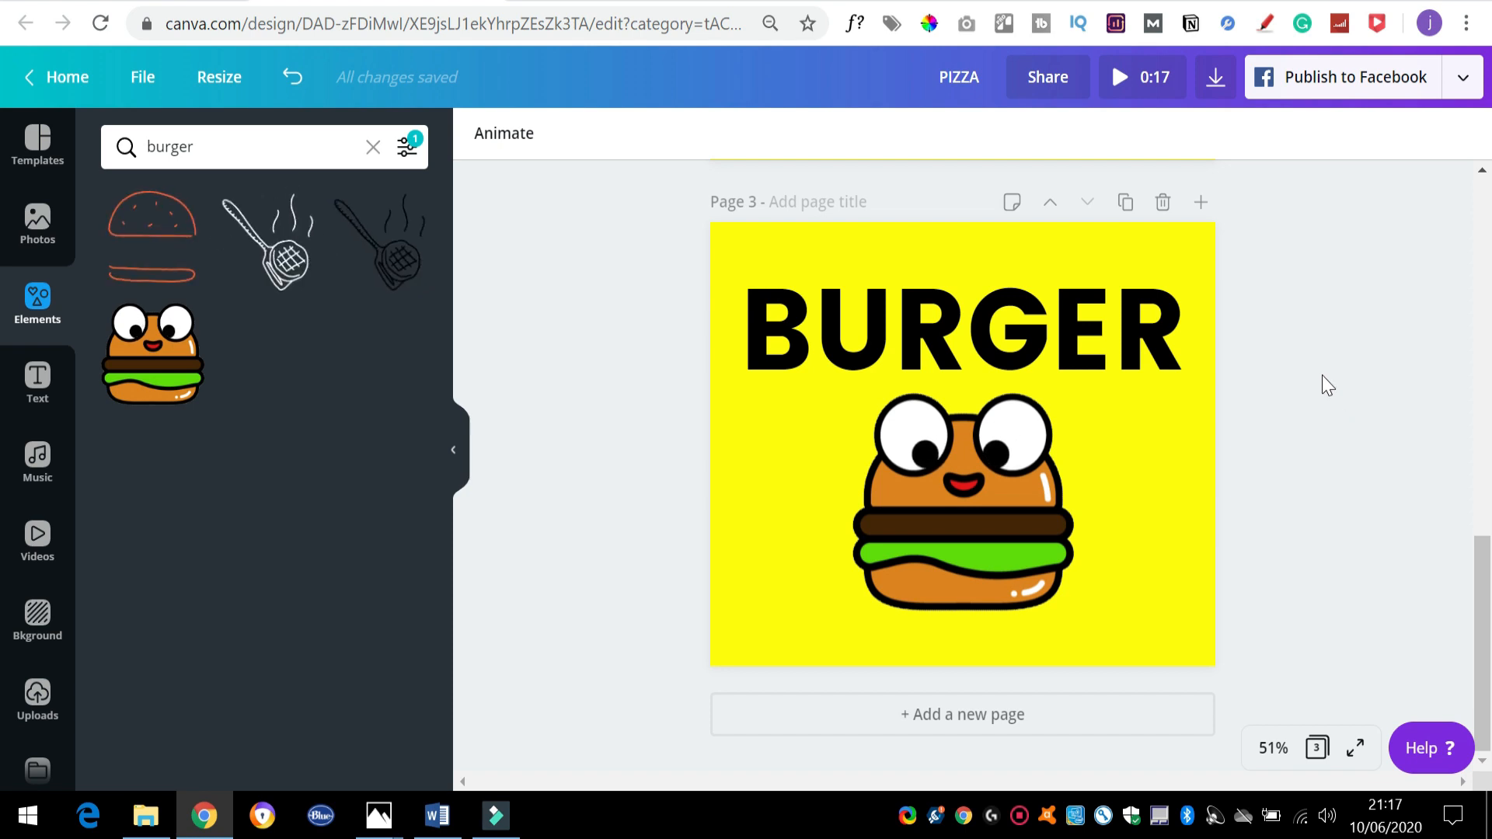
scroll("up", 3)
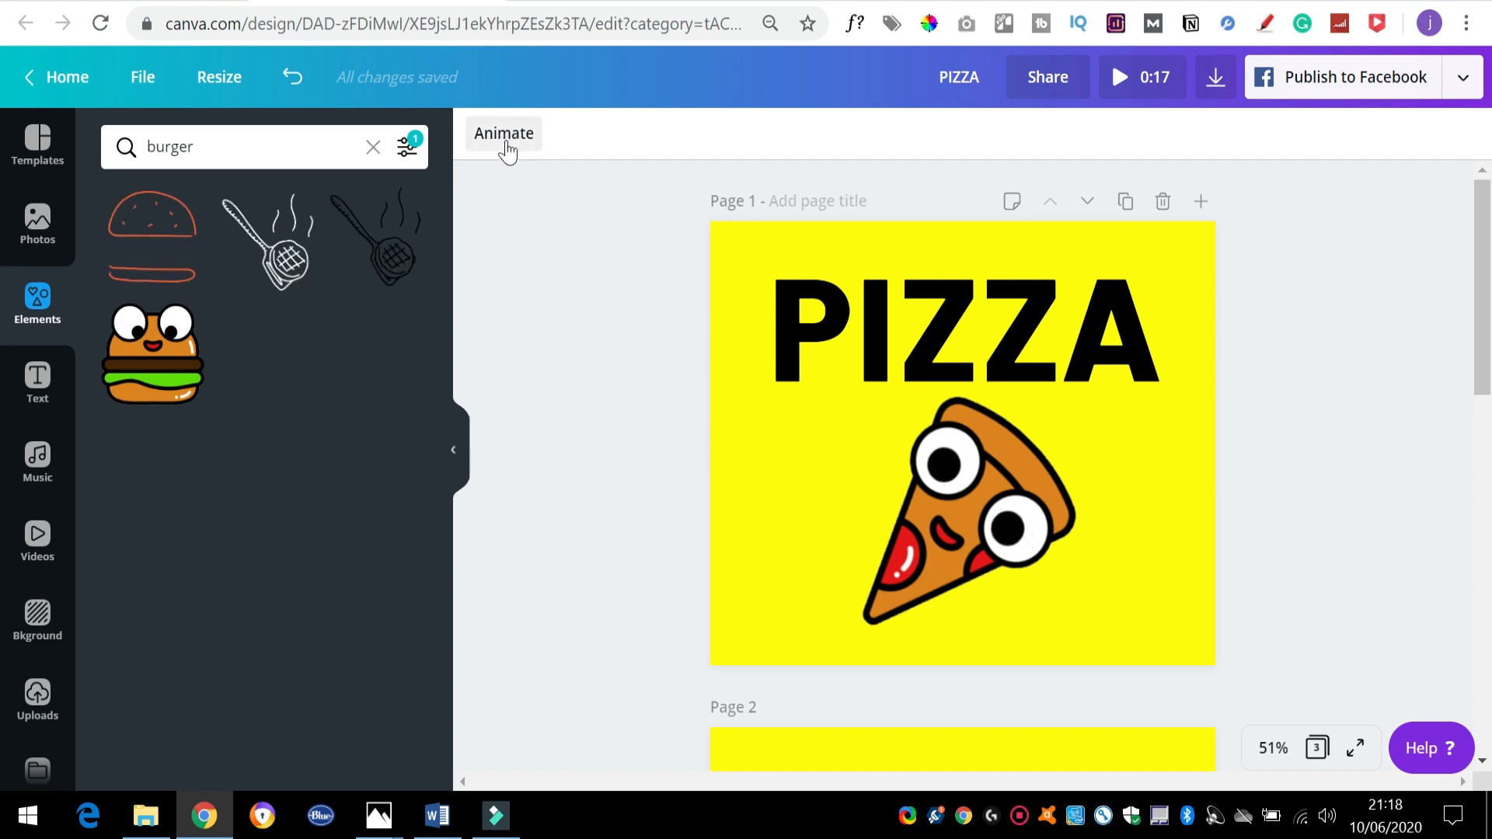
Show the page animation styles for the PIZZA page, currently set to Pan
left_click(502, 133)
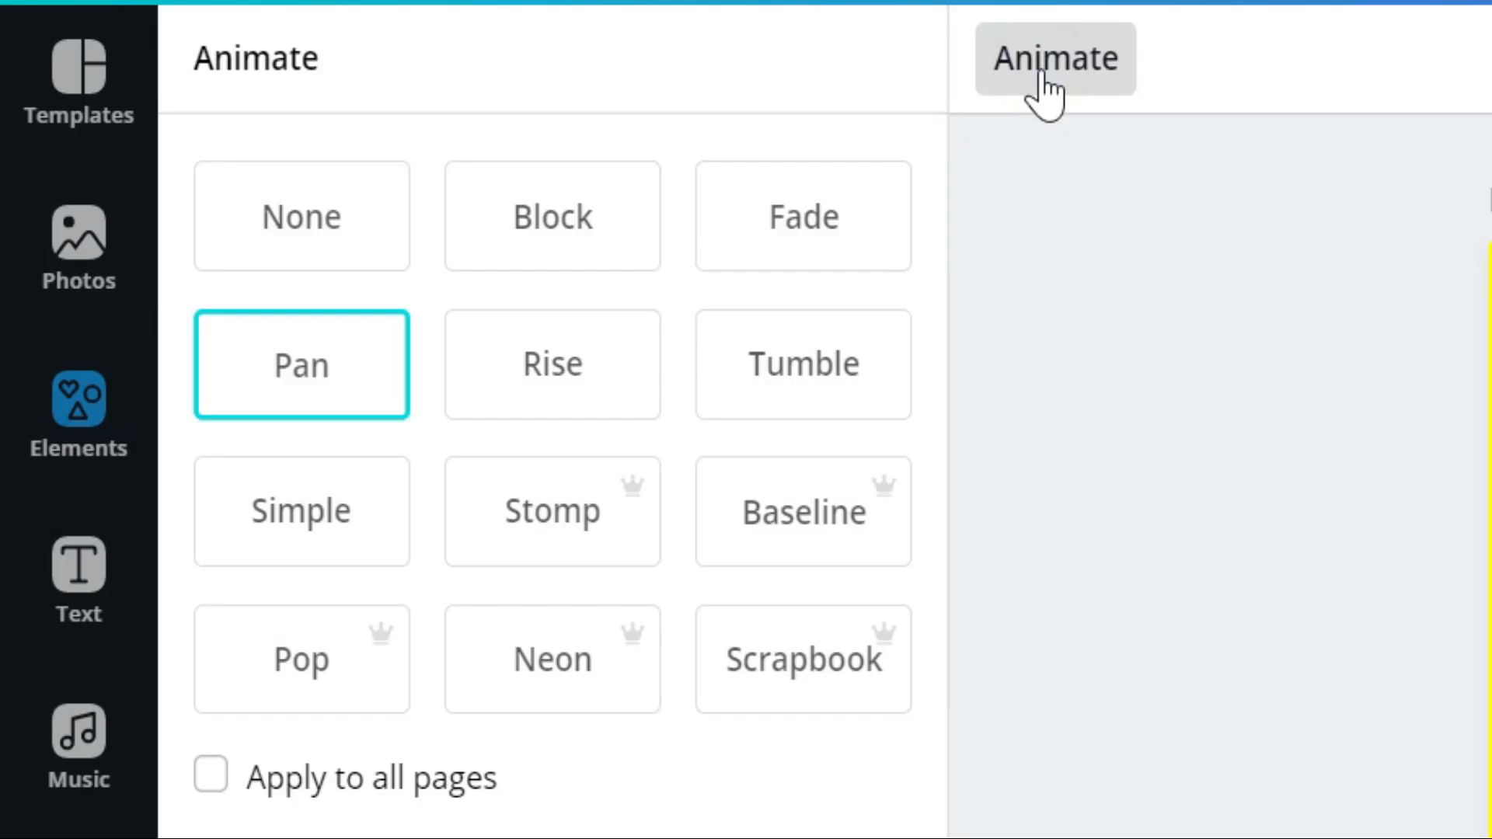
mouse_move(707, 756)
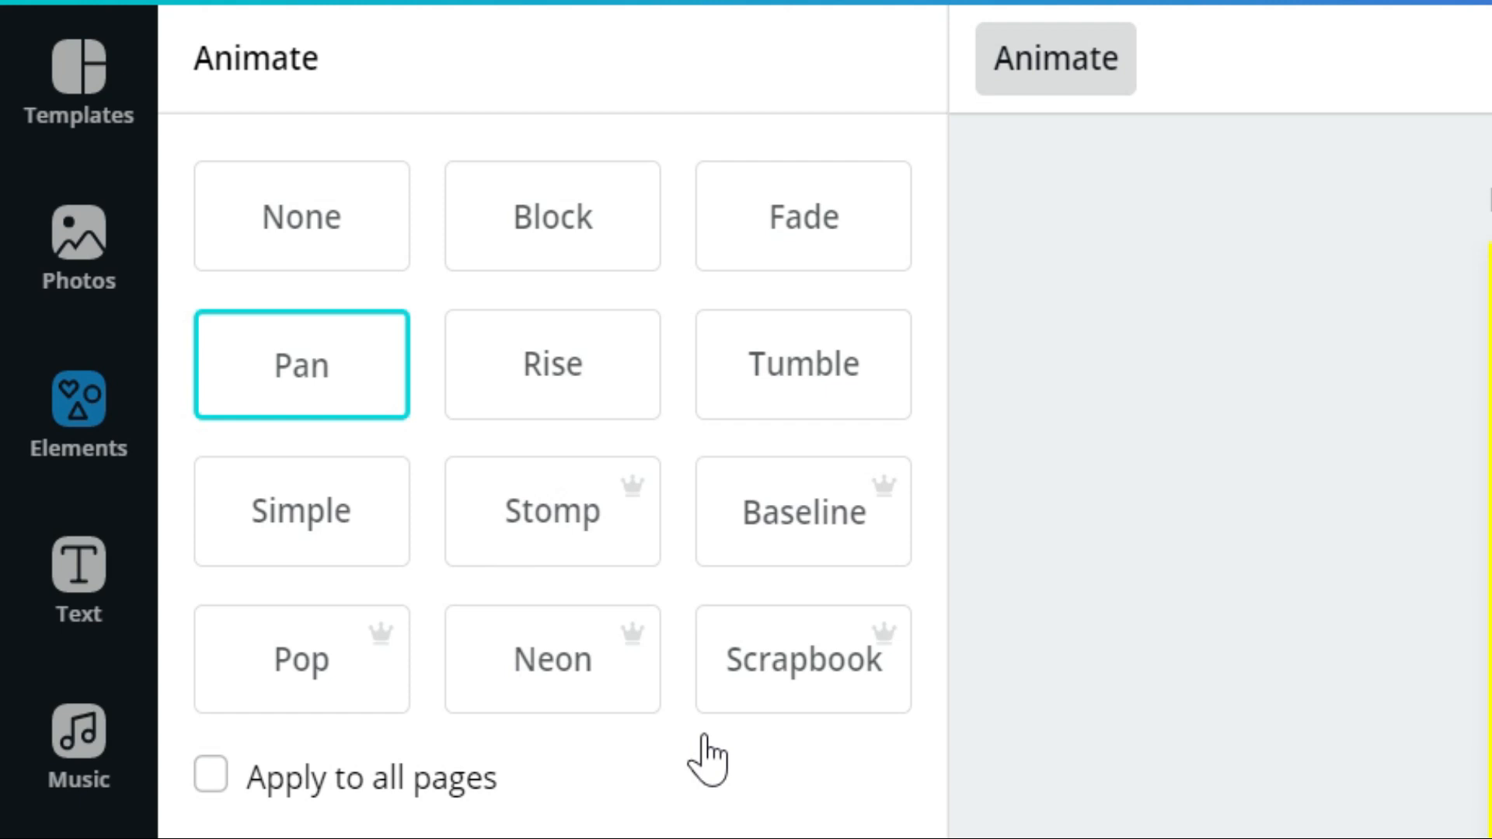
mouse_move(694, 745)
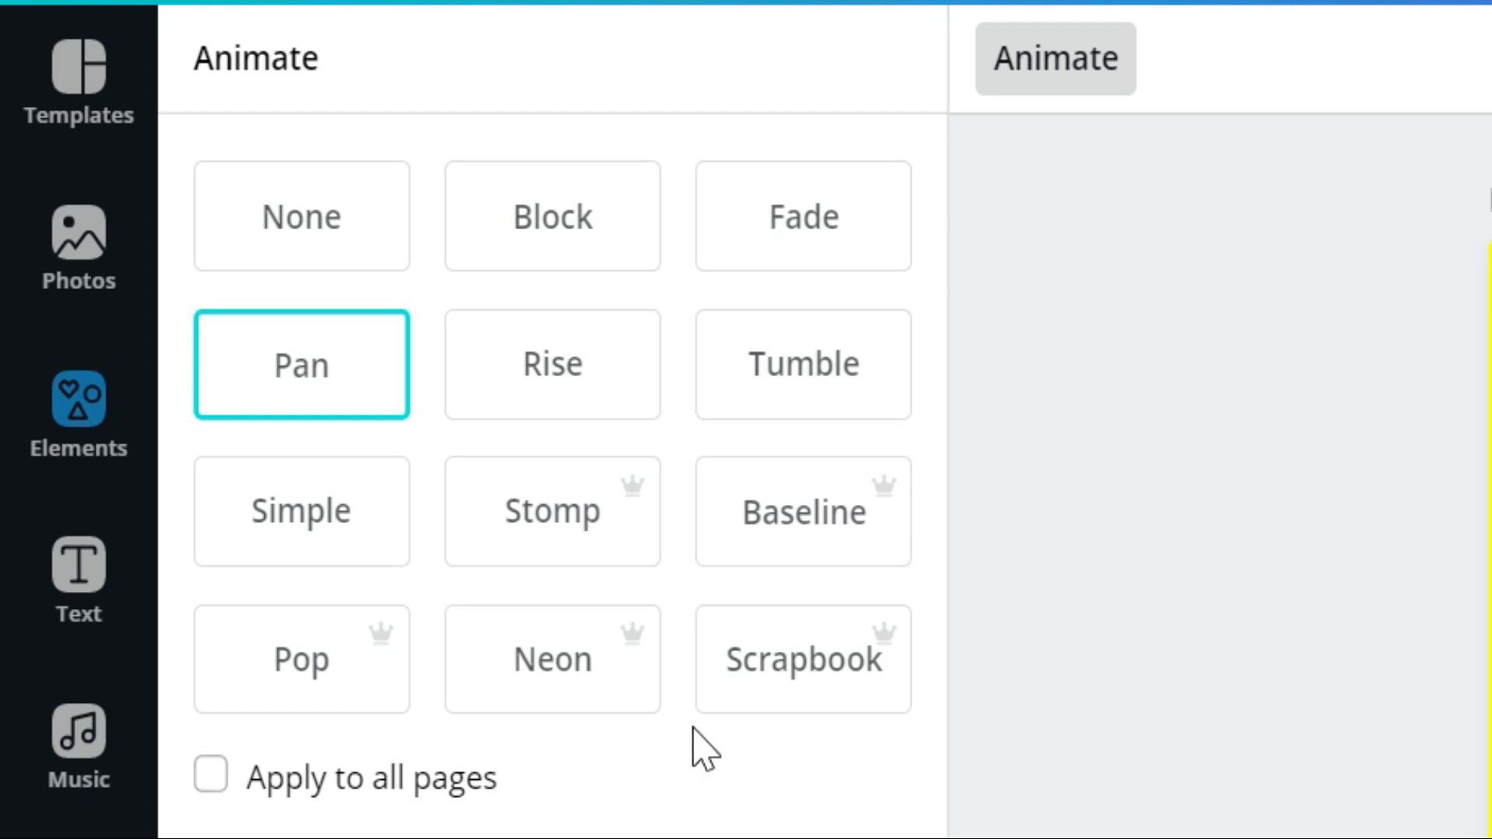
mouse_move(628, 784)
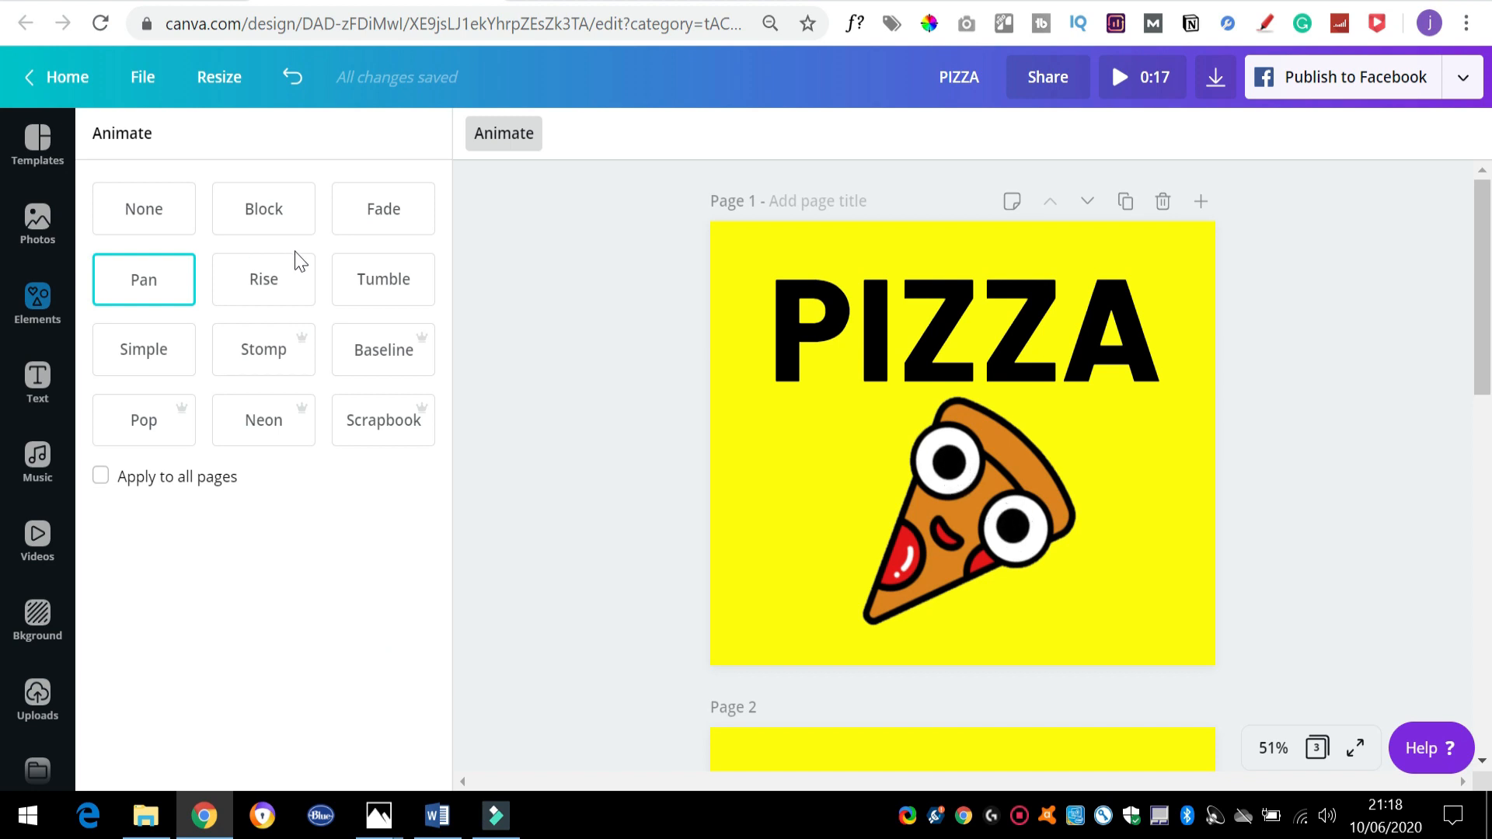
Preview Block, Fade, Pan, Rise and Tumble, then apply Simple to the PIZZA page
left_click(262, 208)
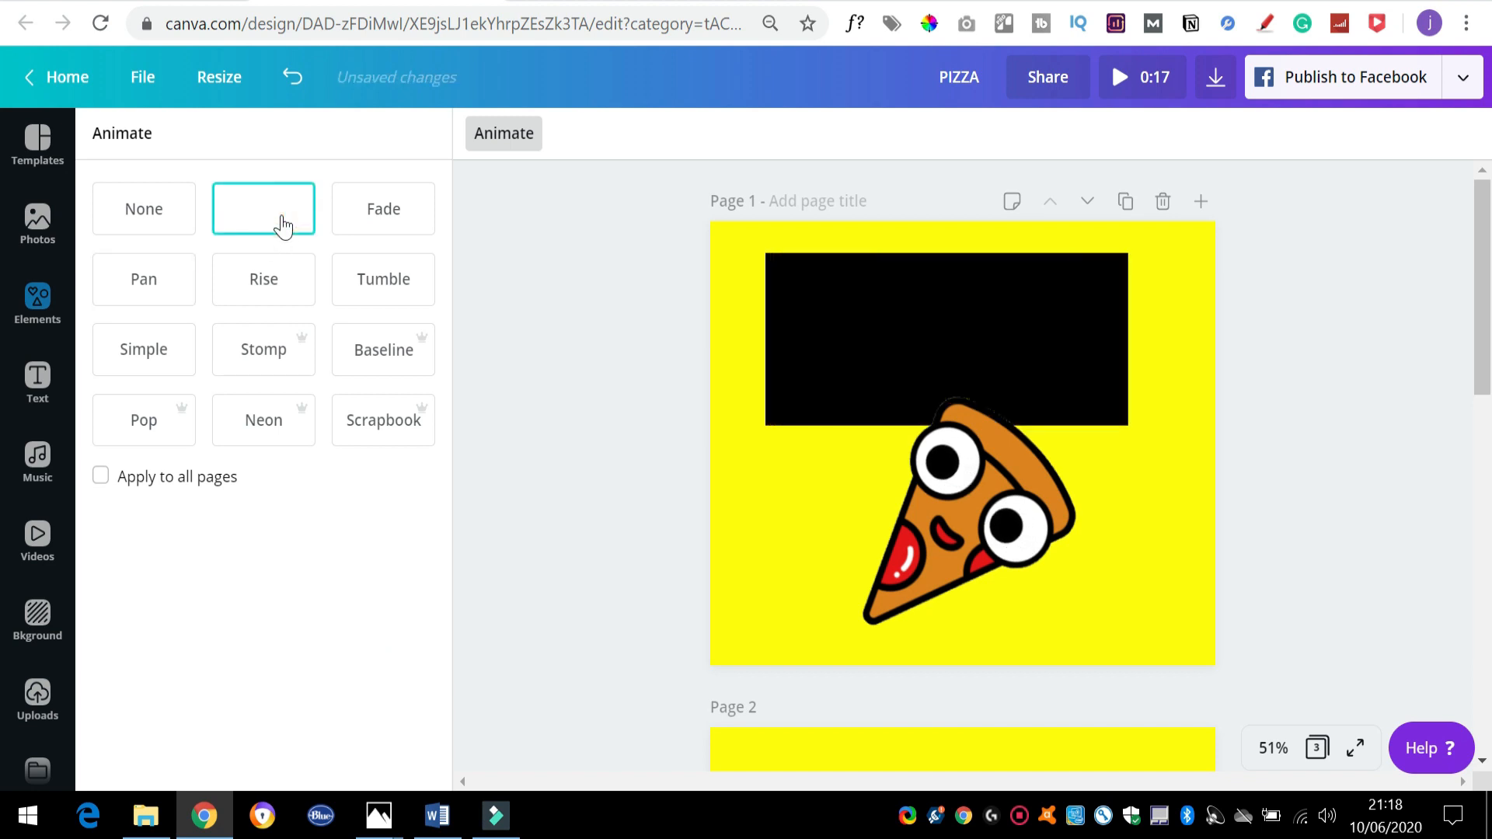
left_click(382, 208)
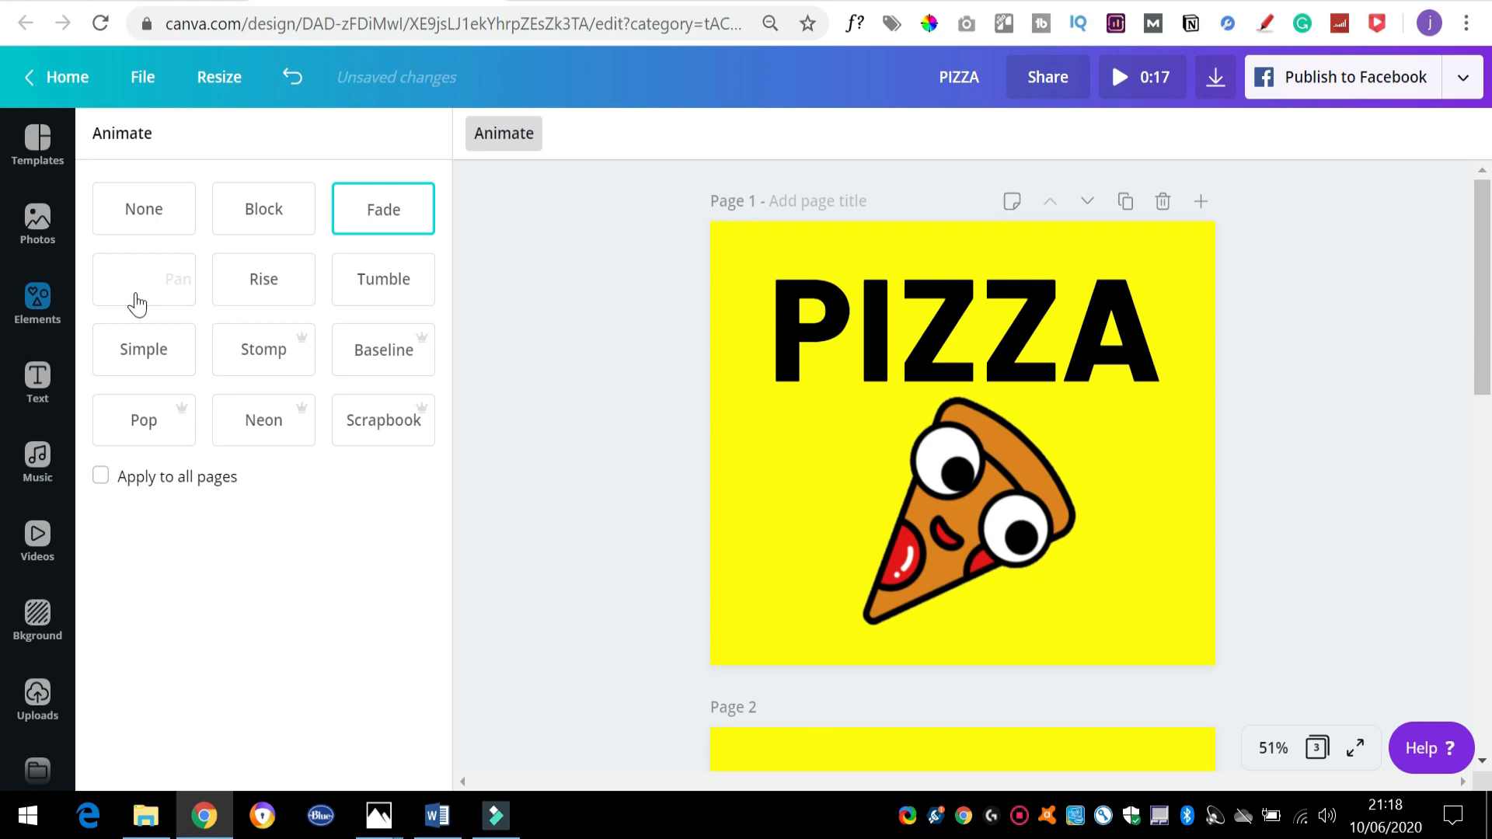
left_click(143, 279)
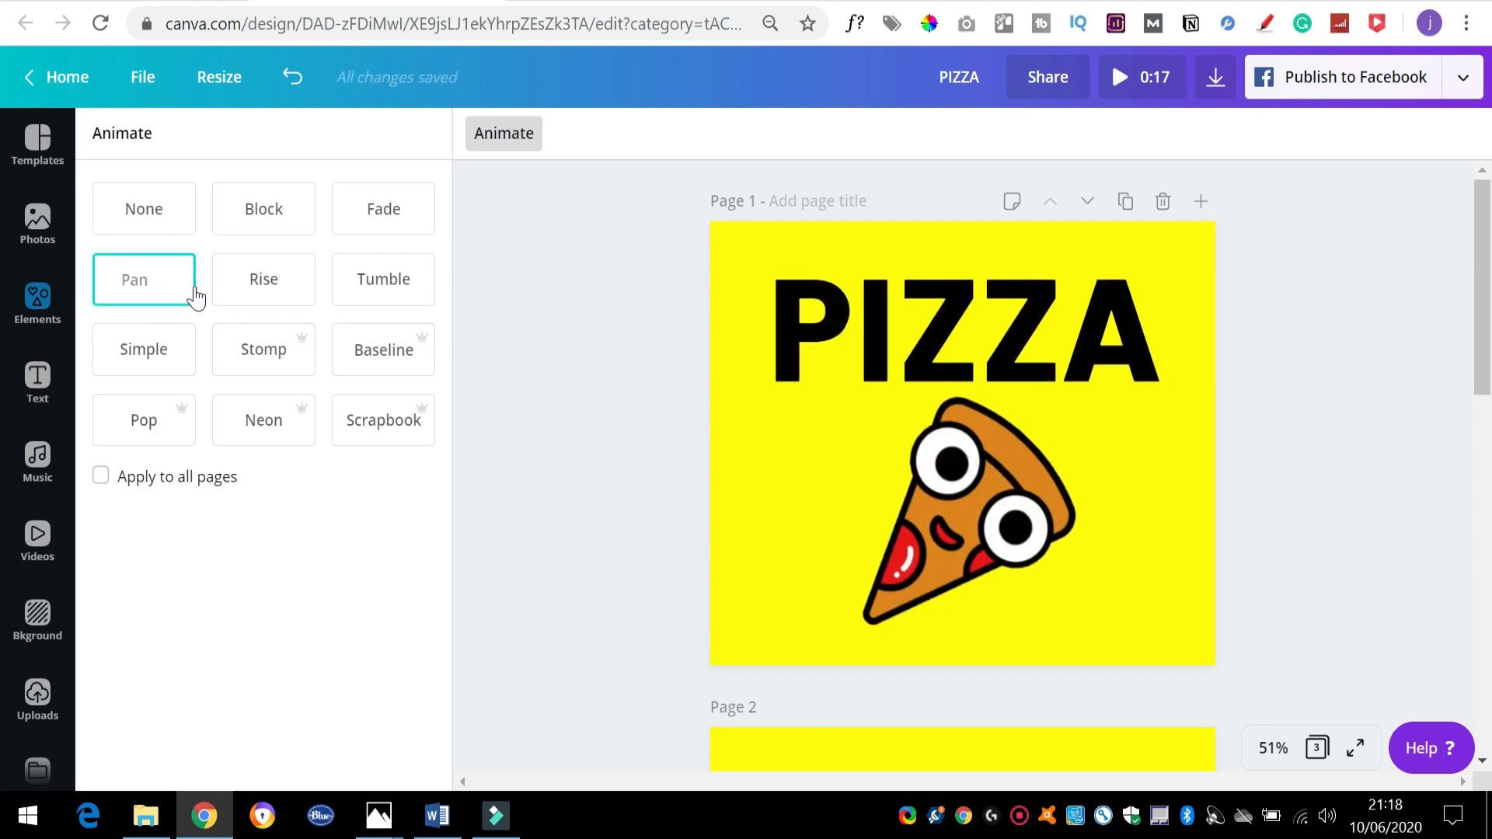
left_click(264, 278)
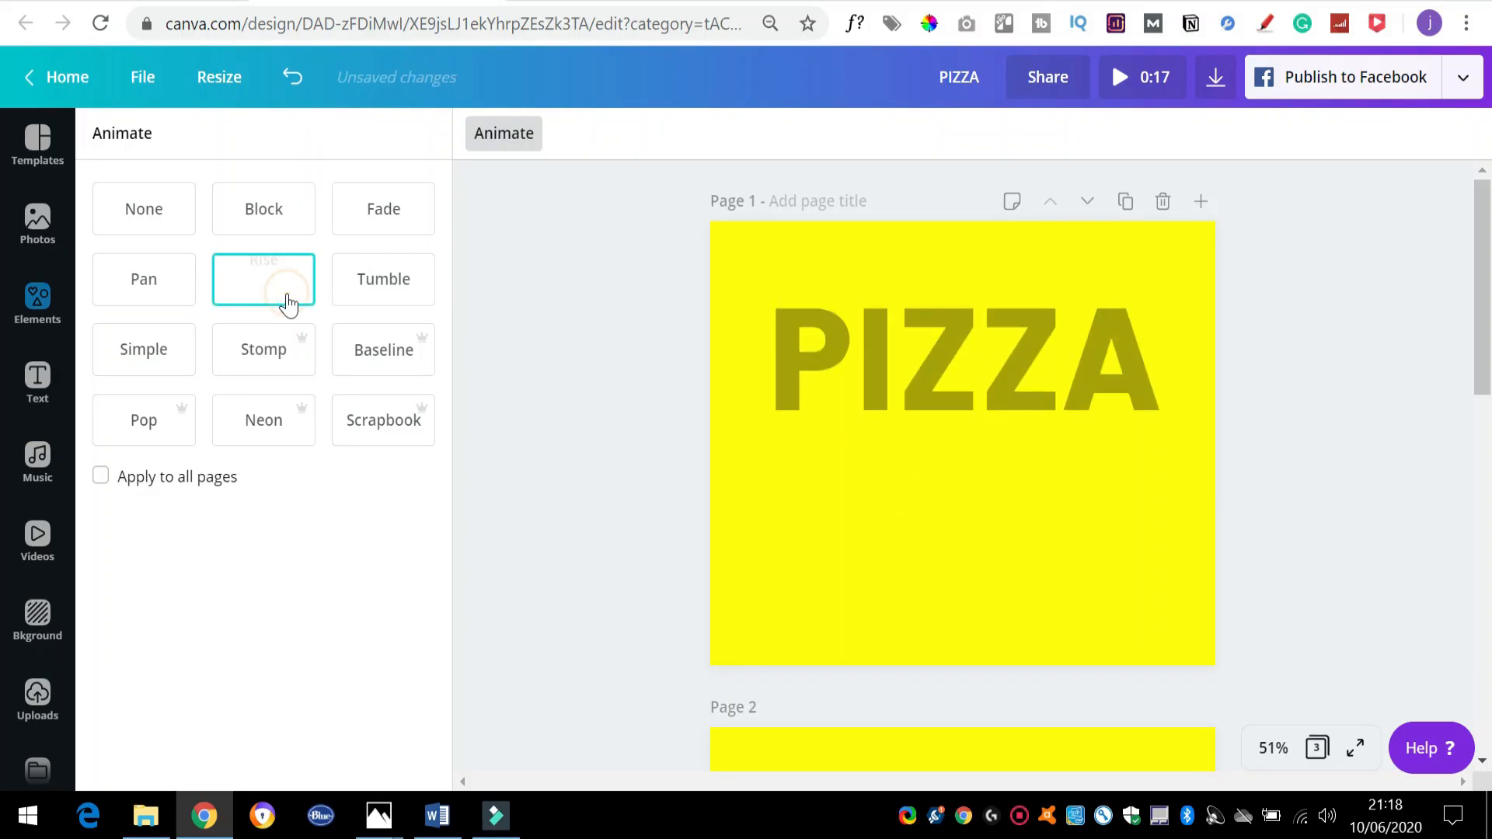
left_click(382, 279)
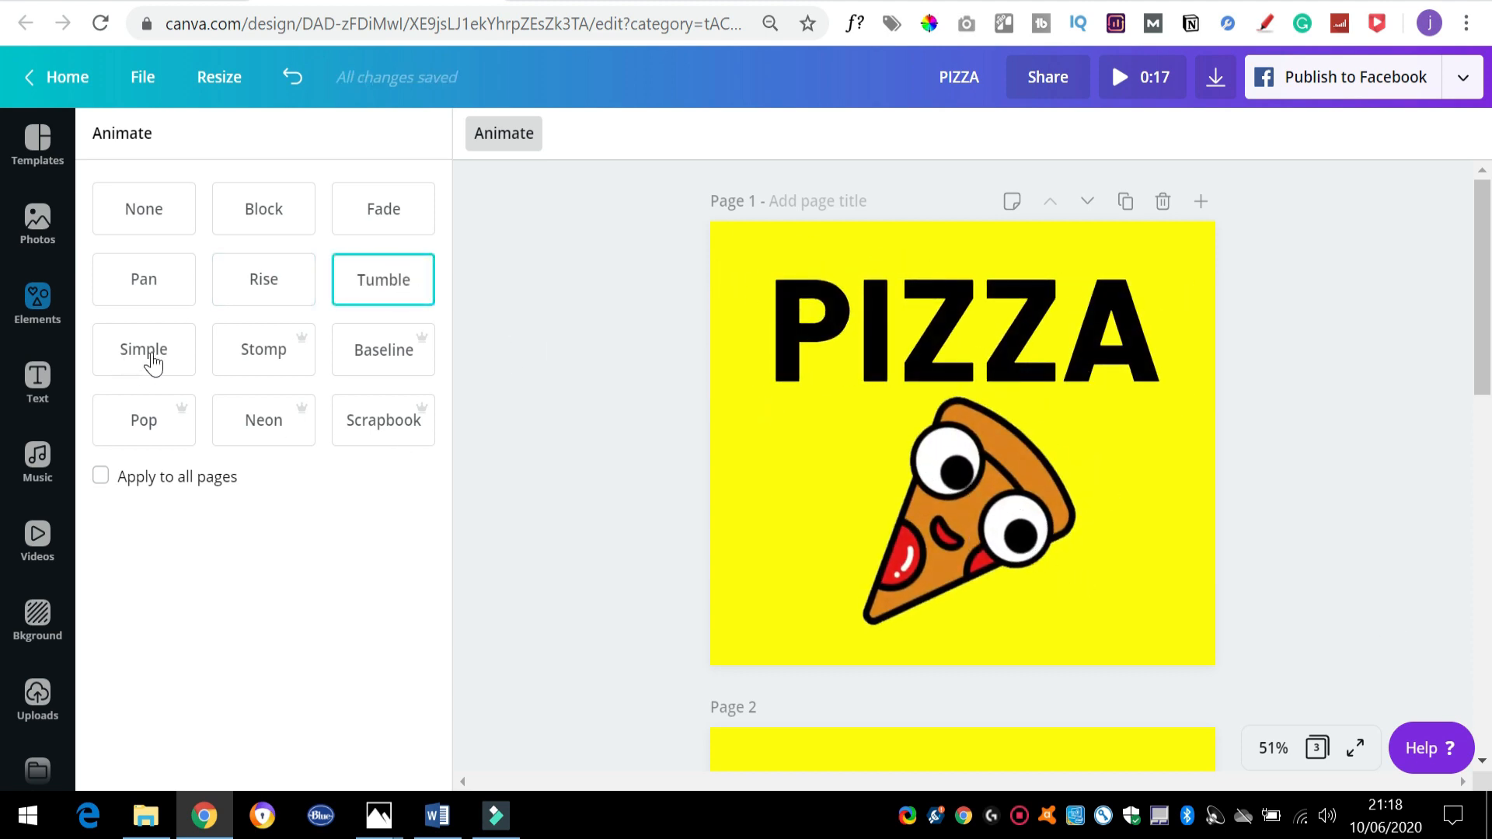
left_click(144, 349)
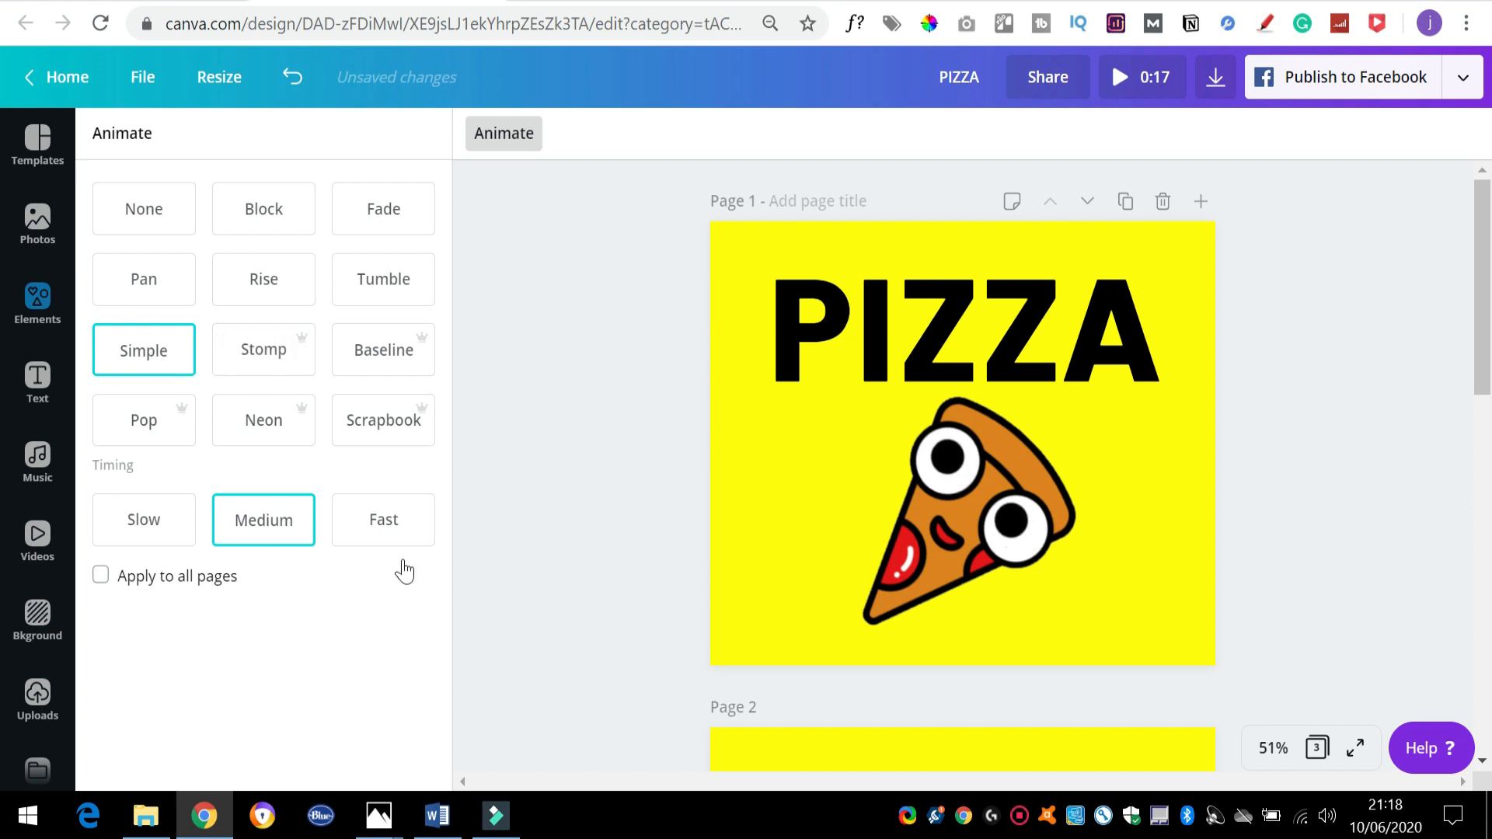
mouse_move(668, 360)
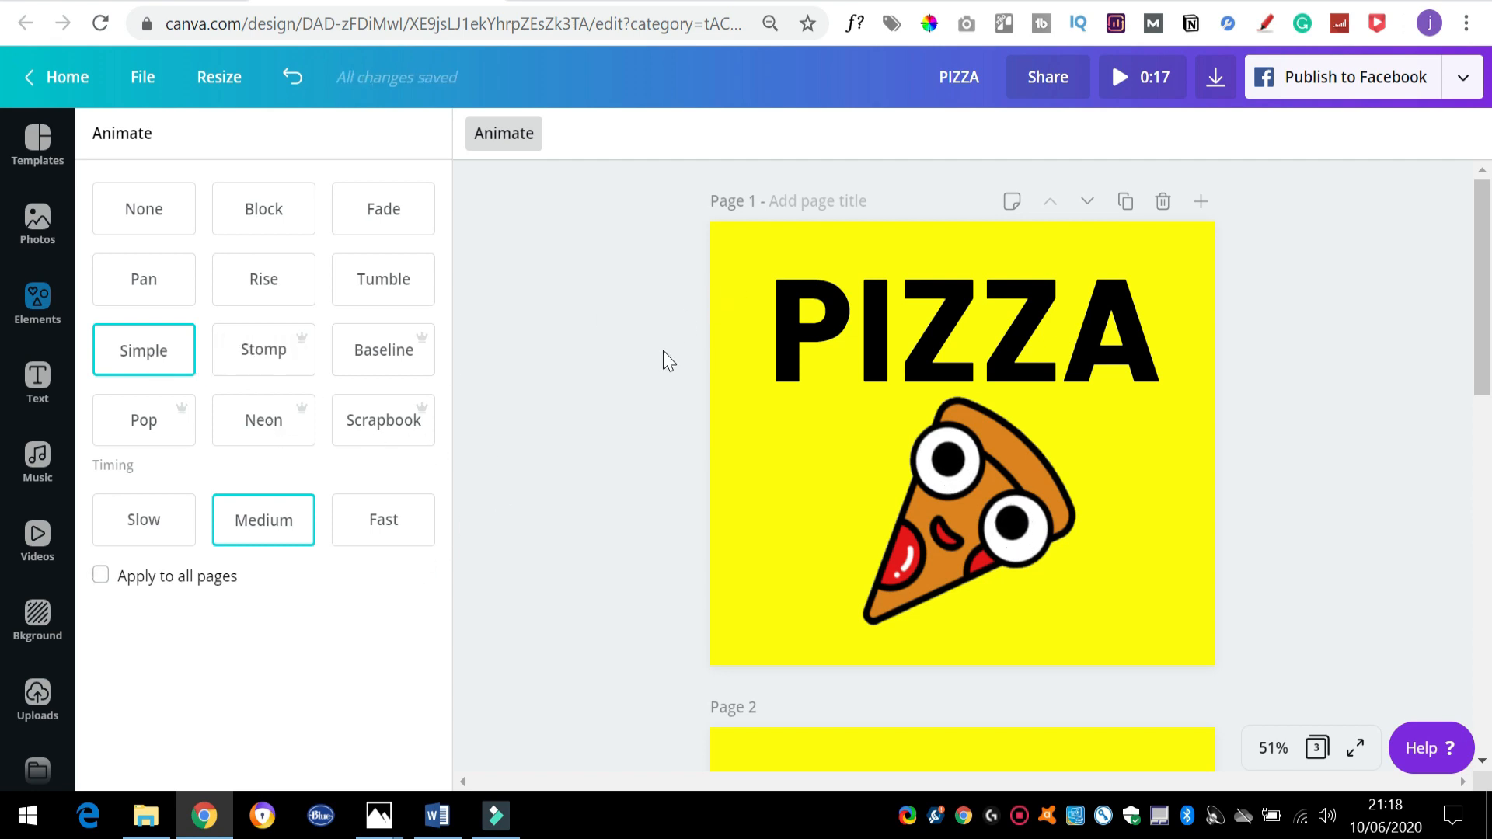
mouse_move(325, 516)
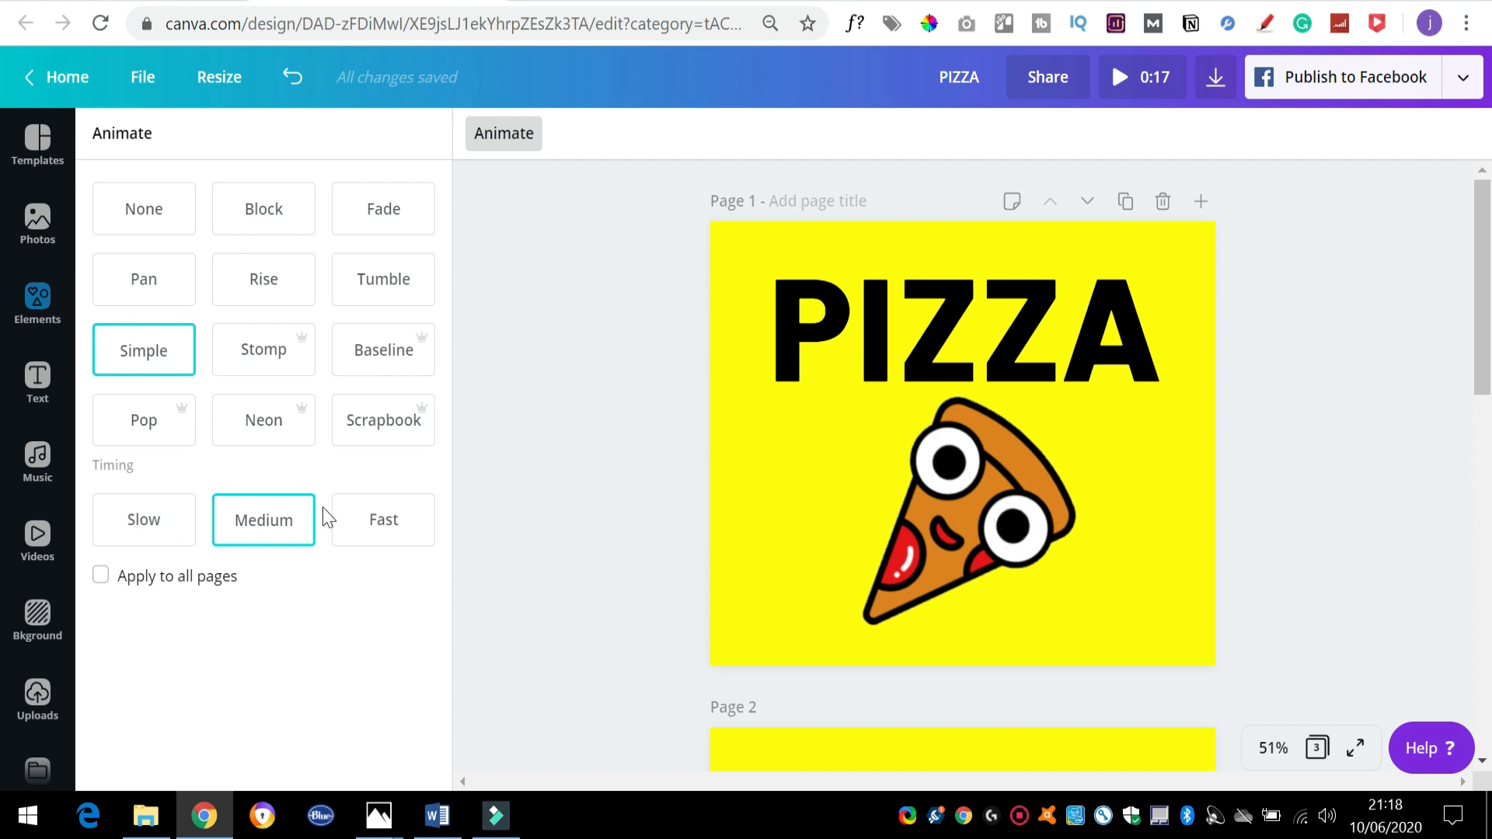
Try Fast timing for the Simple animation, then return it to Medium
left_click(383, 520)
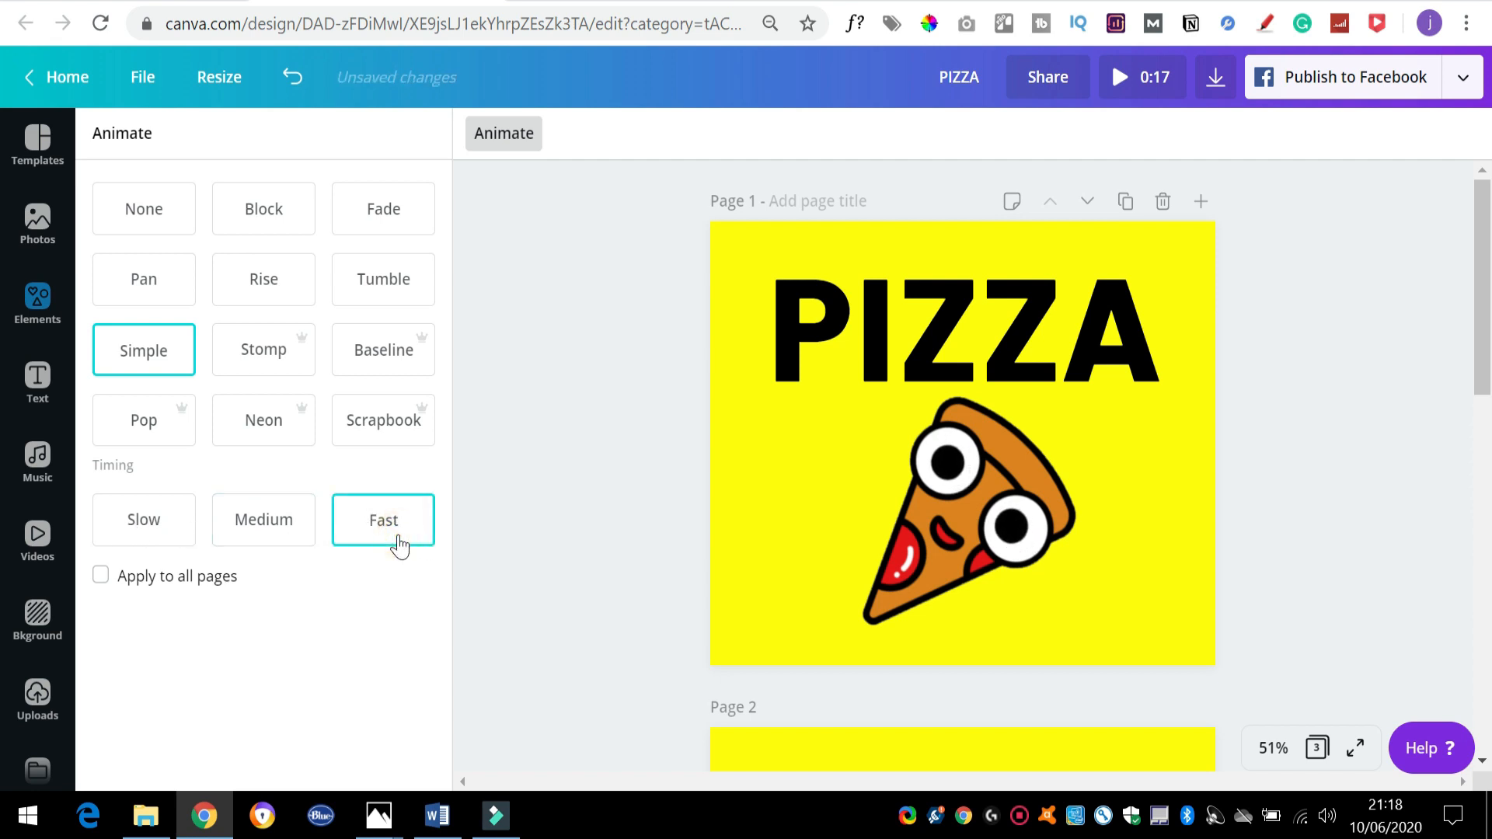
left_click(264, 520)
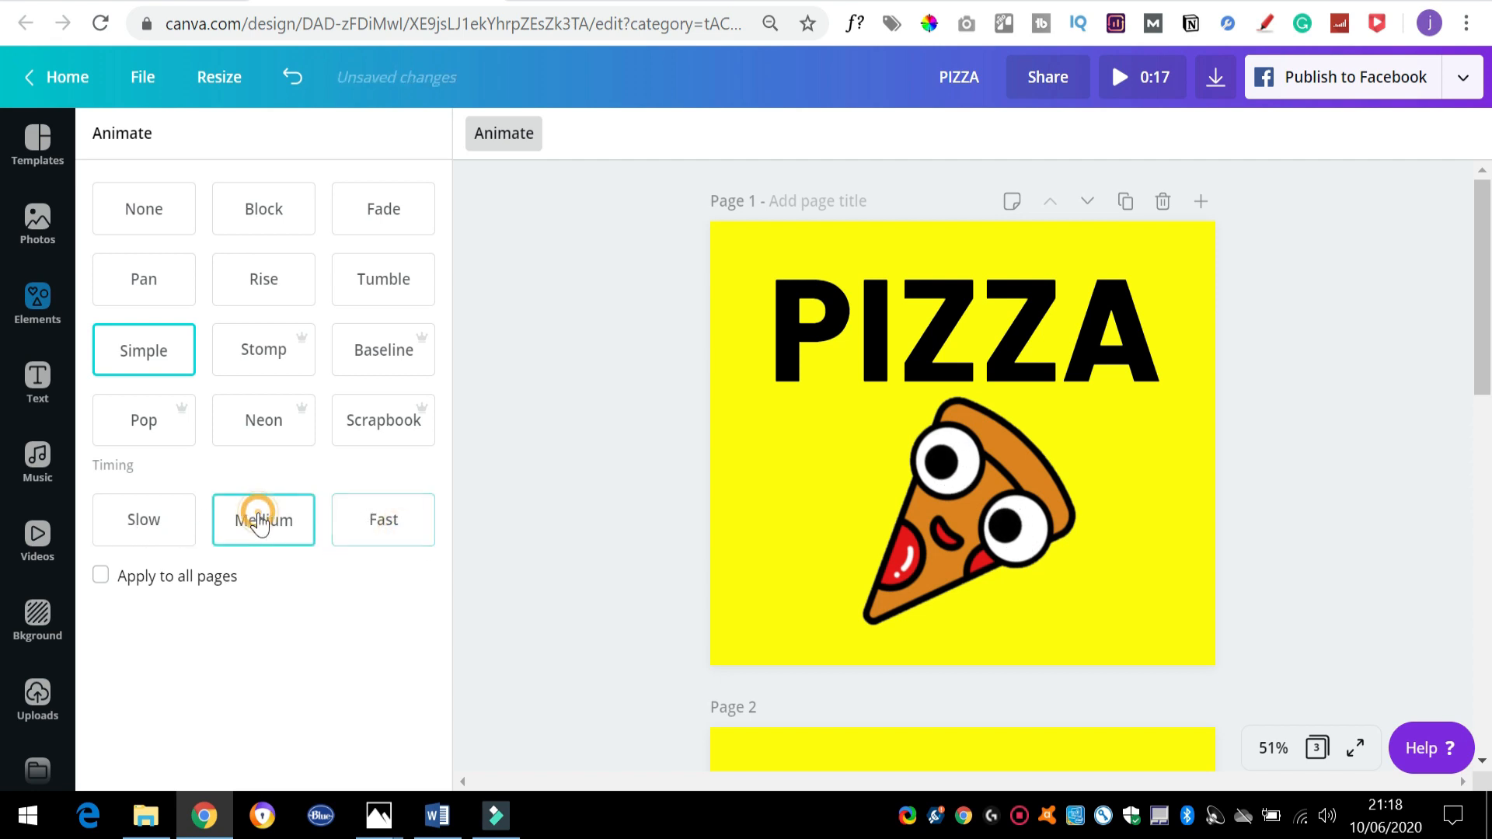
left_click(264, 520)
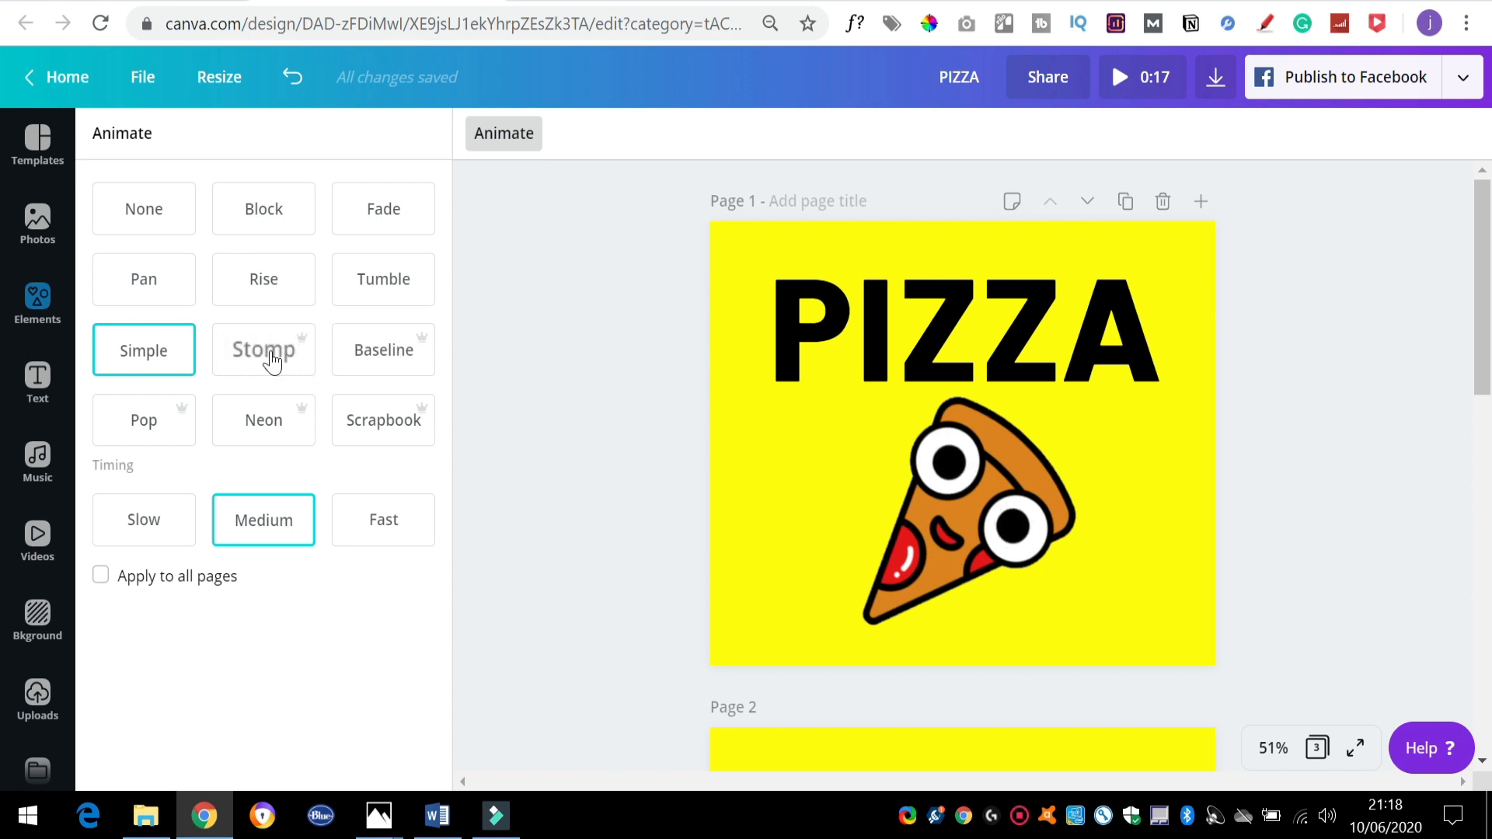
Preview Stomp, Pop, Neon and Scrapbook, keeping Stomp on the PIZZA page
left_click(263, 348)
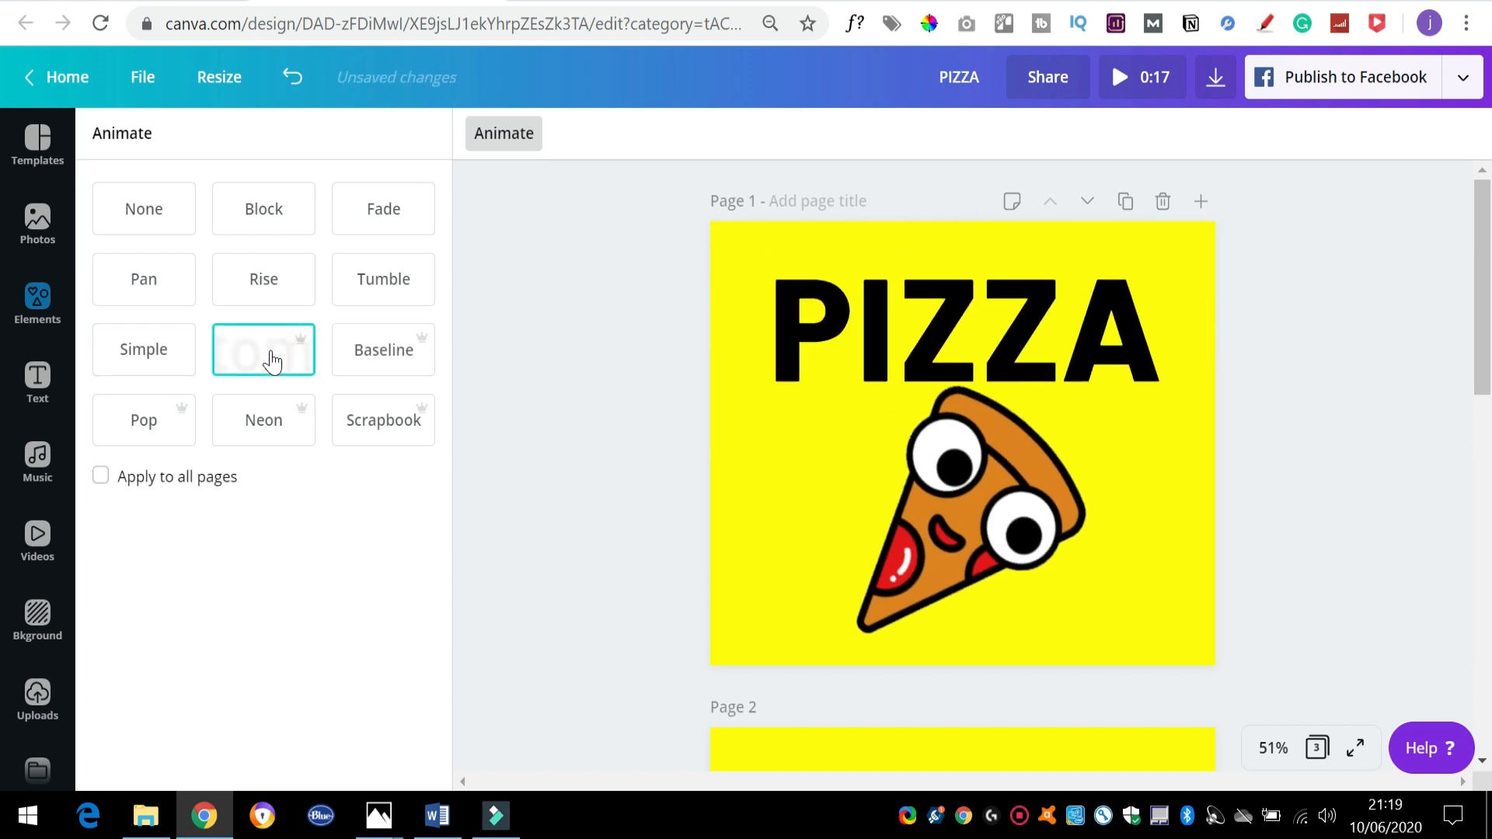
left_click(263, 349)
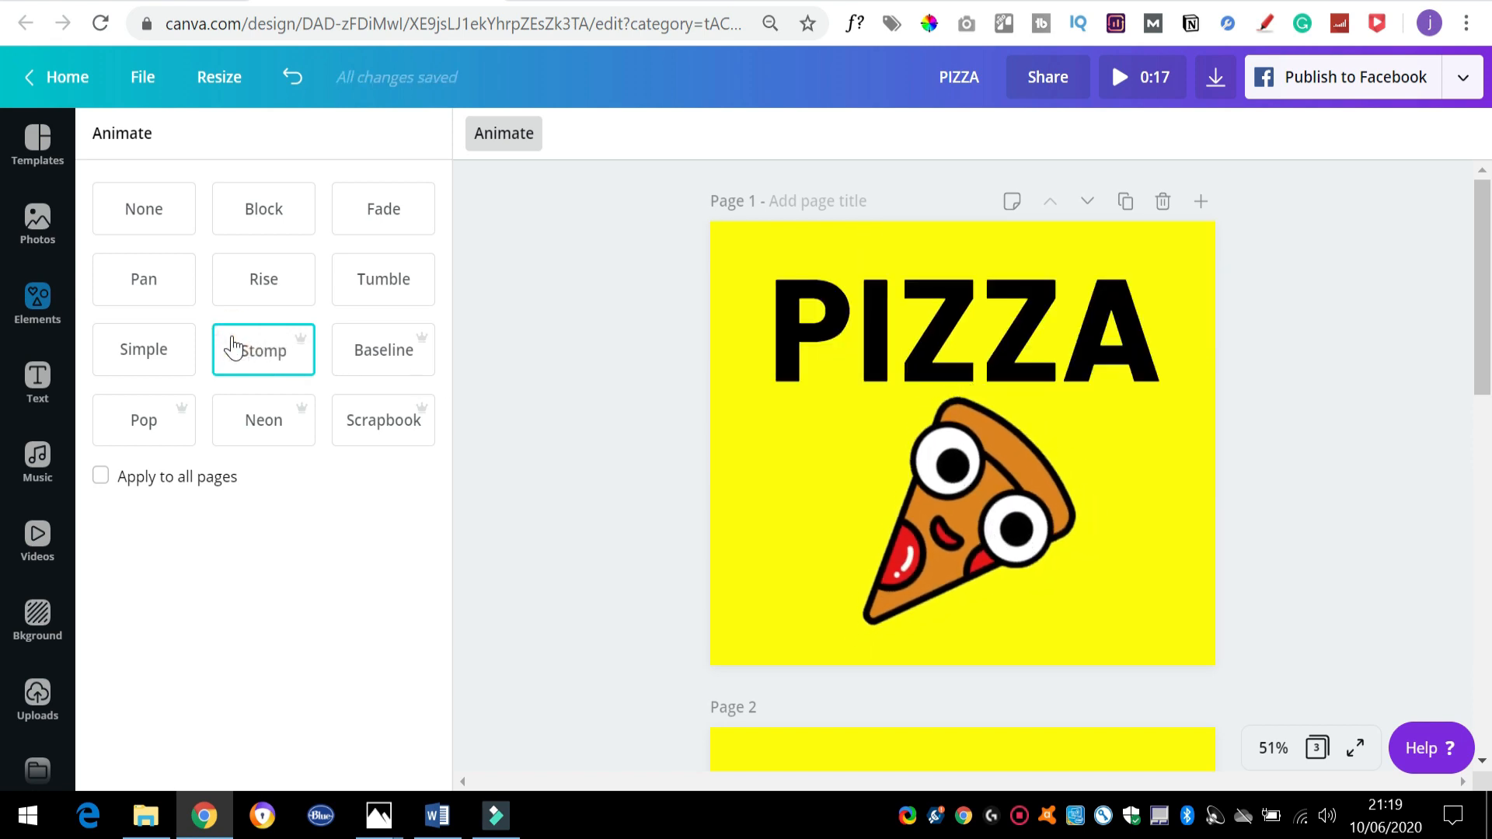
left_click(382, 349)
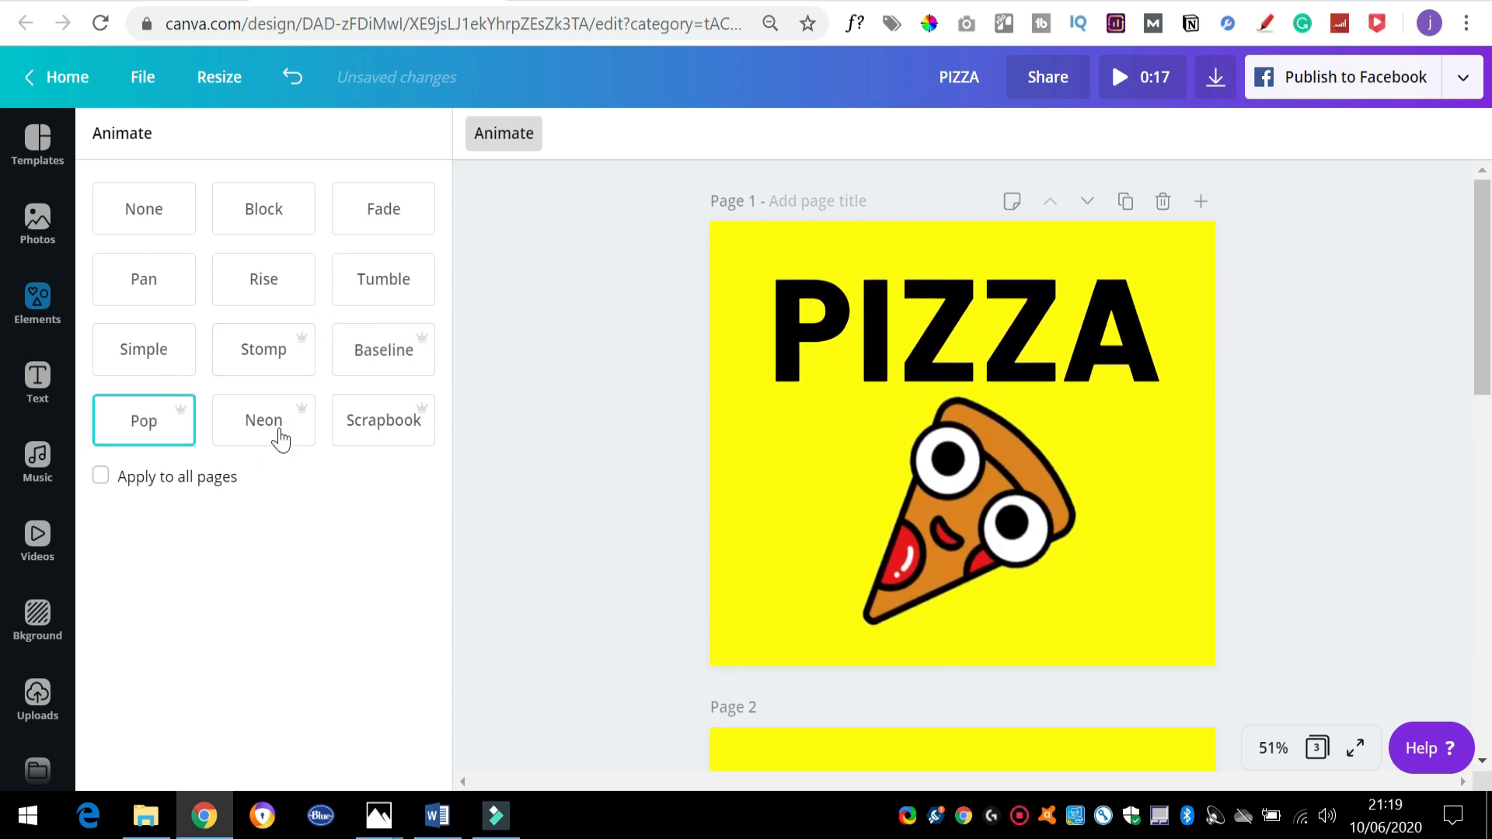
left_click(263, 419)
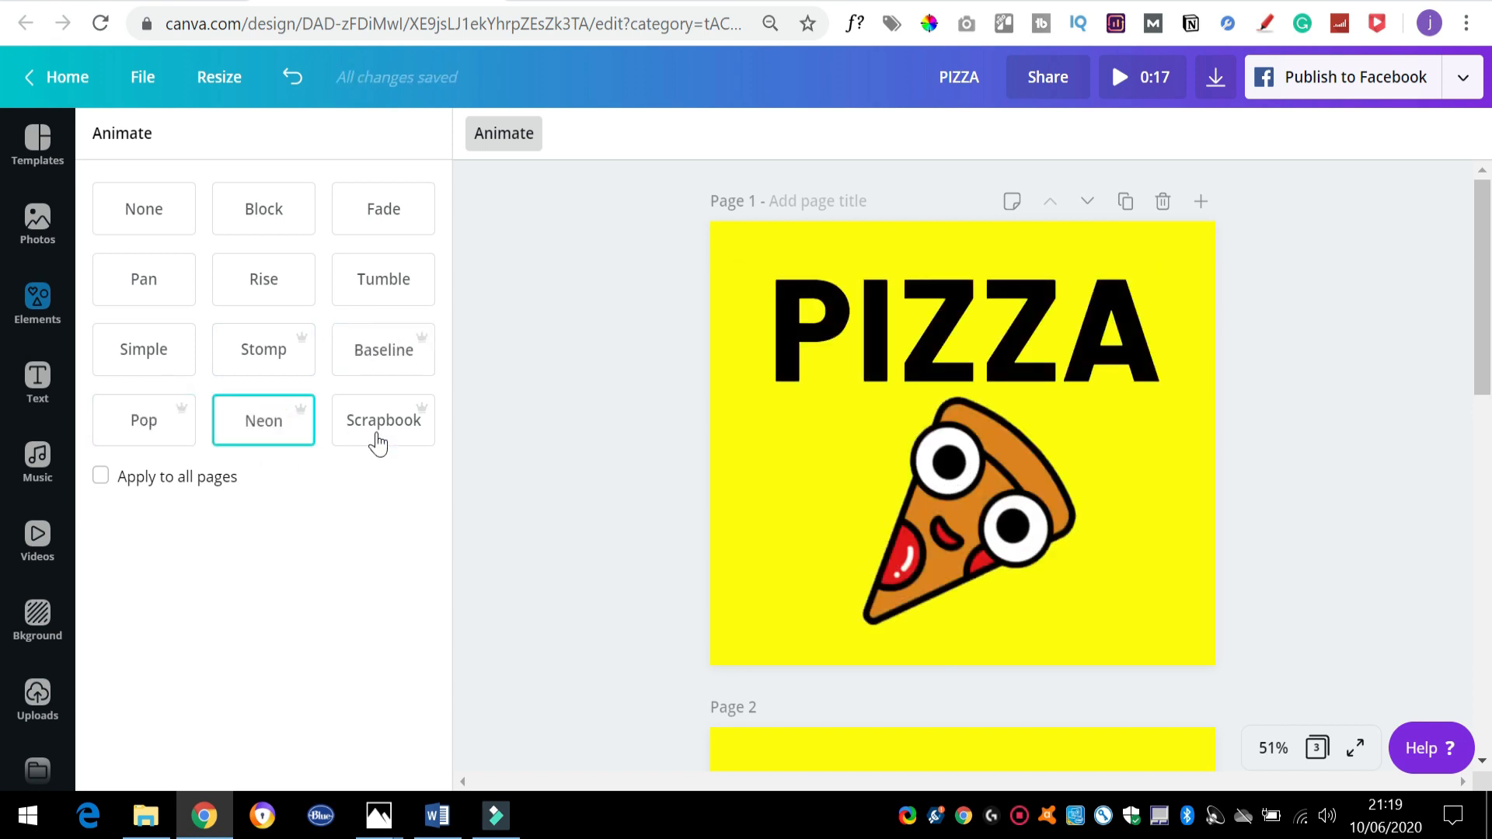
left_click(382, 420)
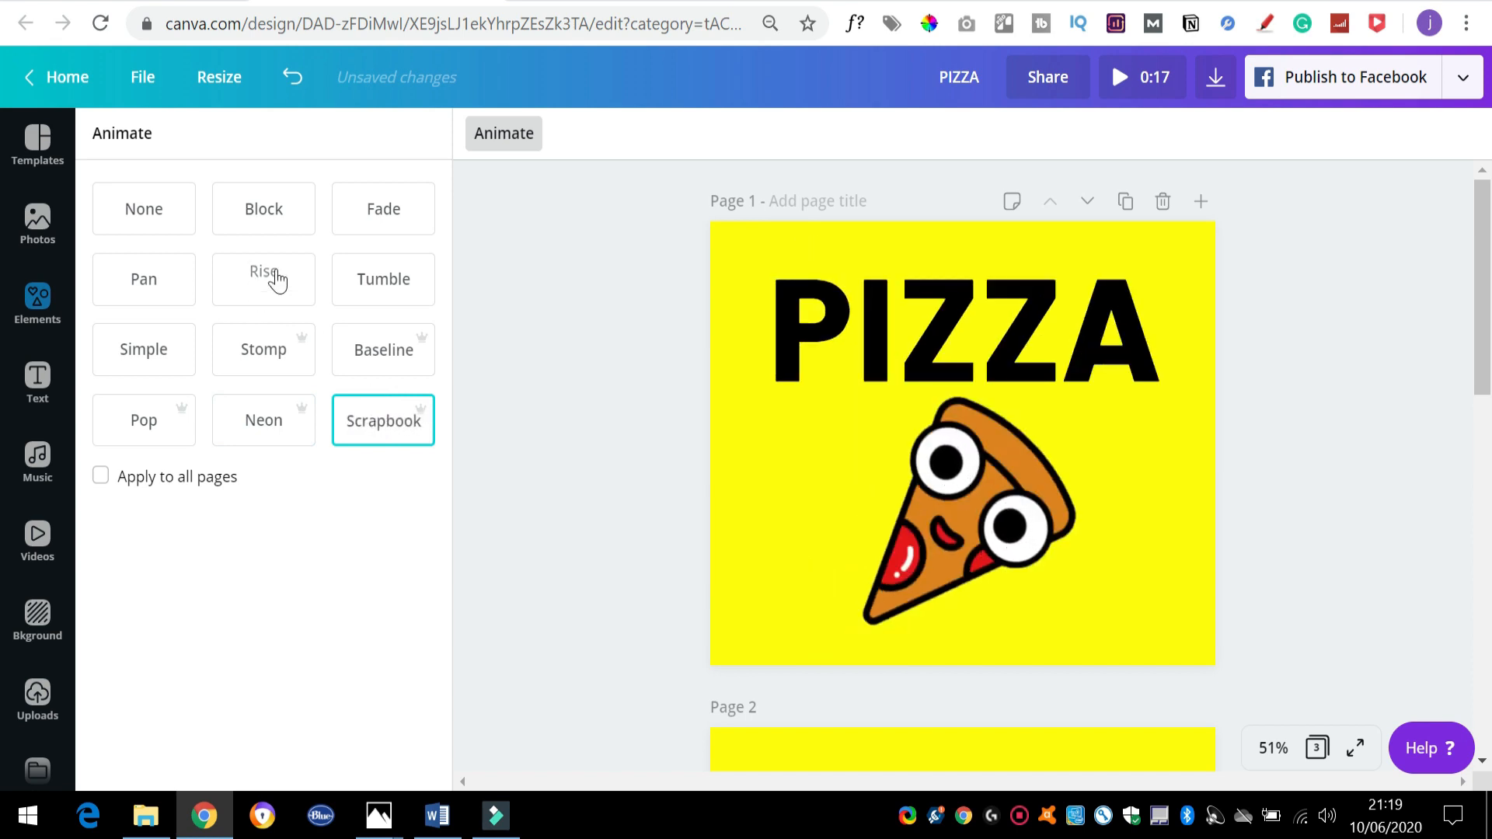
left_click(263, 349)
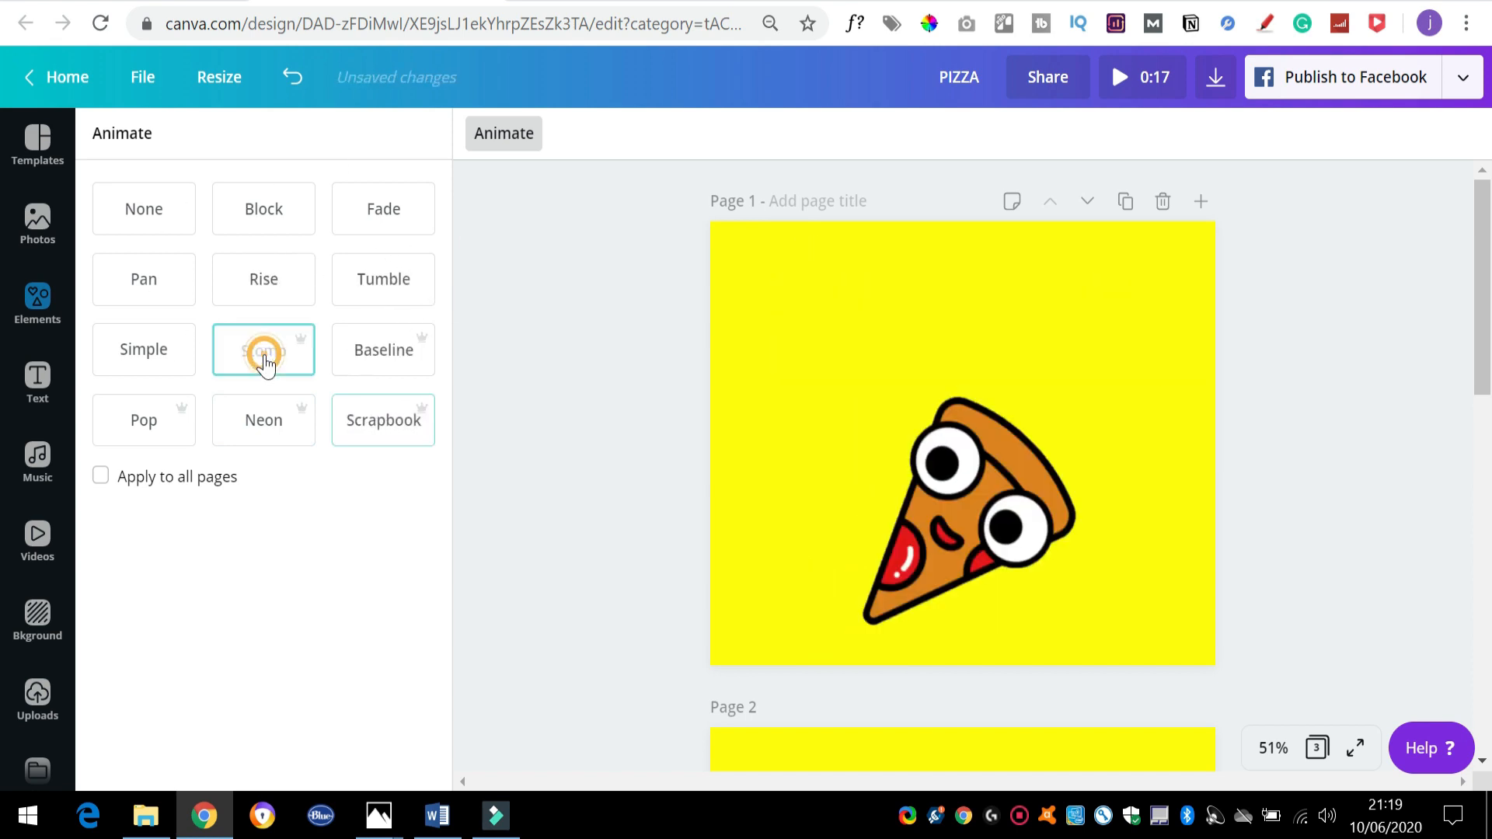
left_click(264, 349)
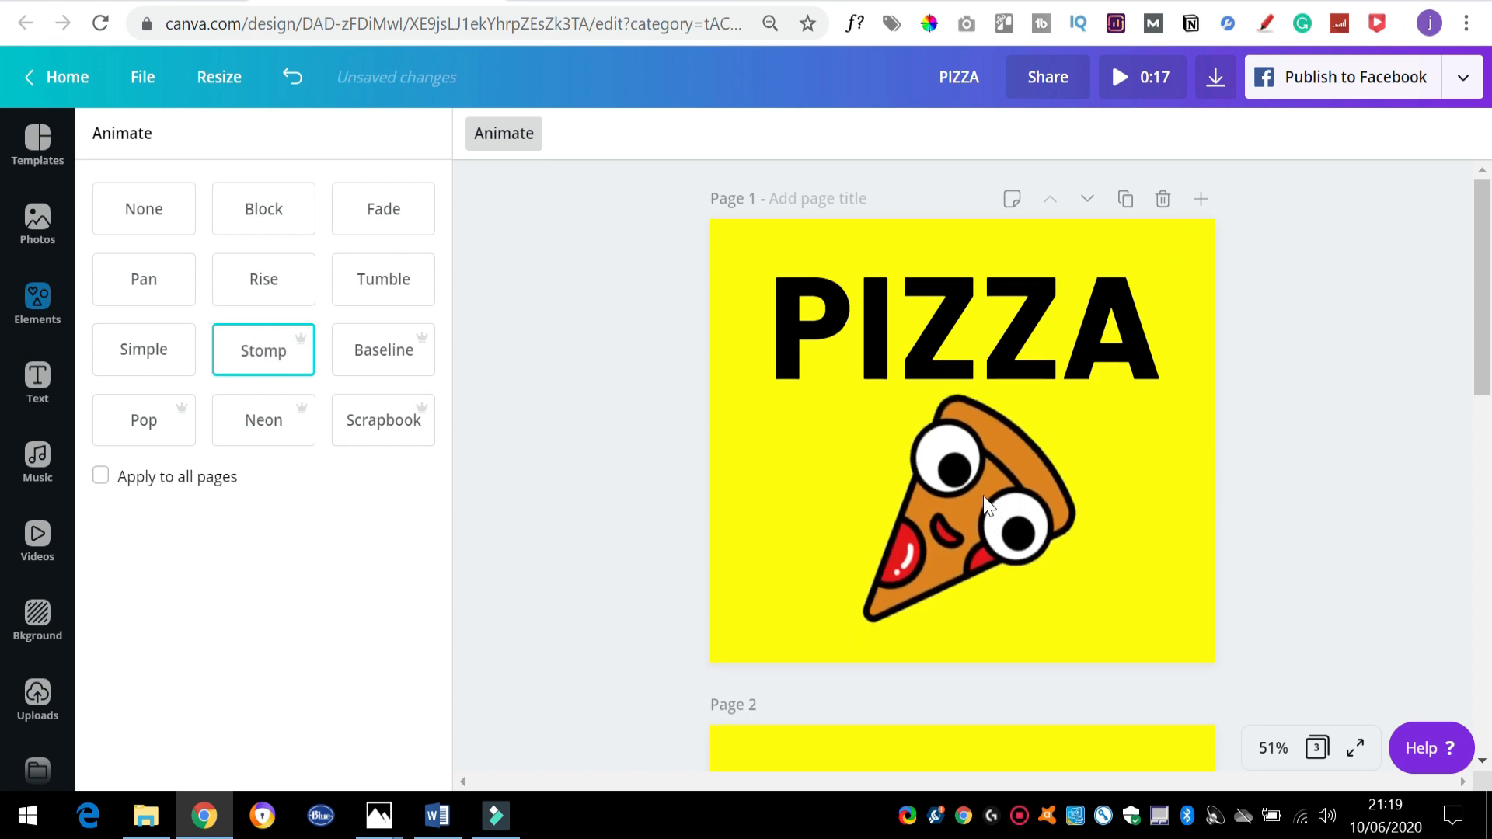
Give the OR page the Pop animation after trying Simple
left_click(37, 303)
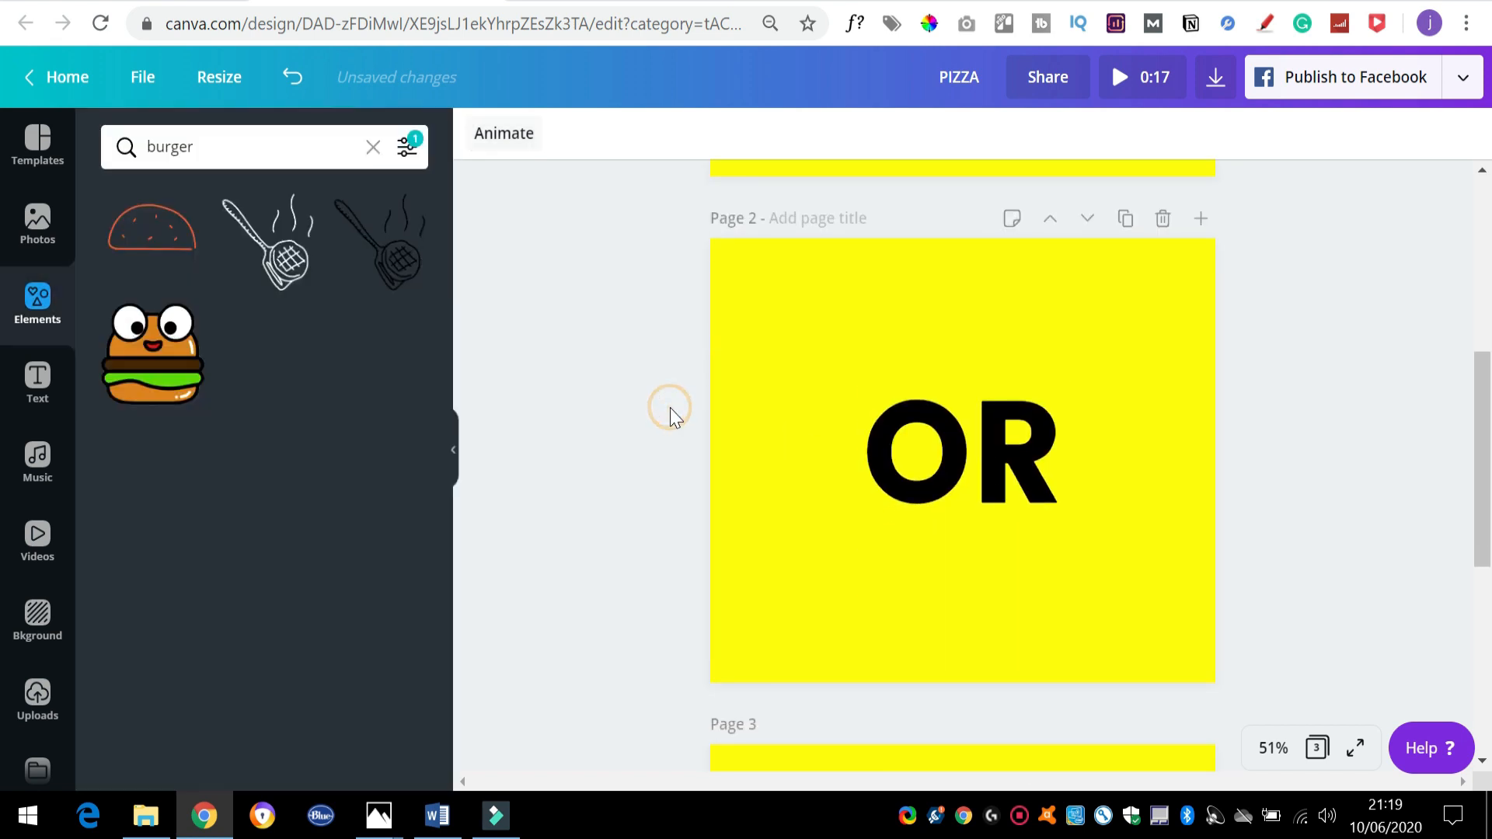
left_click(504, 133)
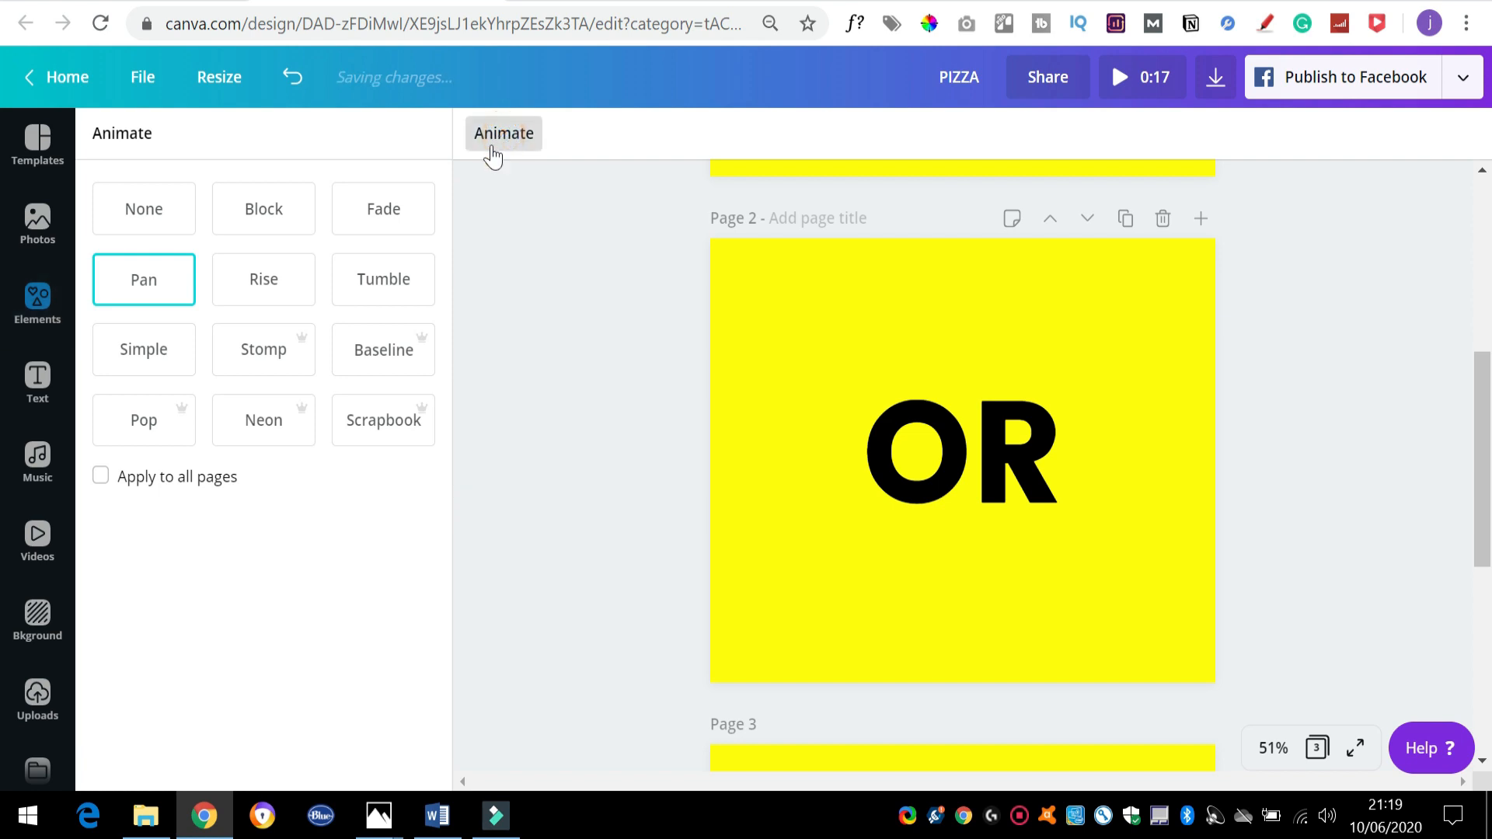
left_click(143, 348)
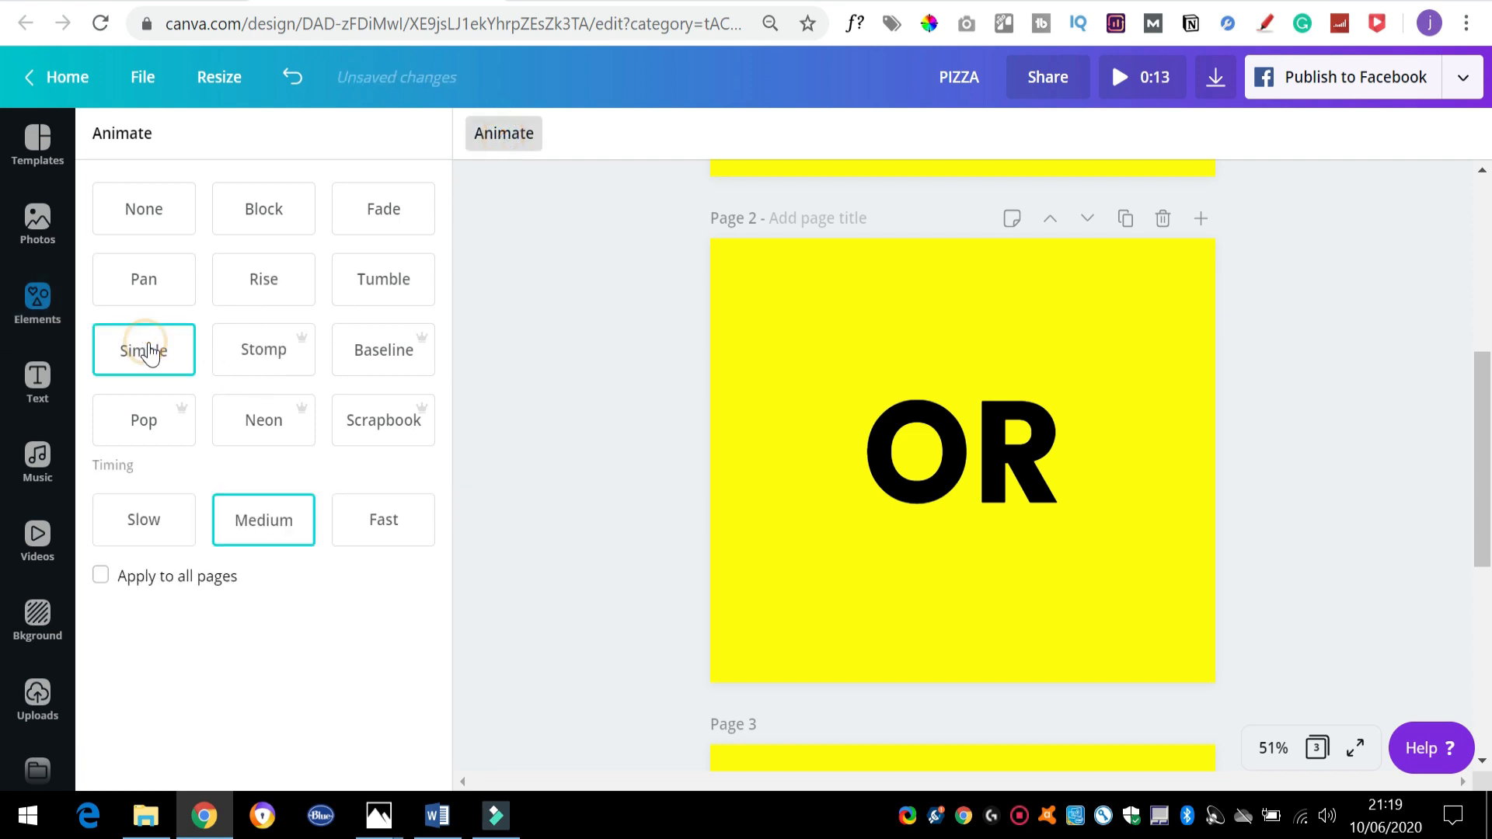
left_click(144, 420)
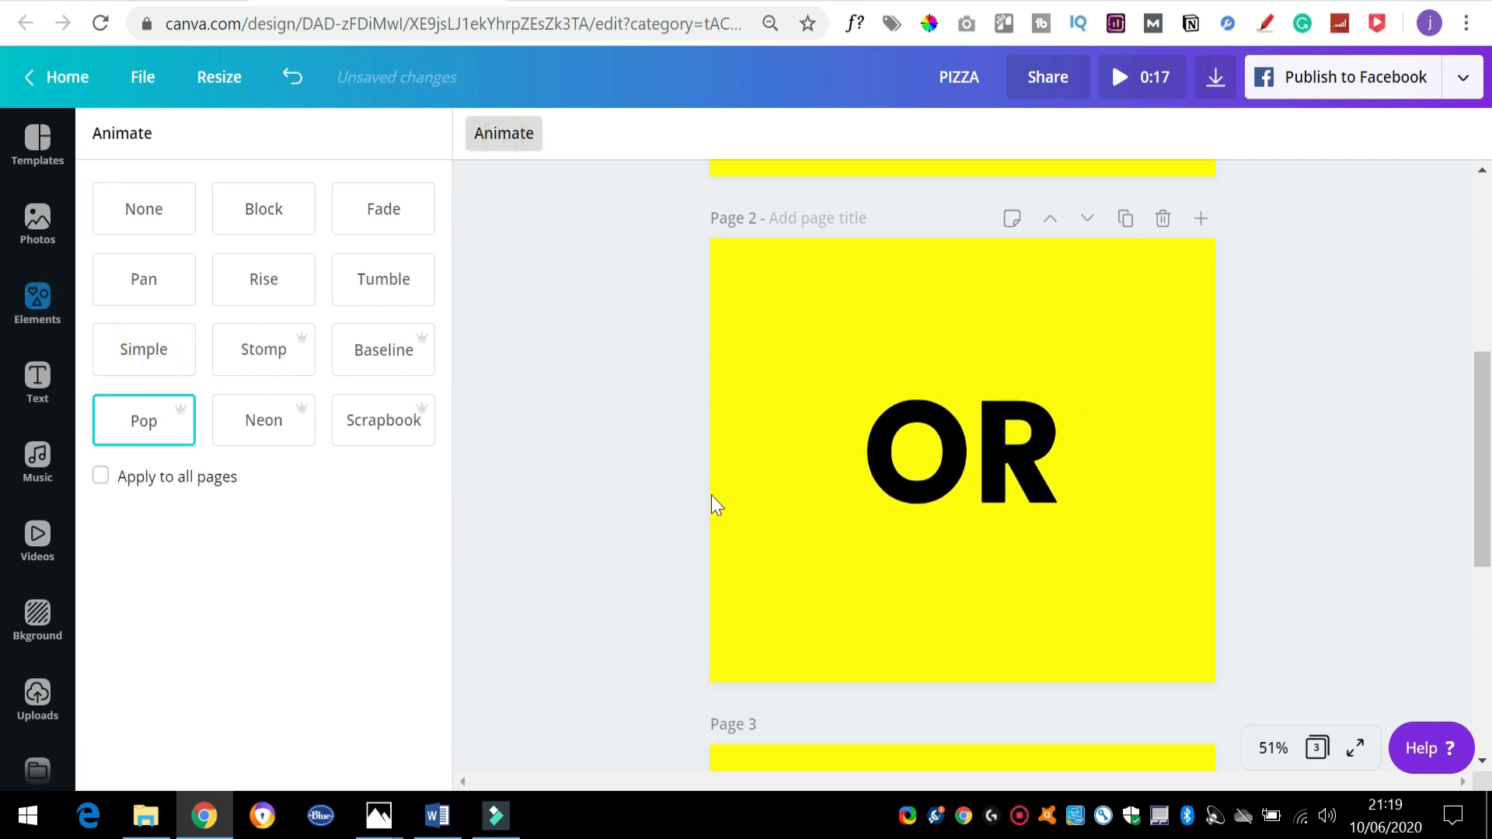
Apply the Scrapbook animation to the BURGER page
left_click(37, 302)
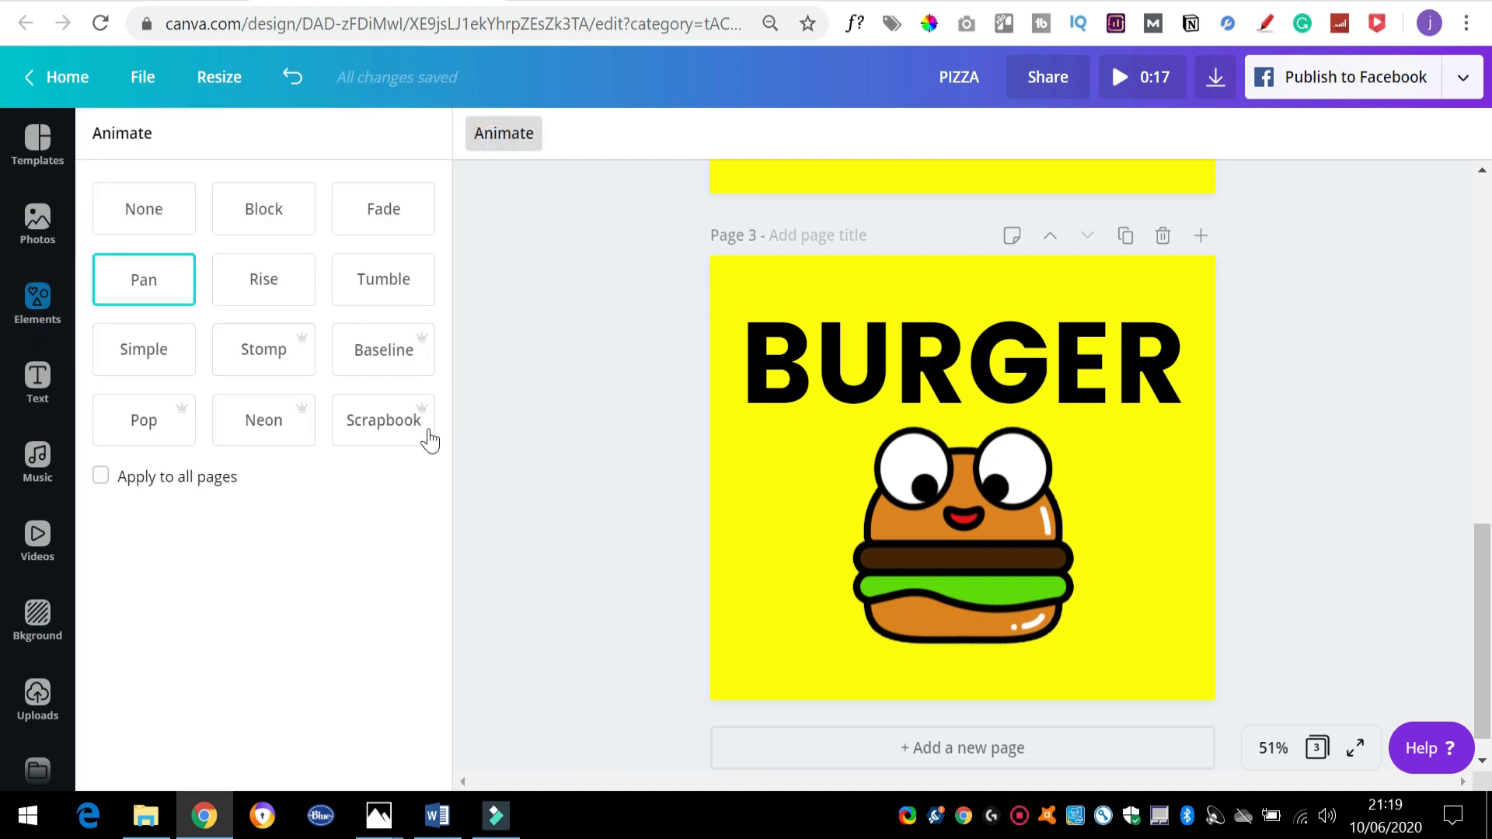
left_click(382, 419)
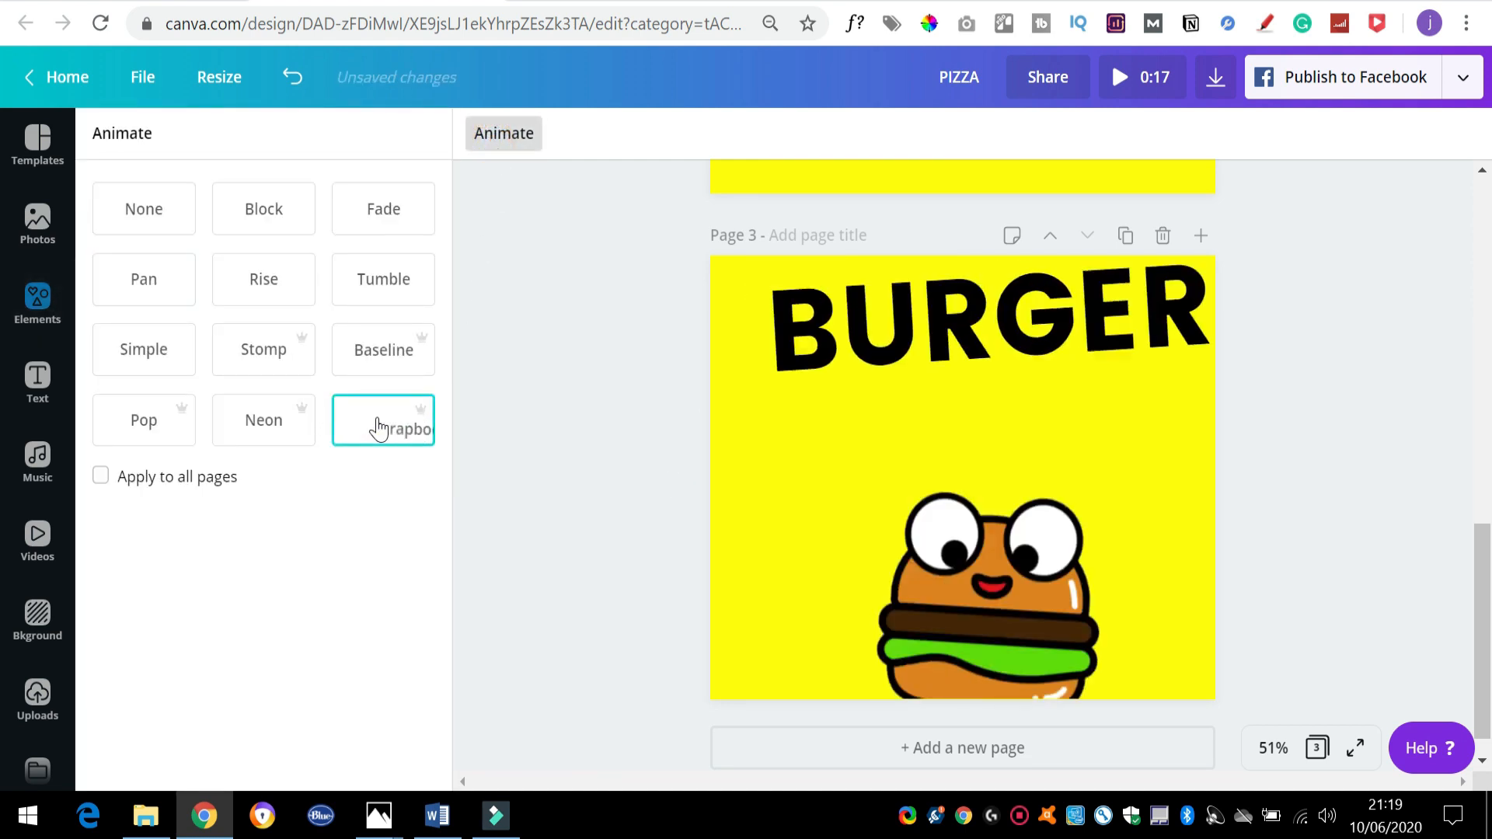
left_click(383, 421)
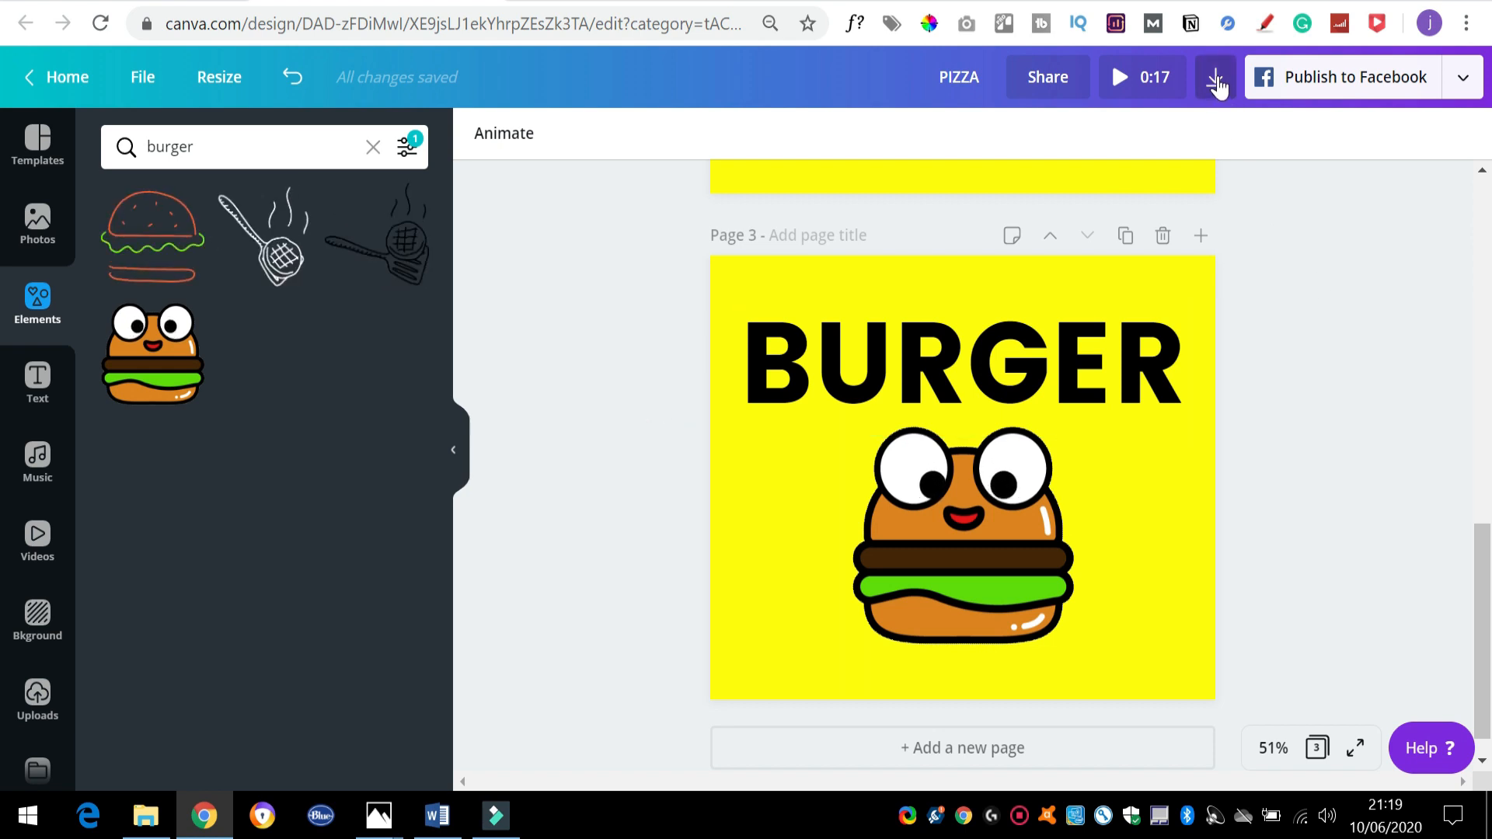
Download all three pages with the file type switched from Video to GIF
left_click(1215, 77)
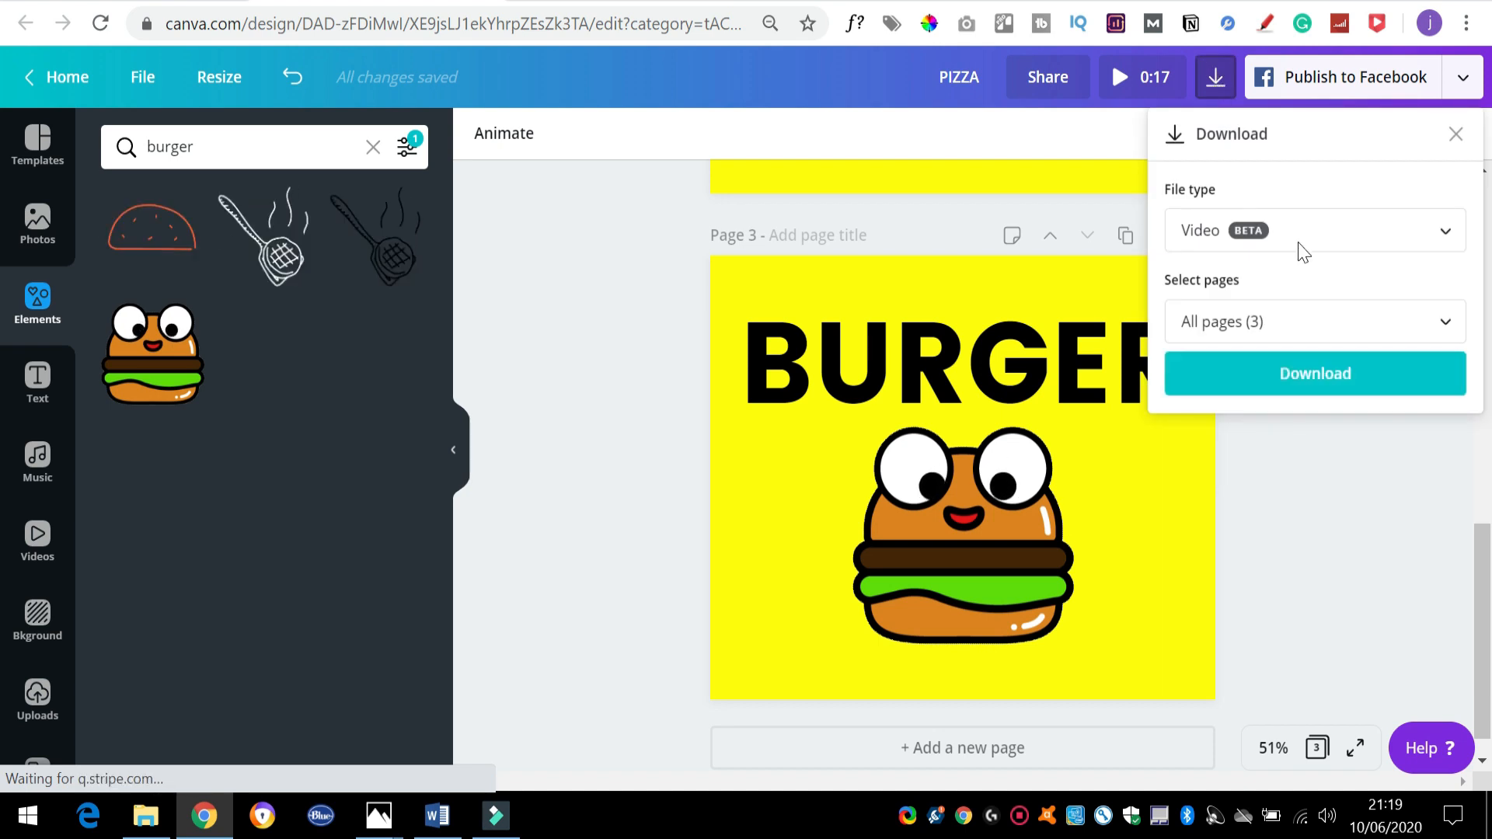
mouse_move(1217, 214)
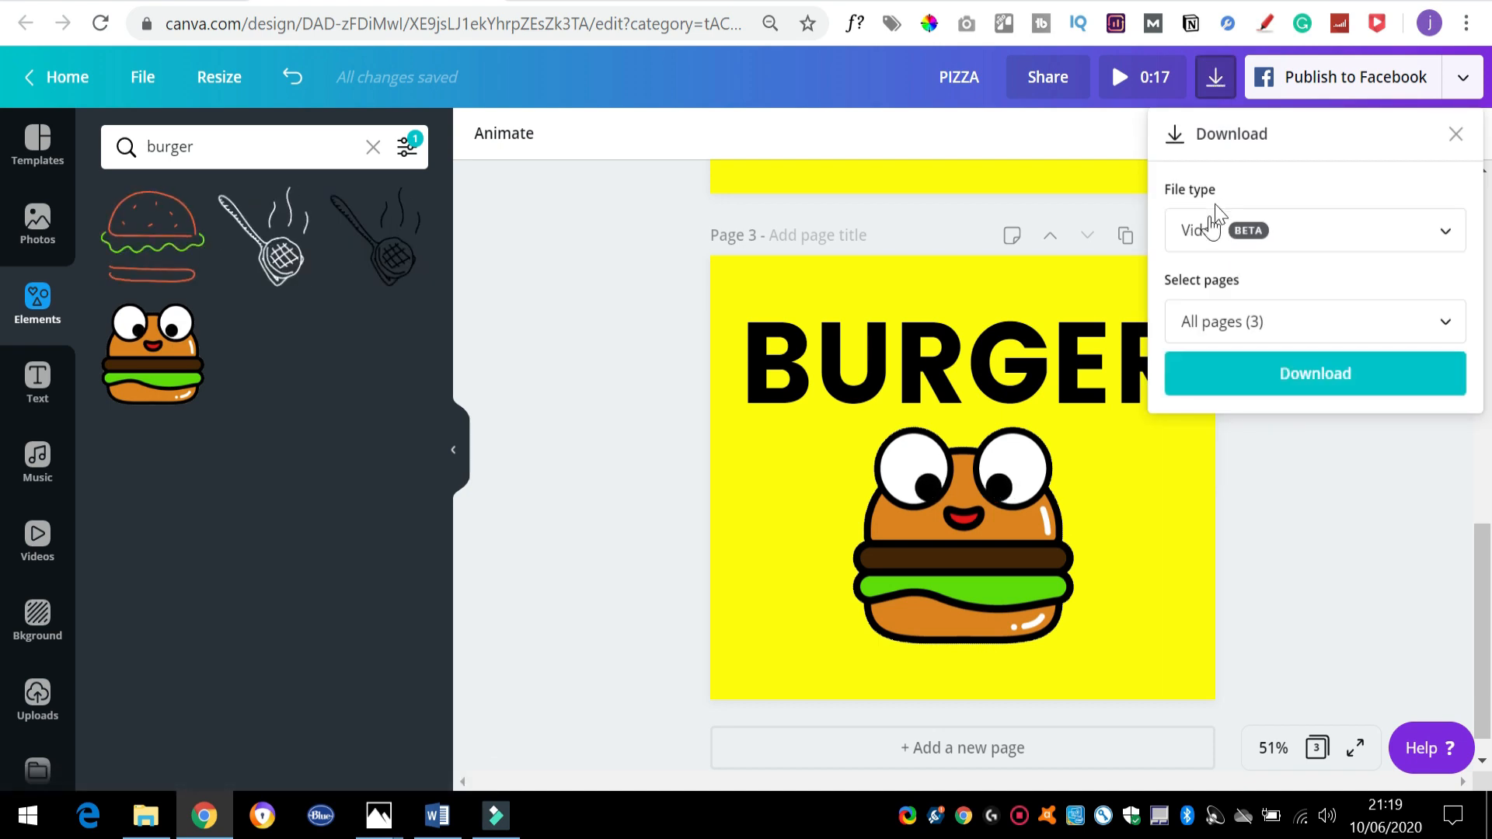
left_click(1313, 229)
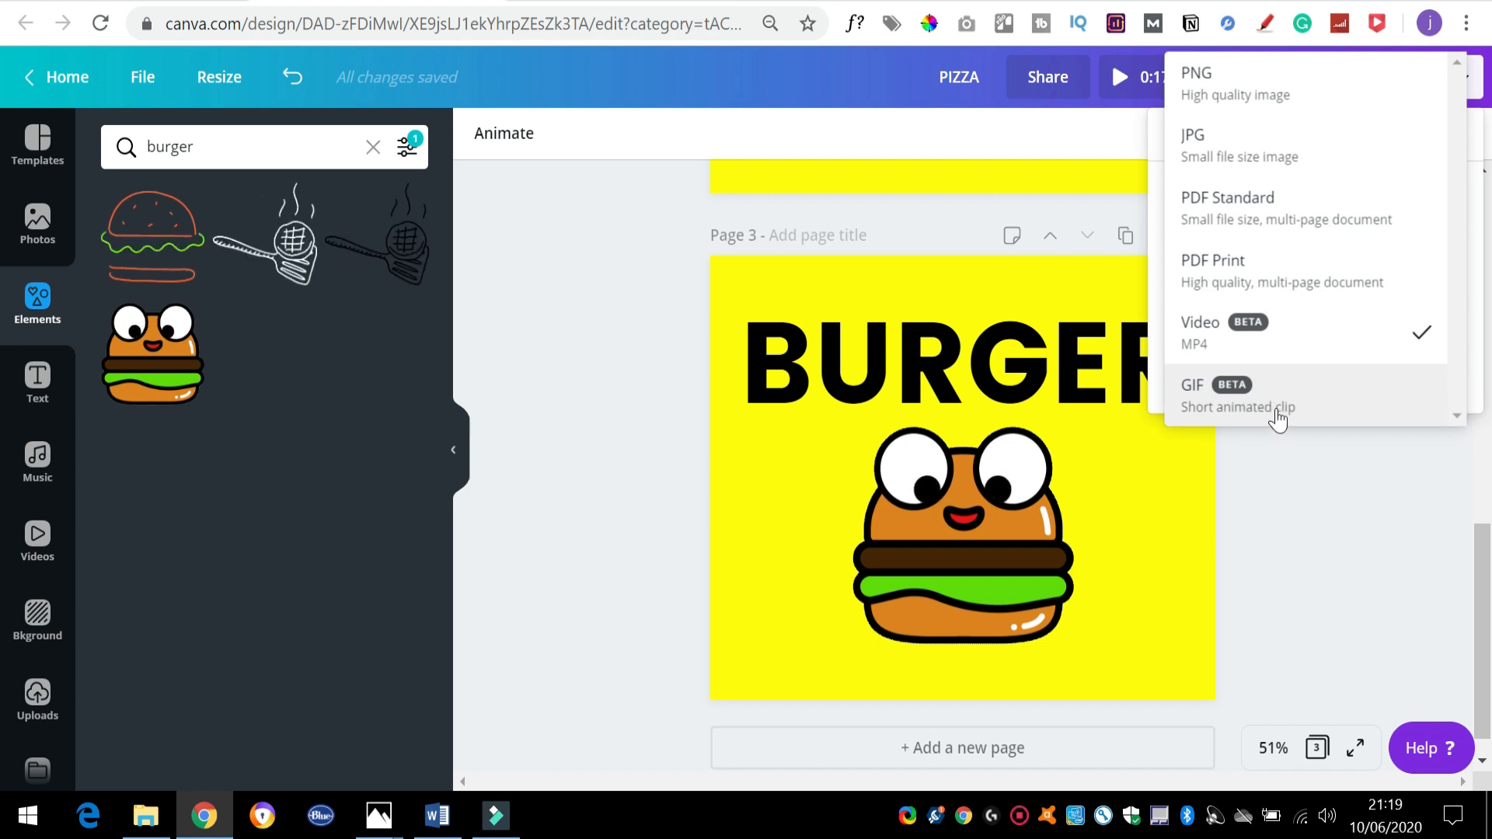
mouse_move(1301, 360)
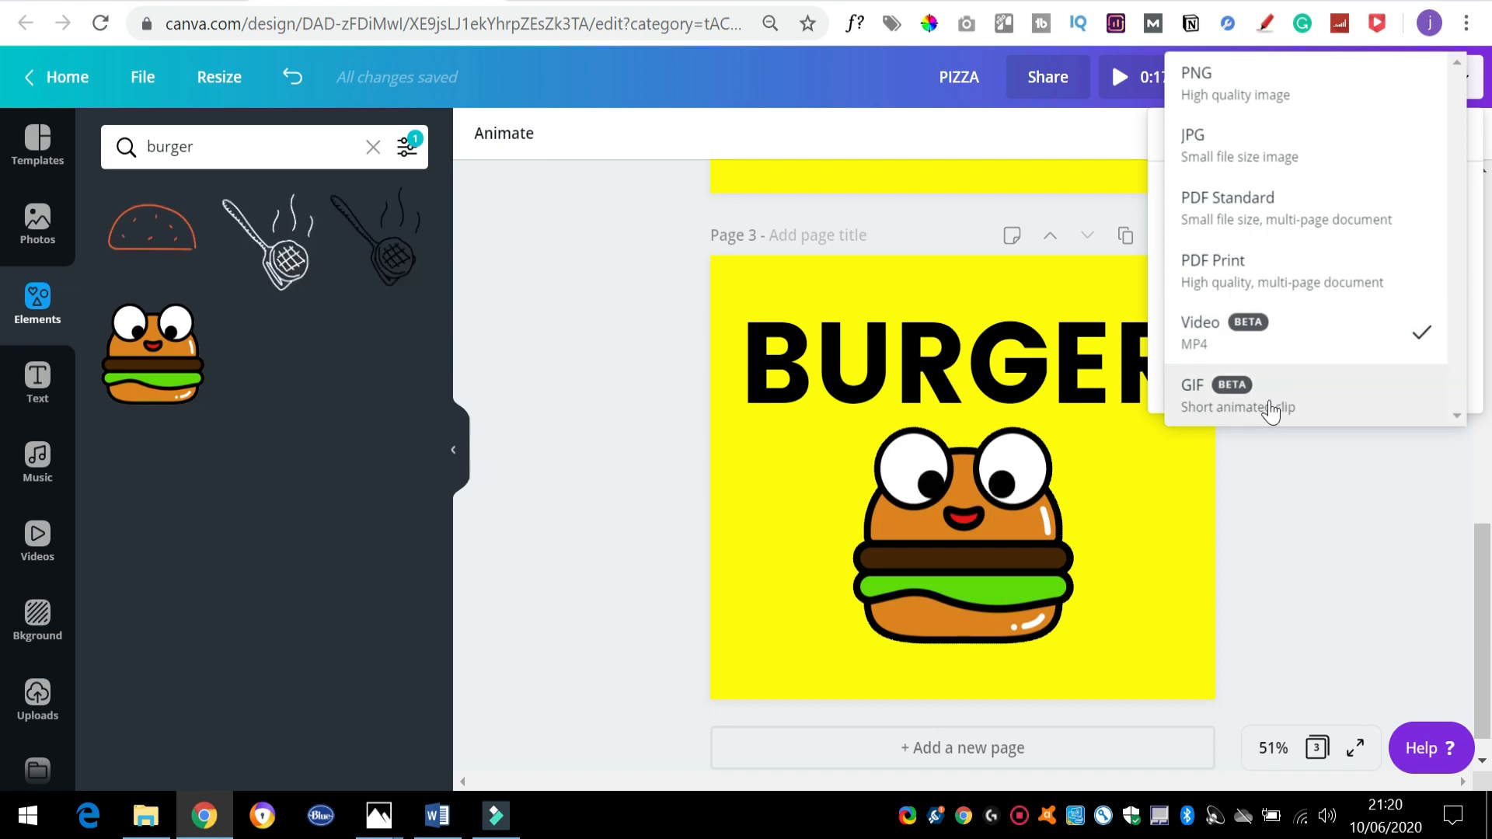
left_click(1237, 385)
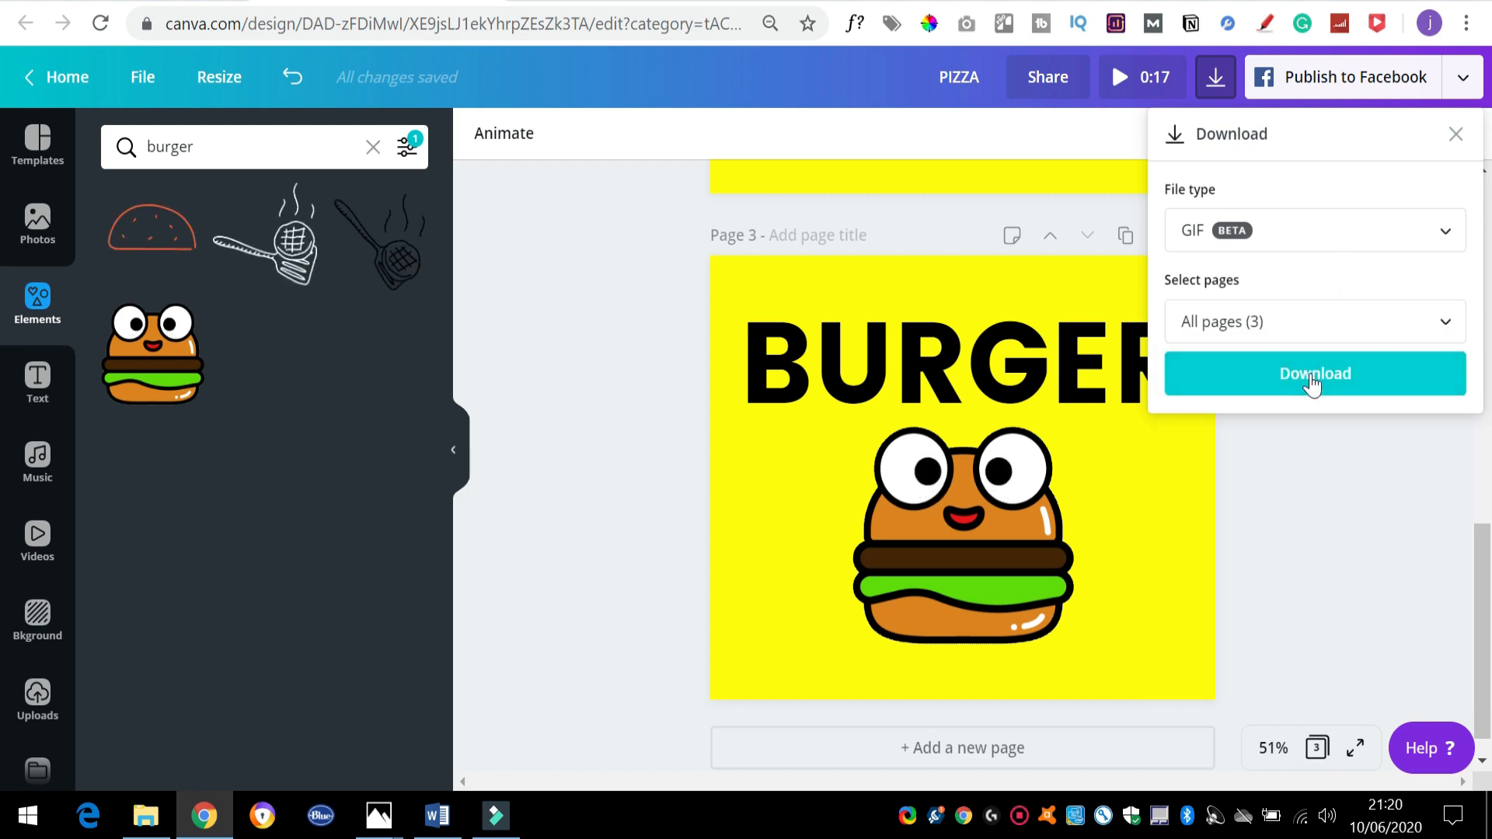
left_click(1313, 373)
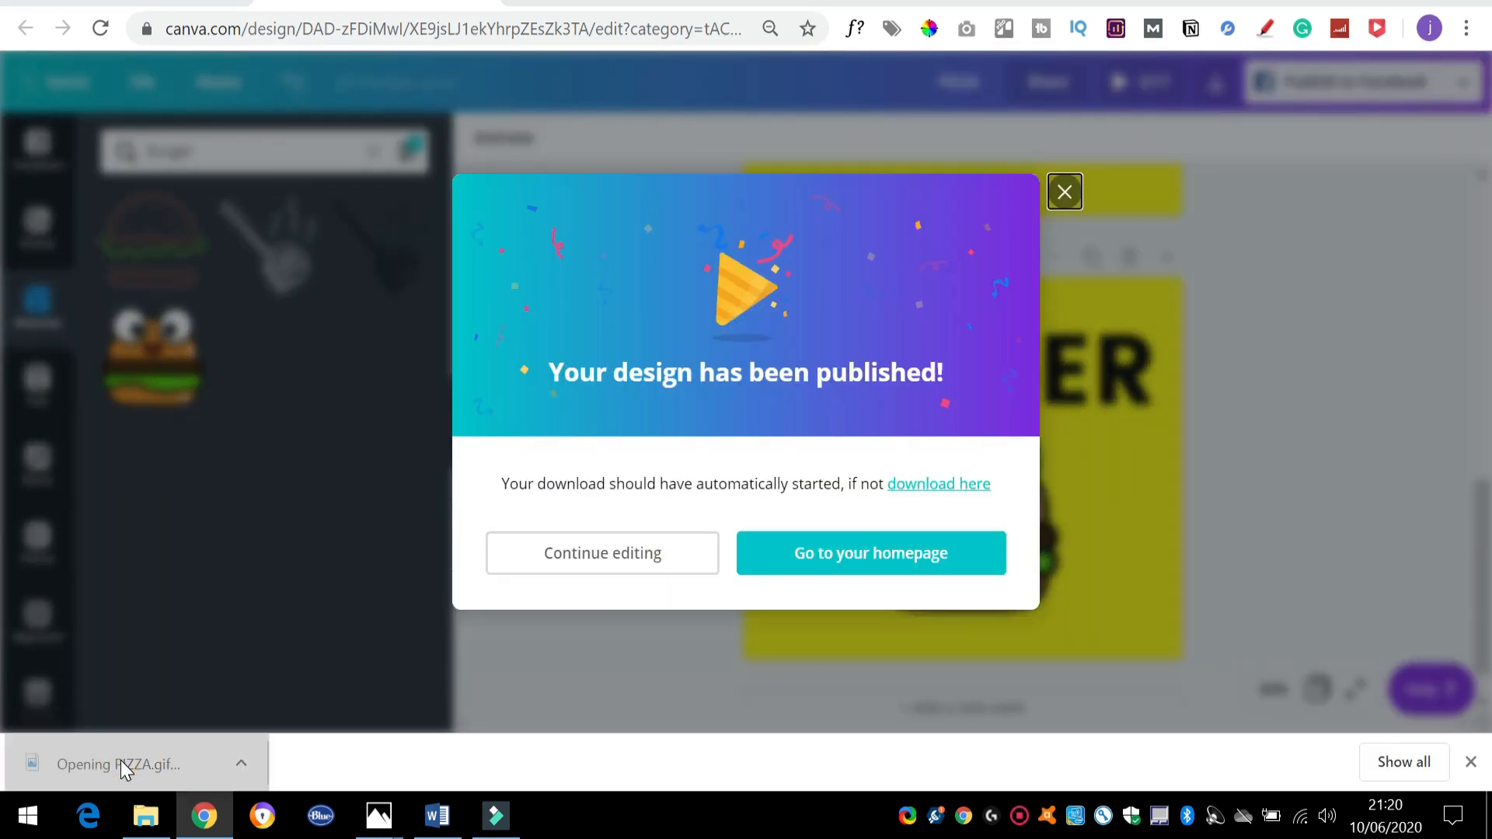
Open the downloaded PIZZA.gif file
left_click(114, 763)
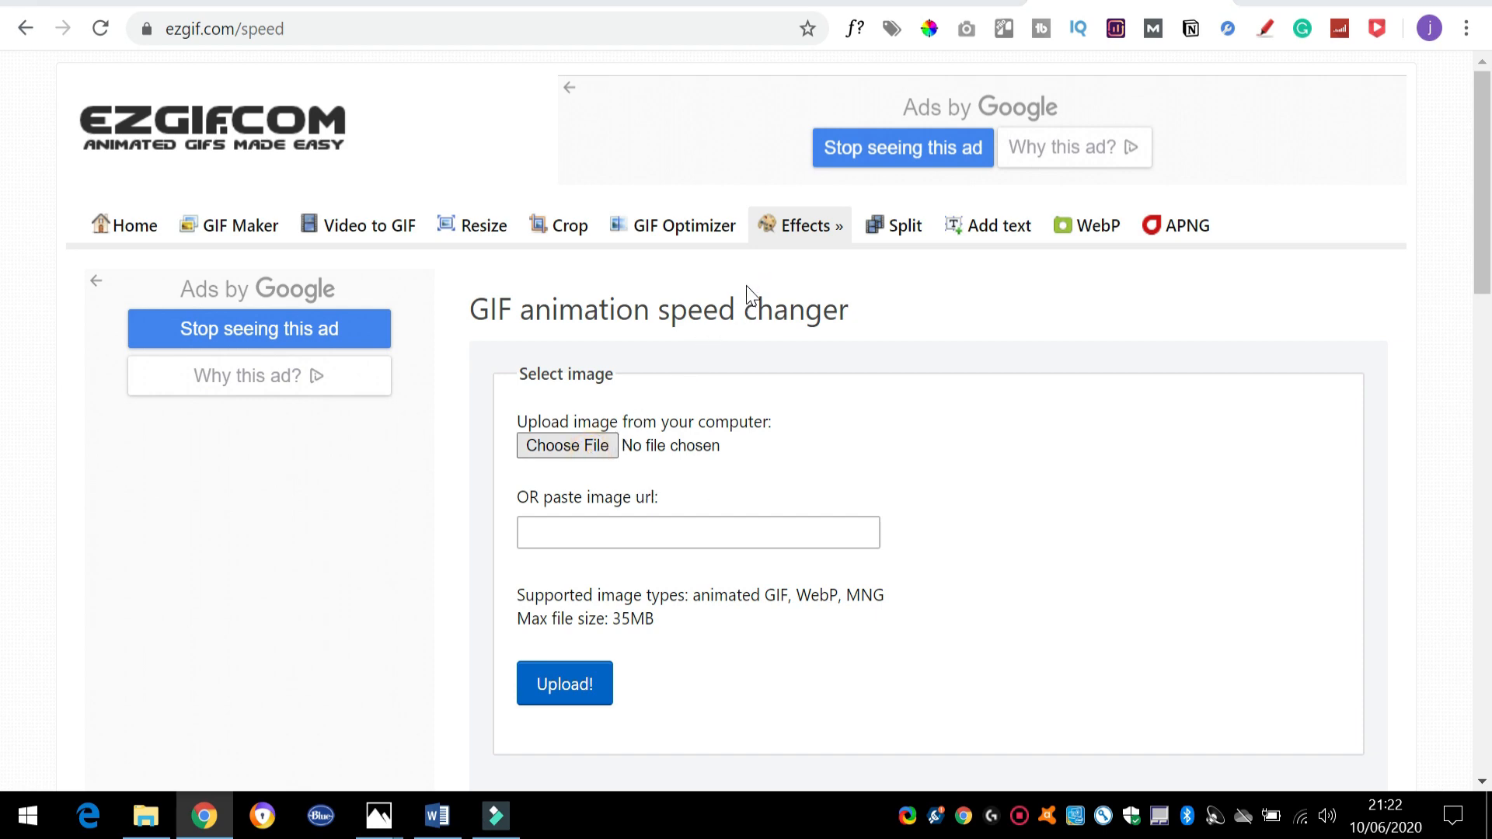
Upload the PIZZA/OR/BURGER GIF to ezgif's speed changer and scroll to the speed field
left_click(566, 446)
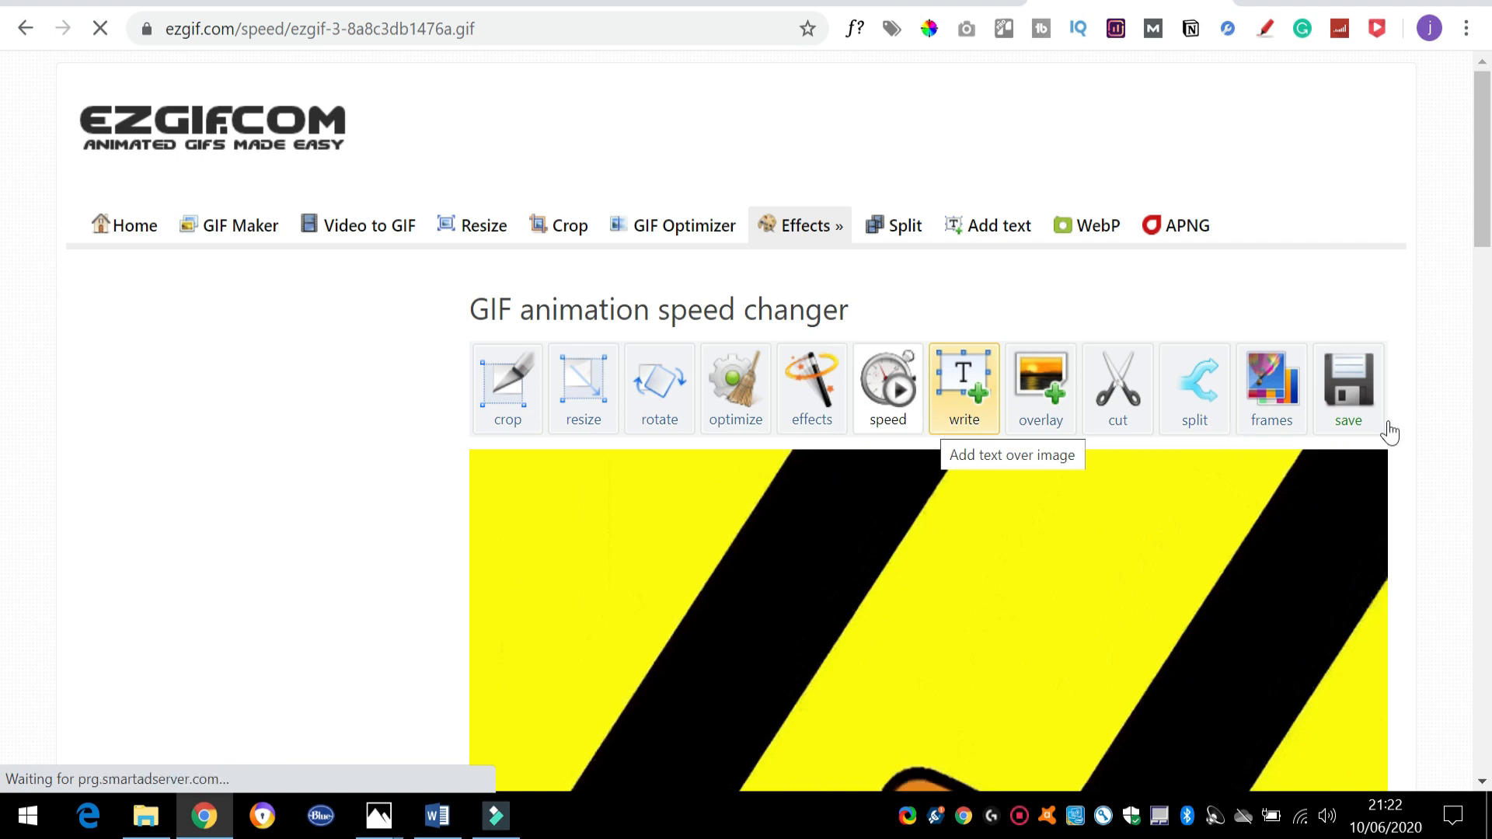
mouse_move(1417, 374)
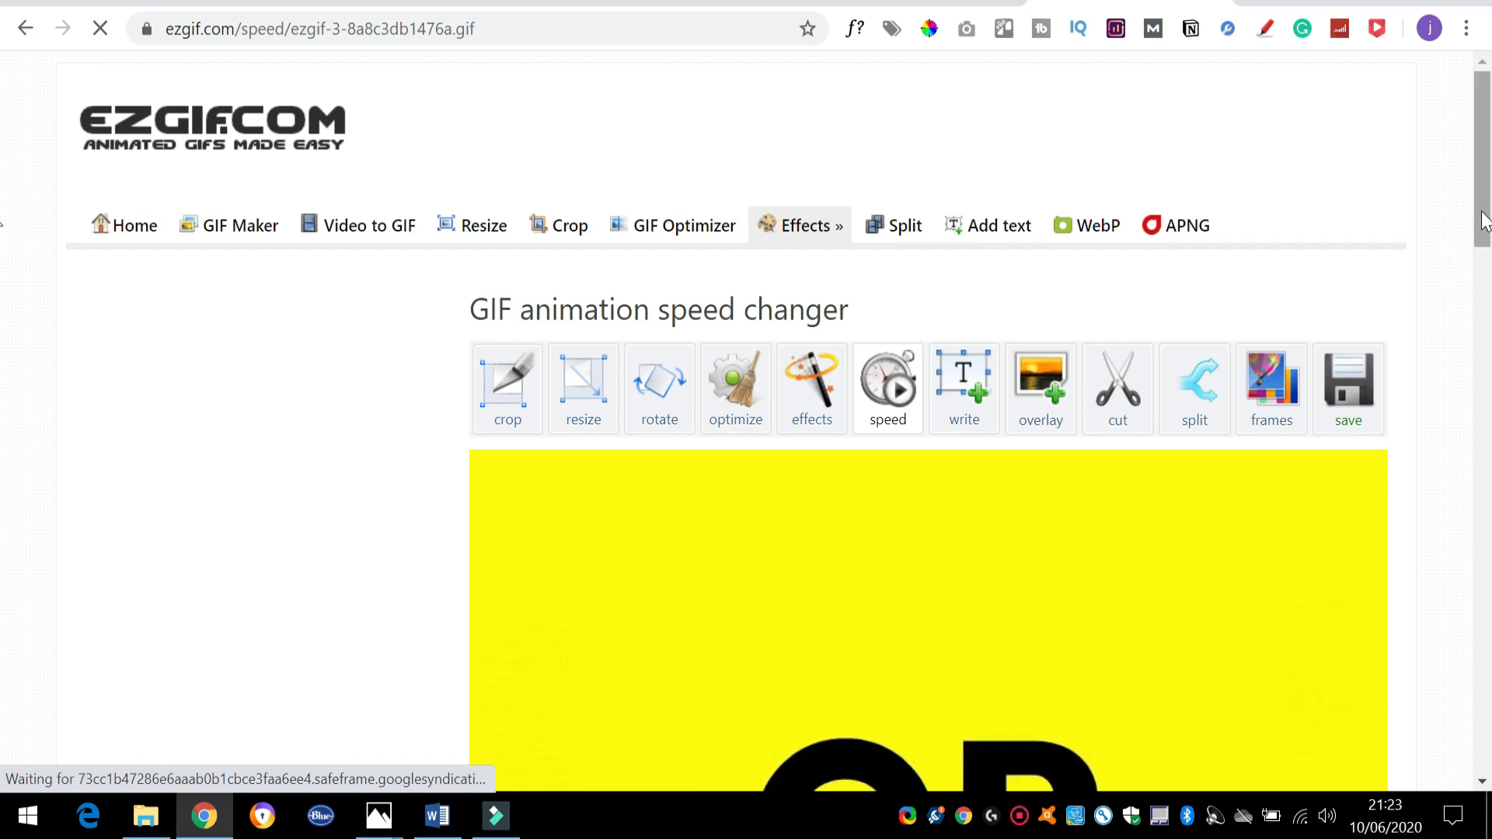
scroll("down", 3)
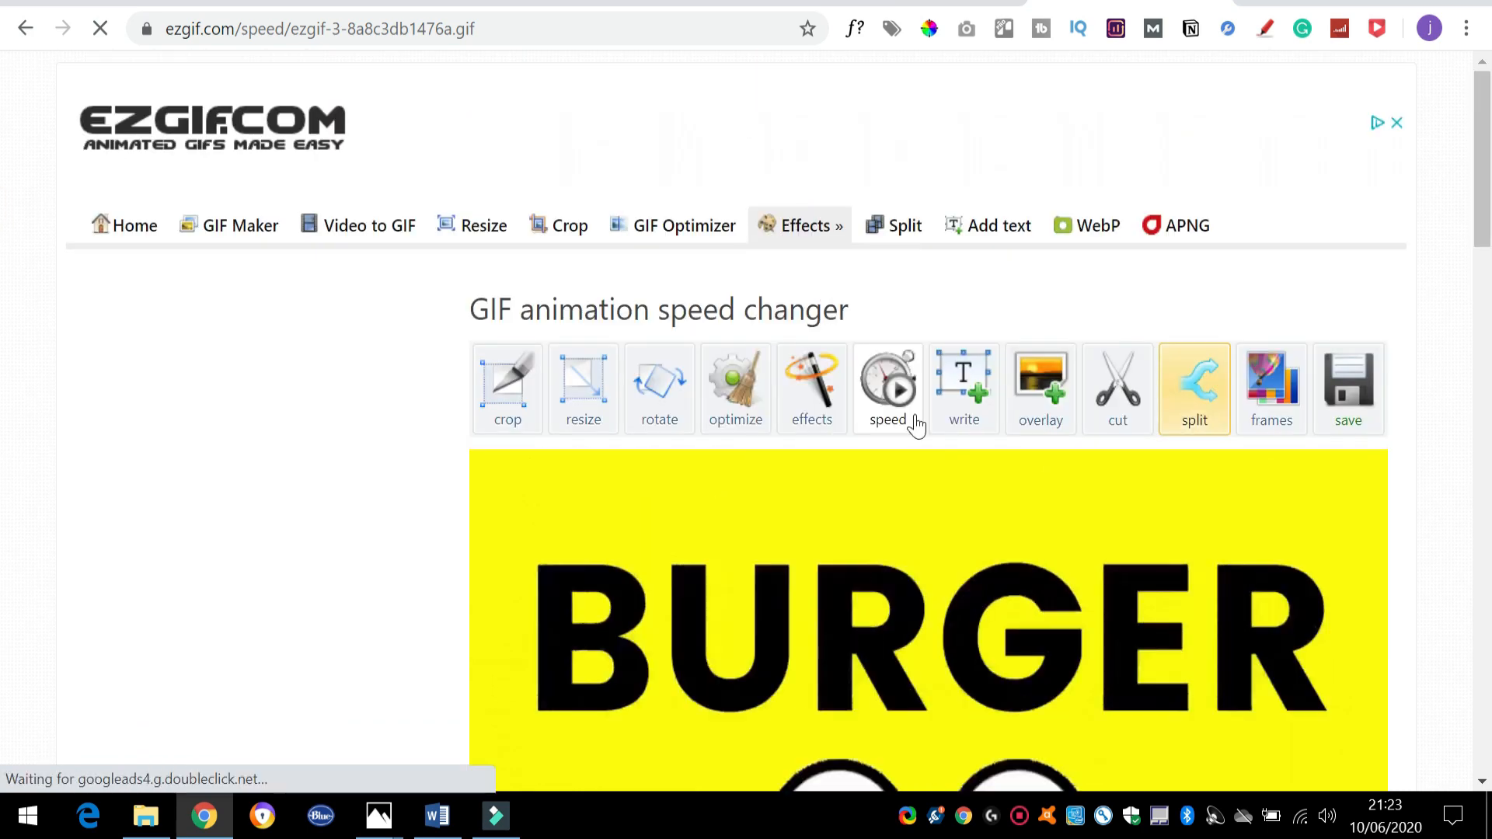
scroll("down", 3)
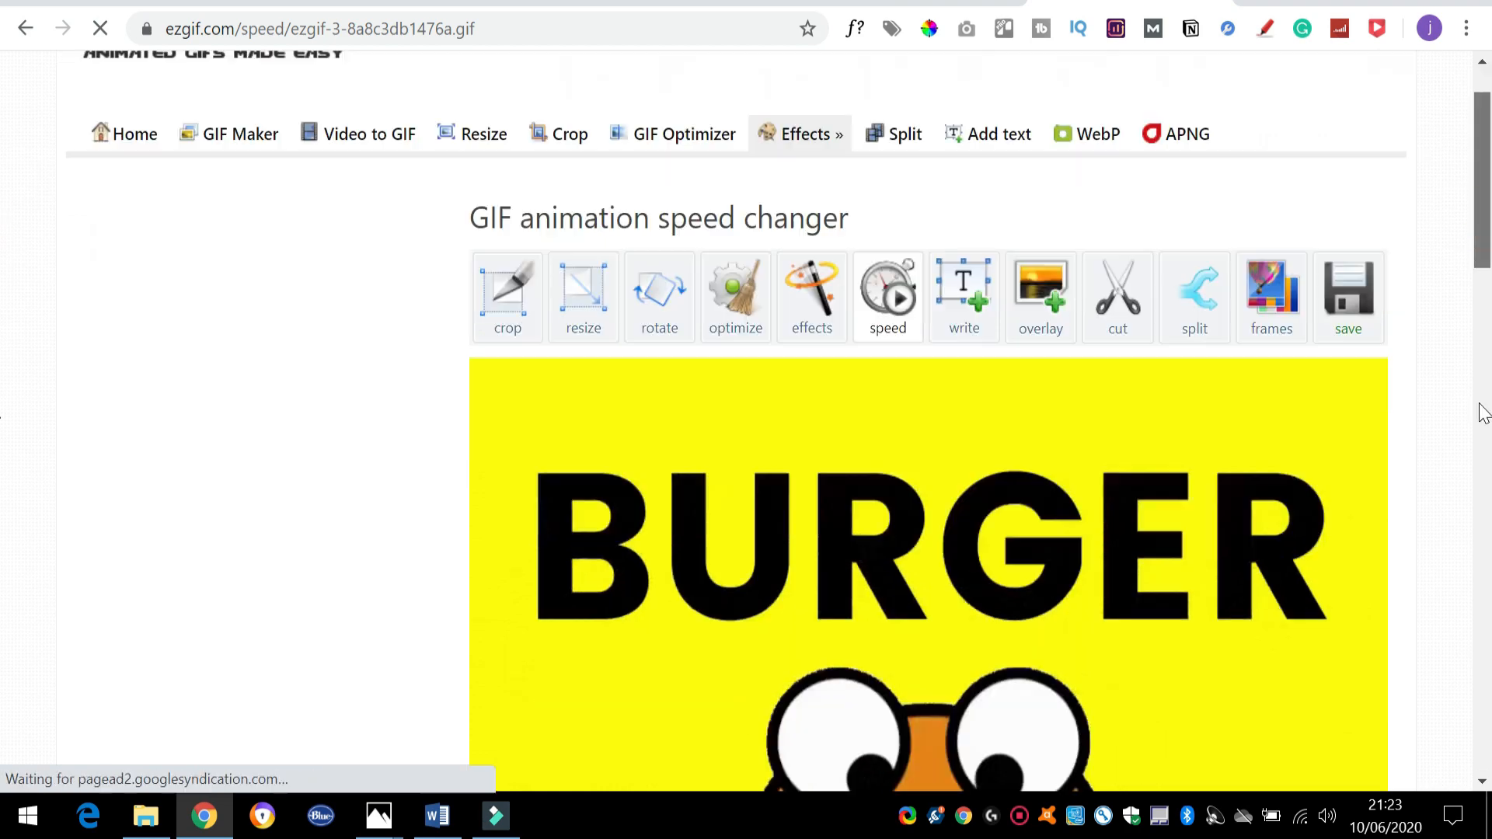
scroll("down", 3)
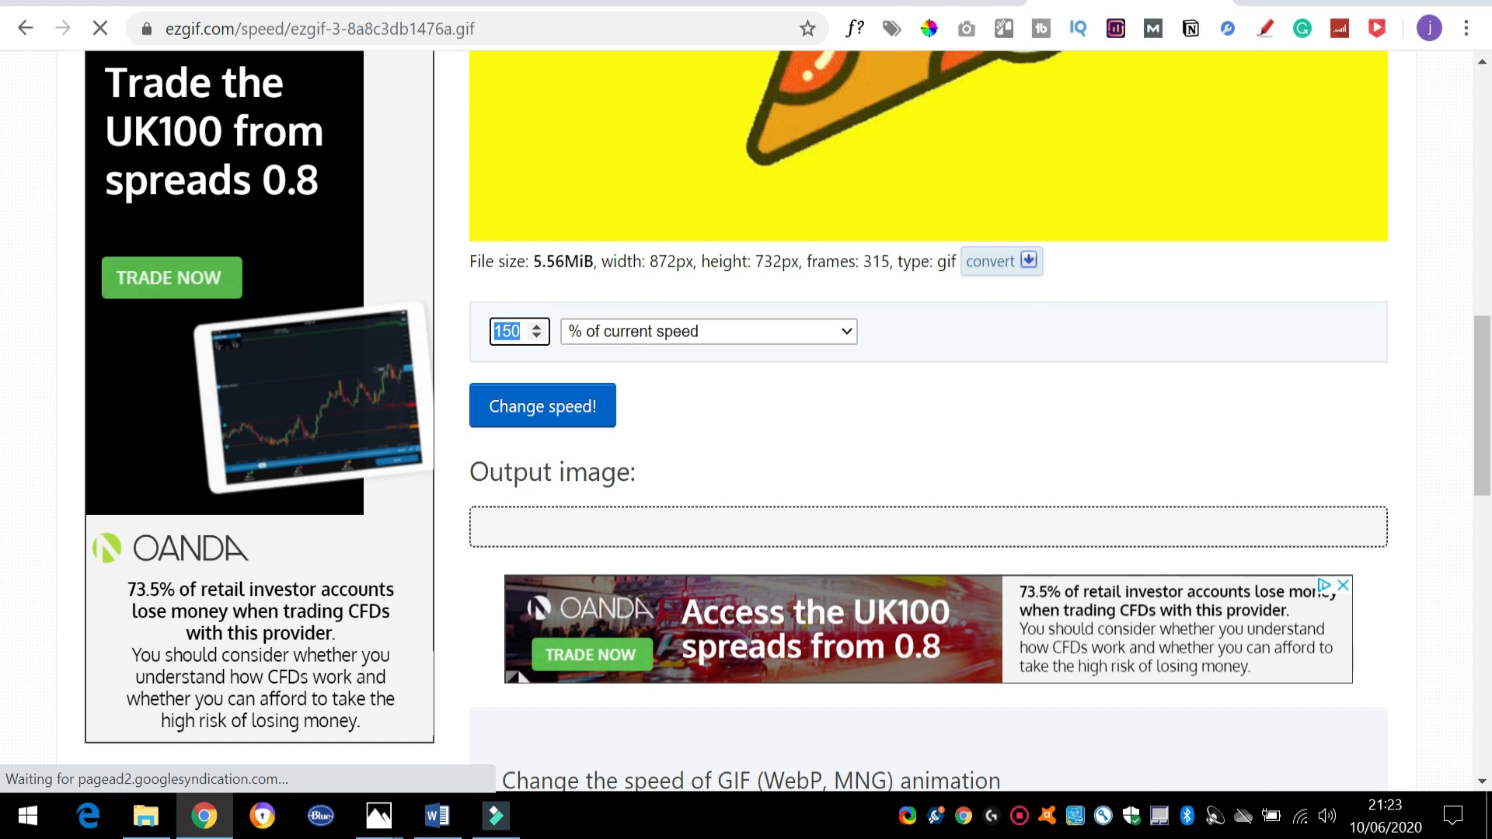
Set speed to 6000% of current speed and view the 5.67MiB output GIF
type("60")
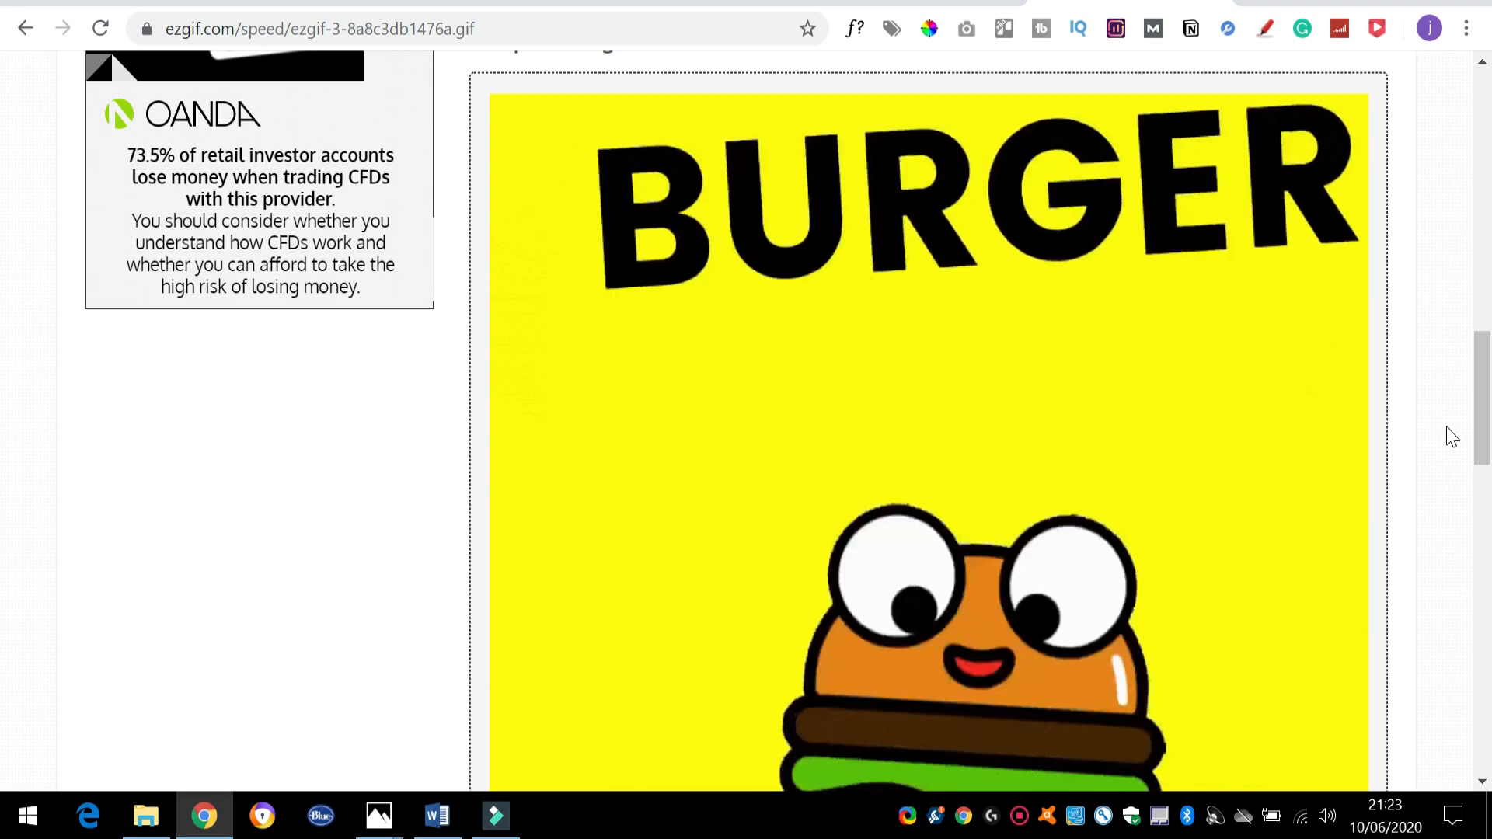
scroll("down", 3)
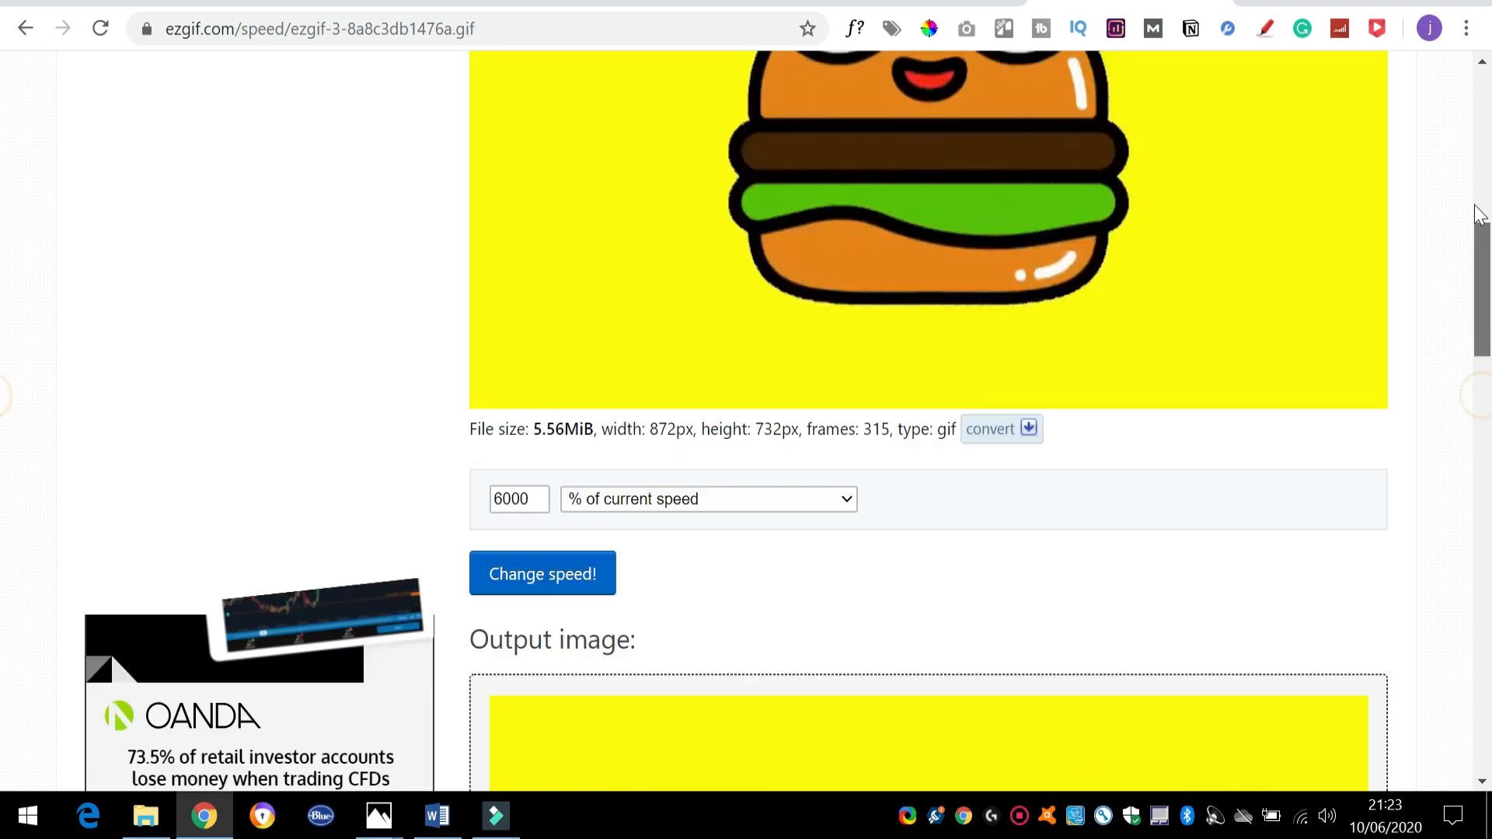
scroll("down", 3)
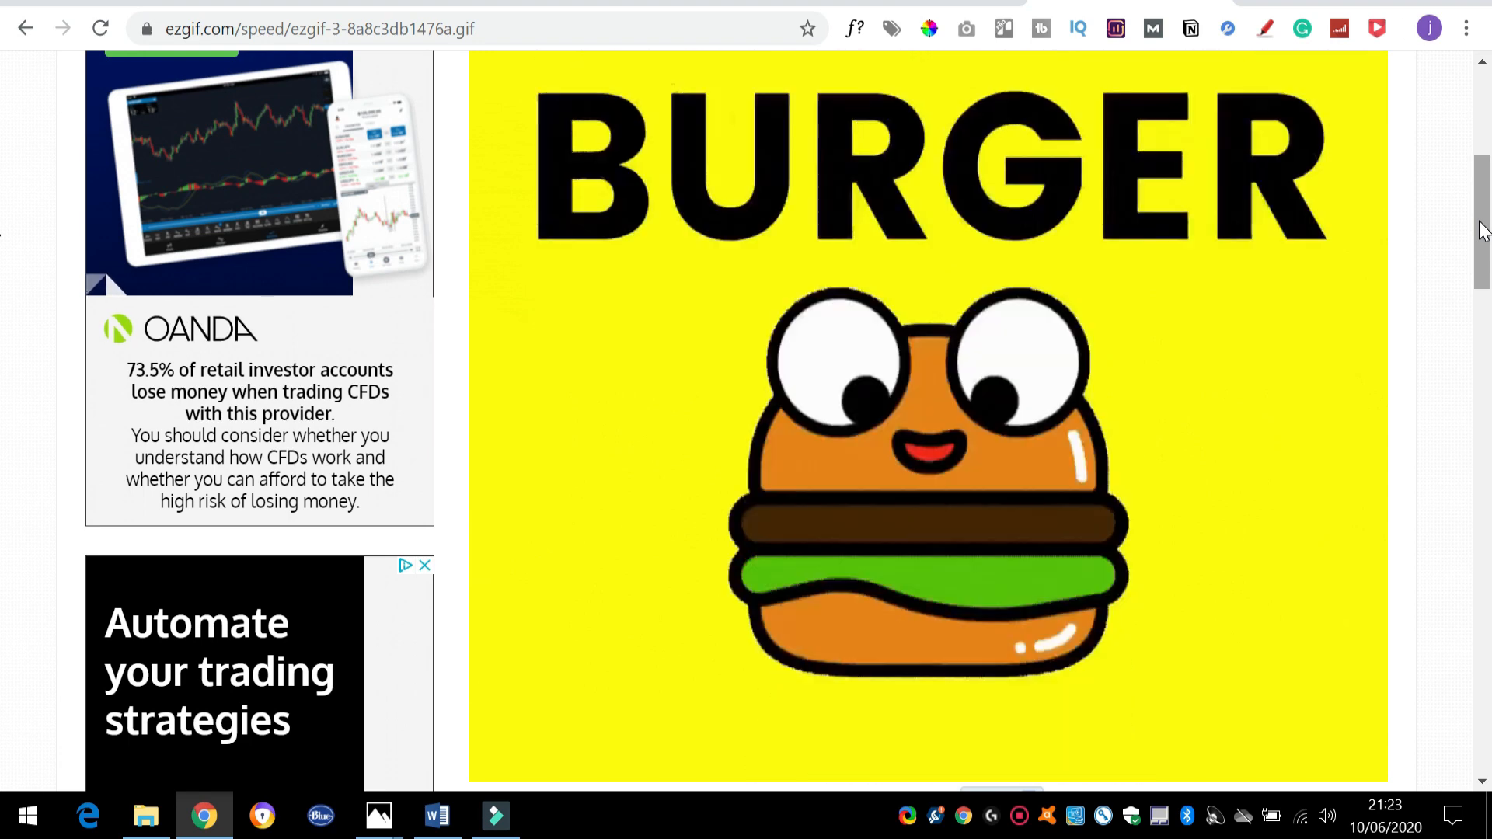
scroll("down", 3)
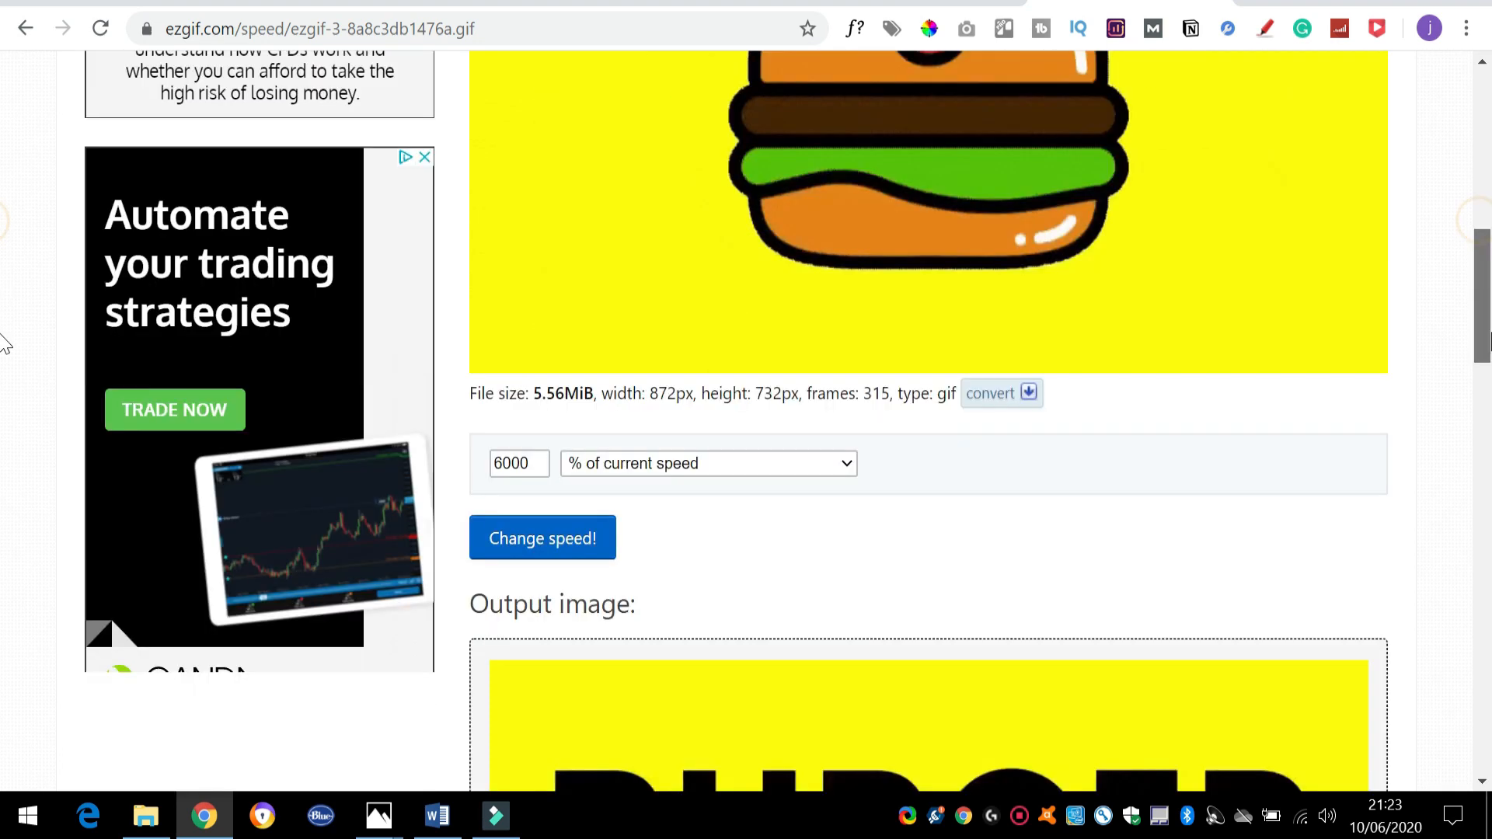
scroll("down", 3)
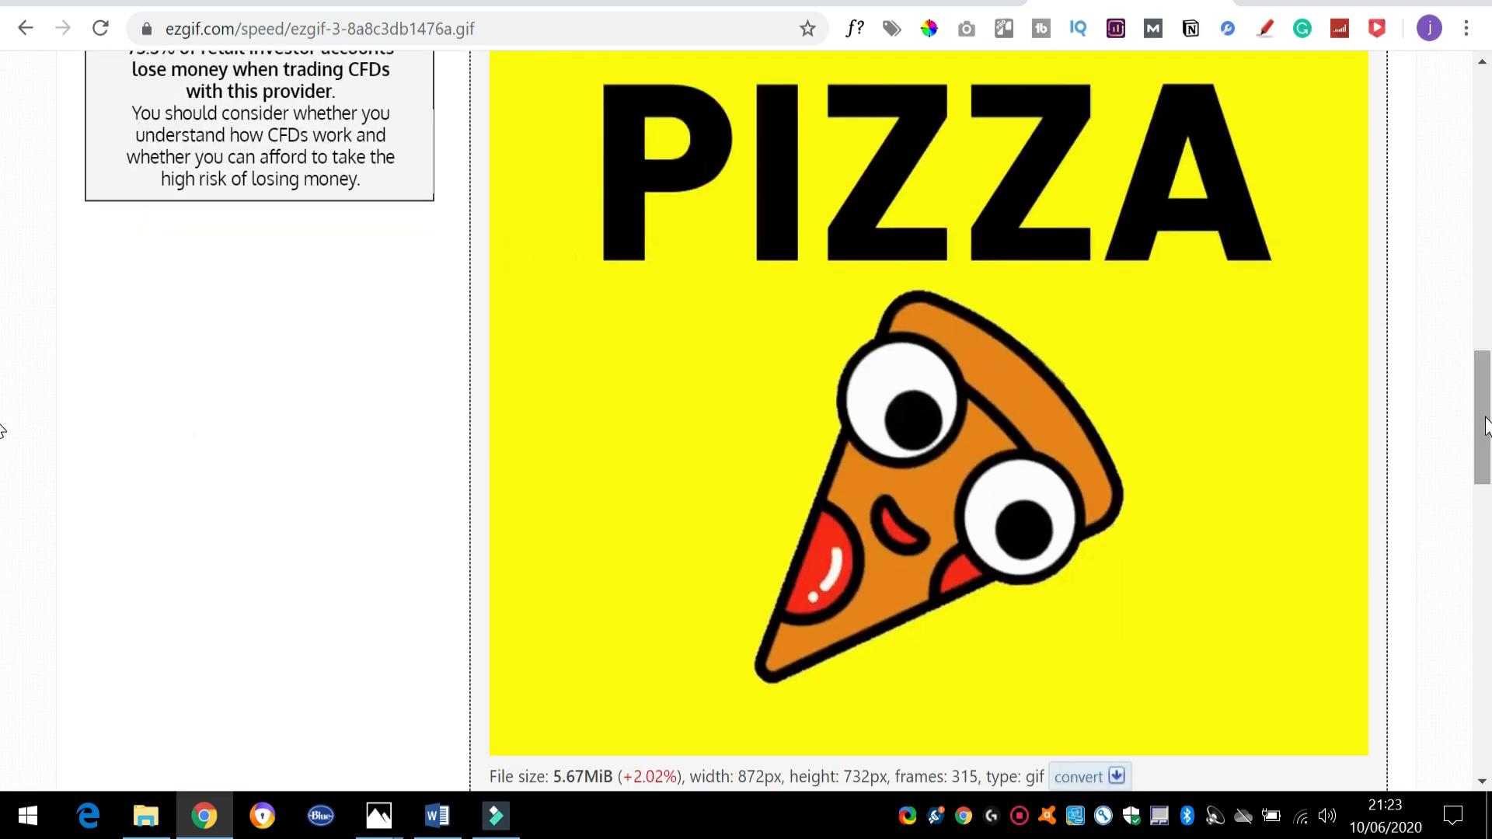